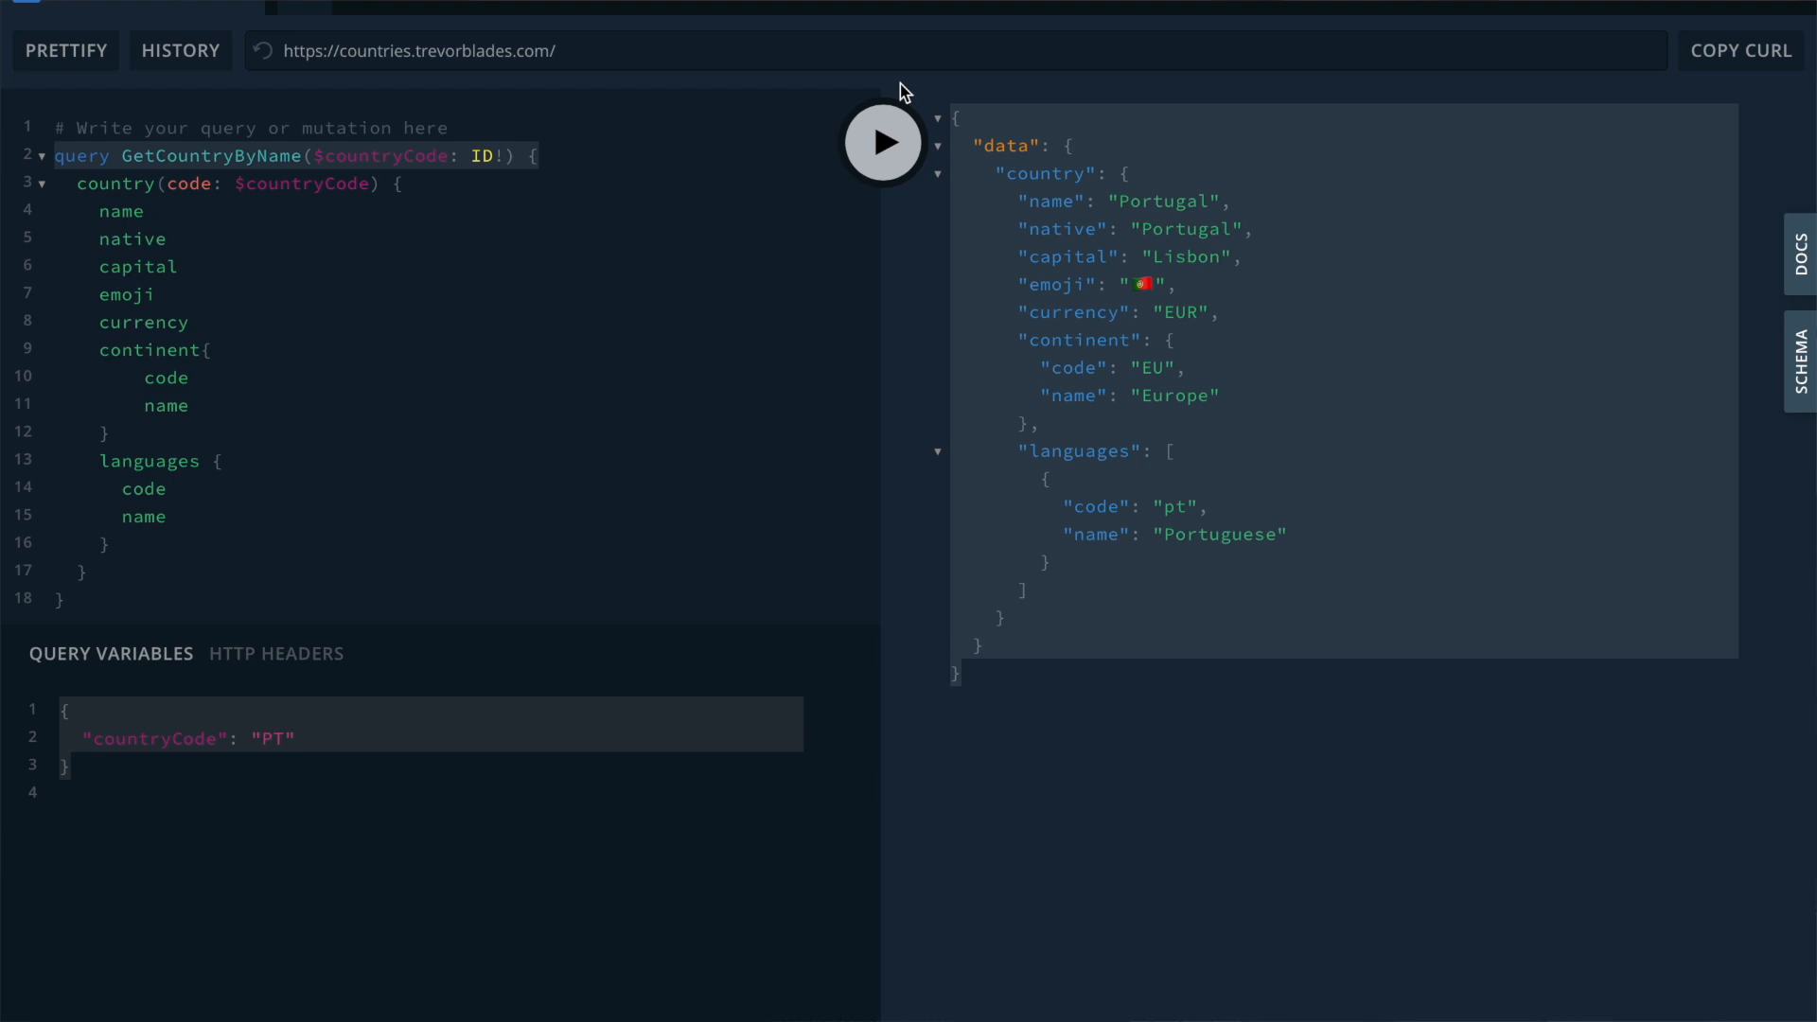
# Step: Show the schema documentation for the country query and its code: ID! argument
pyautogui.click(1801, 254)
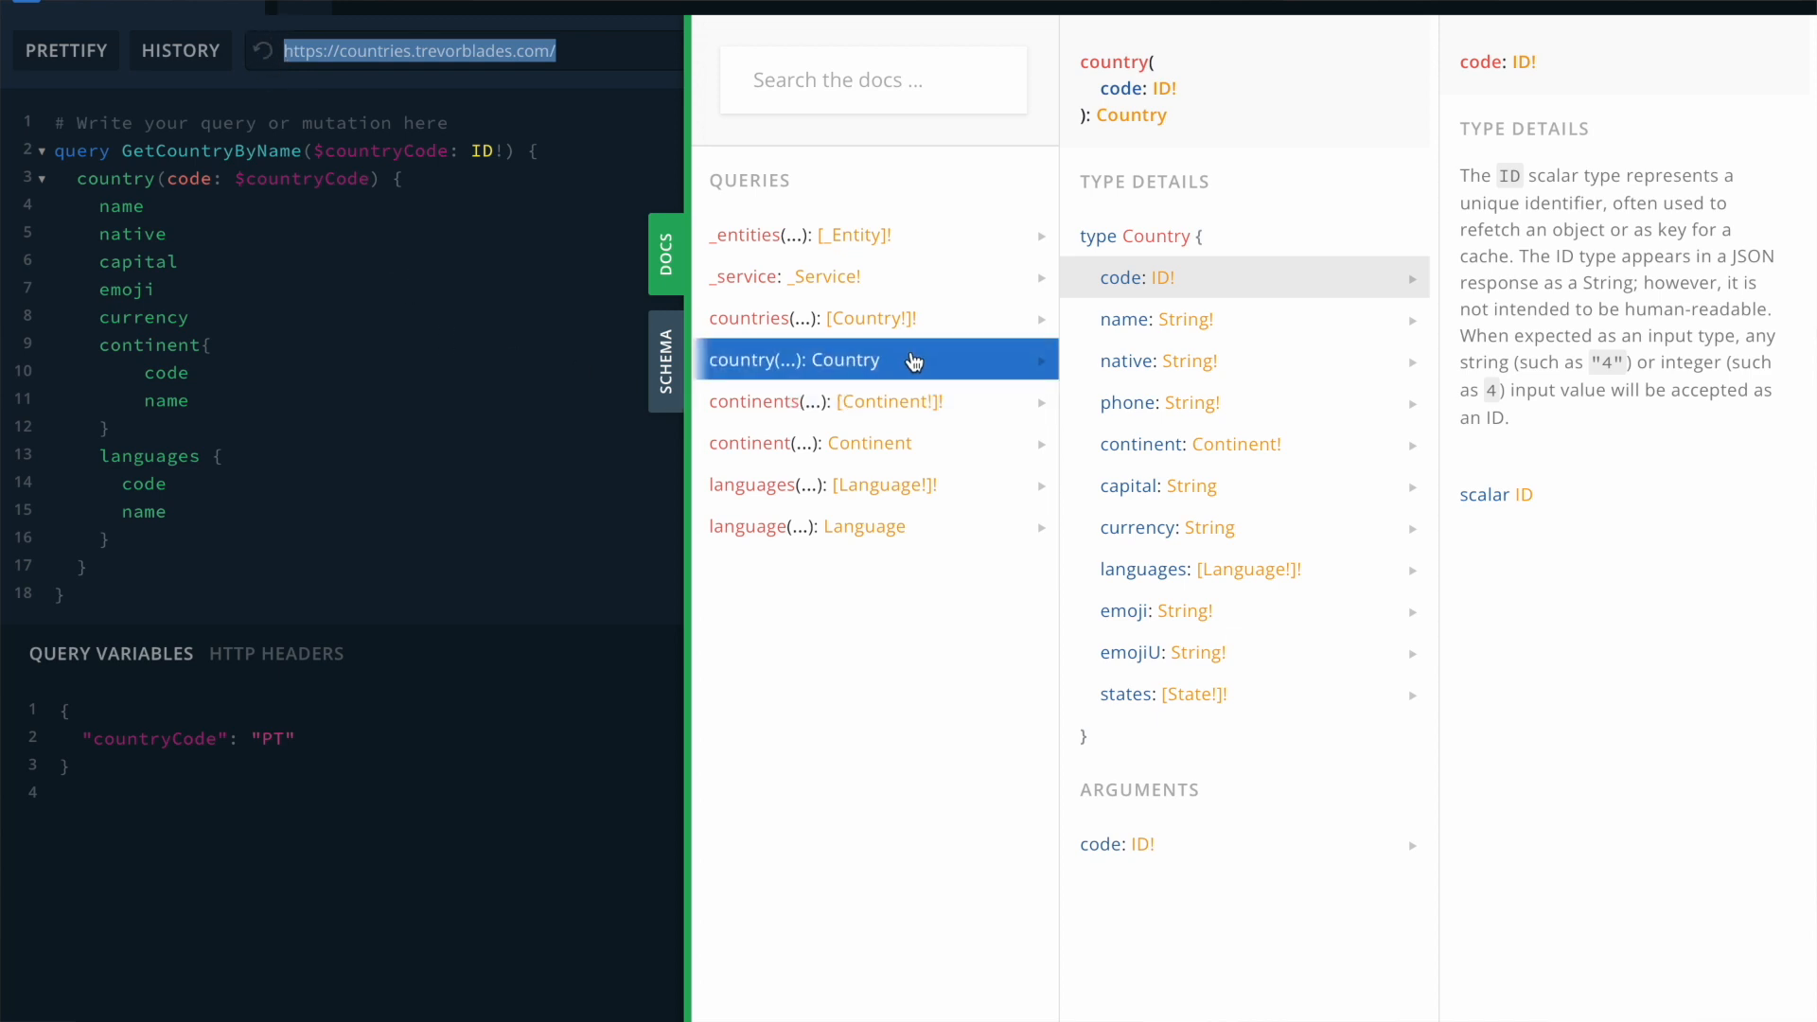
pyautogui.moveTo(1224, 157)
pyautogui.write('Id')
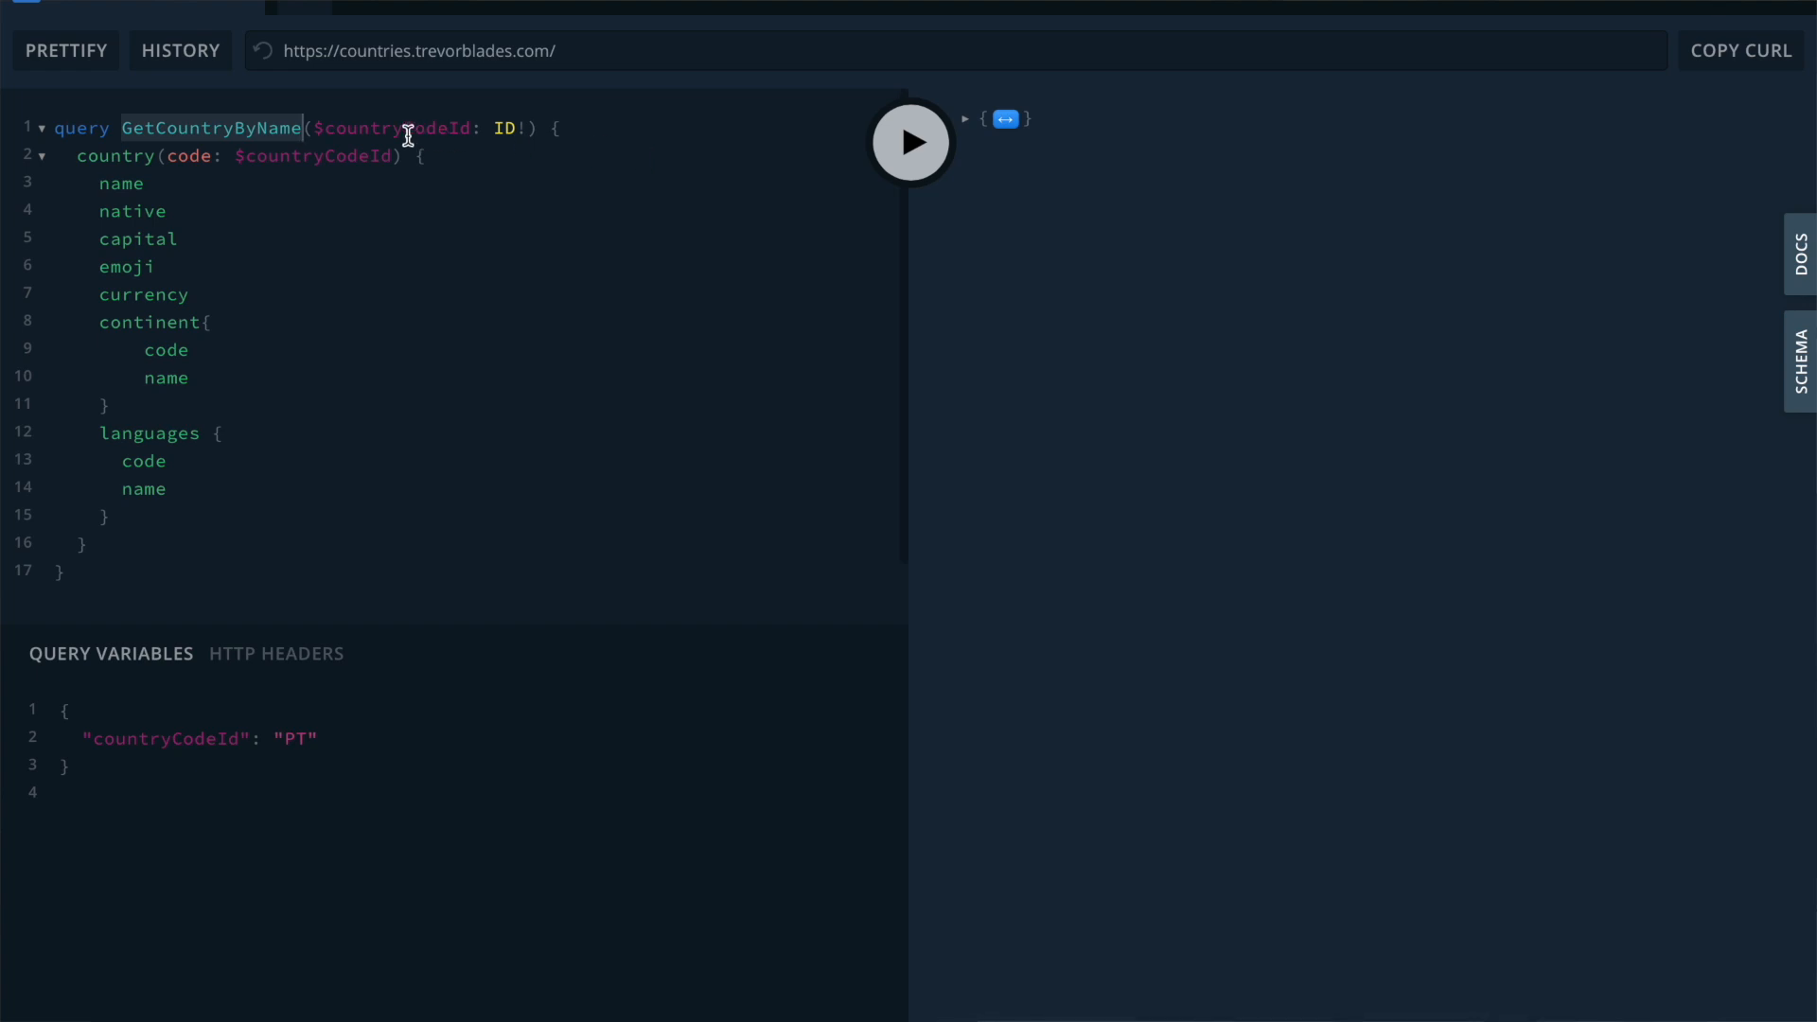
# Step: Rename the variable to countryCodeId and point out its required ID type in the docs
pyautogui.doubleClick(394, 128)
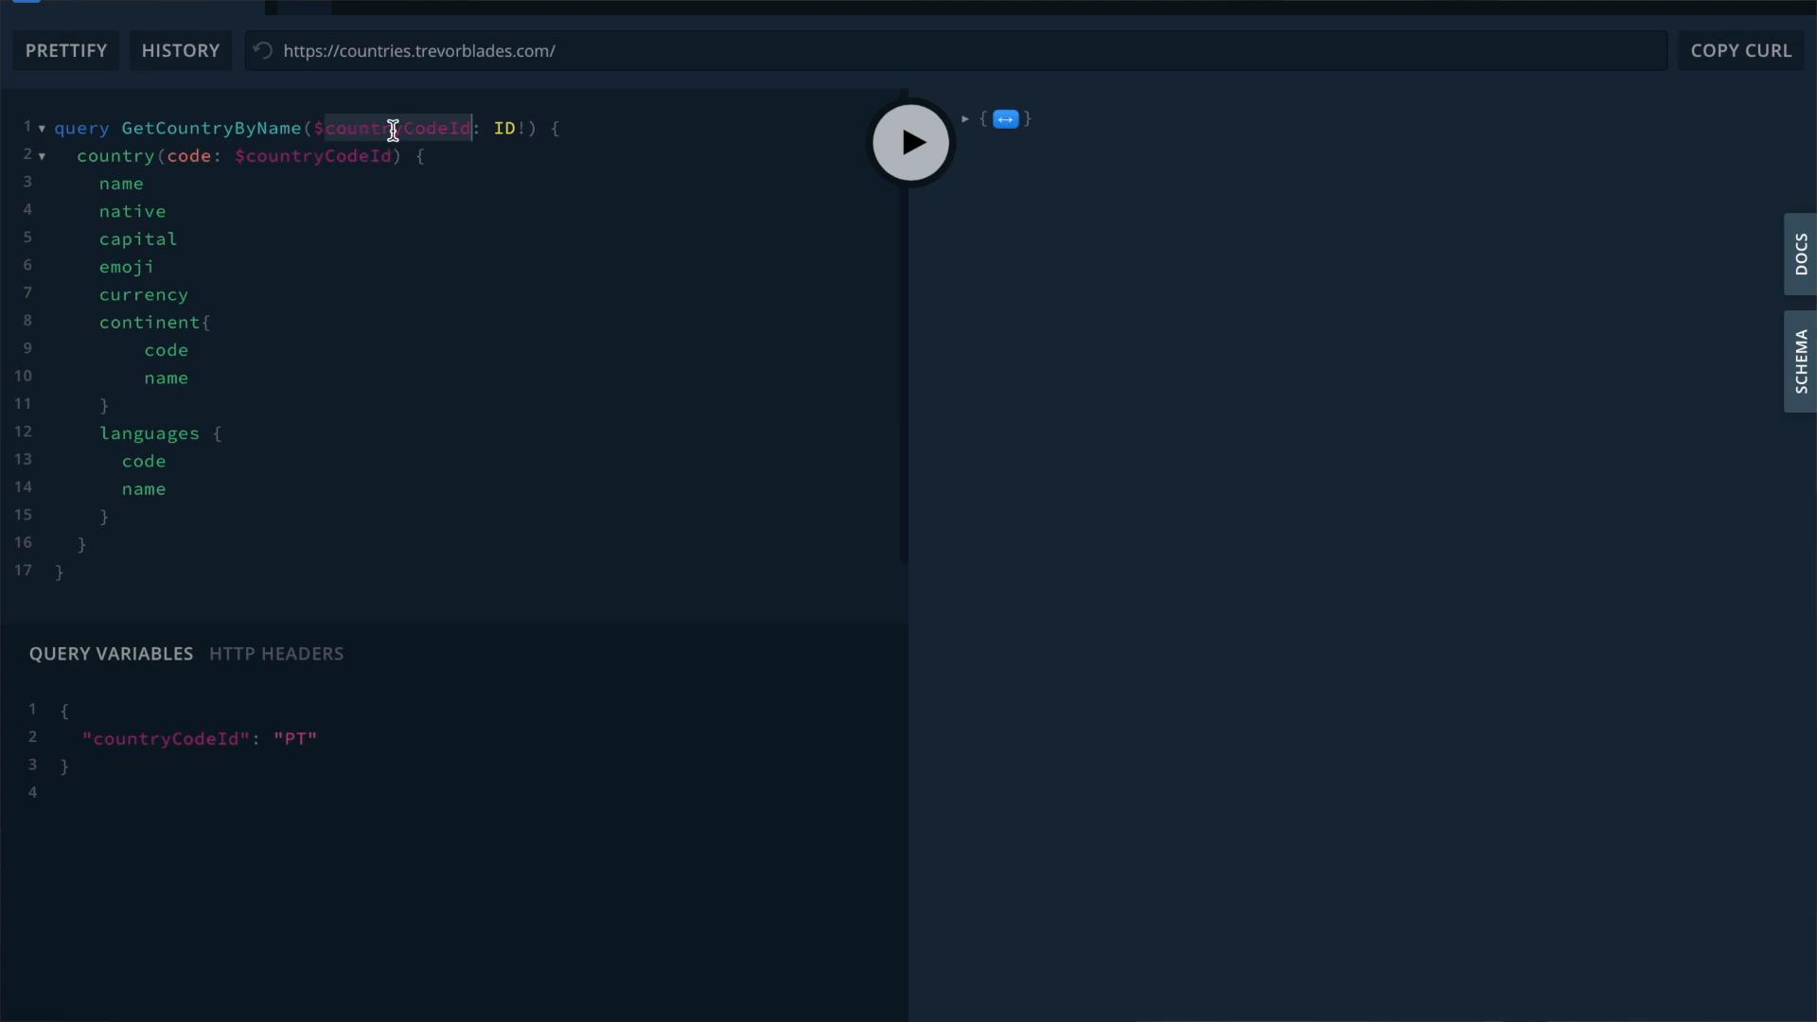
pyautogui.moveTo(432, 187)
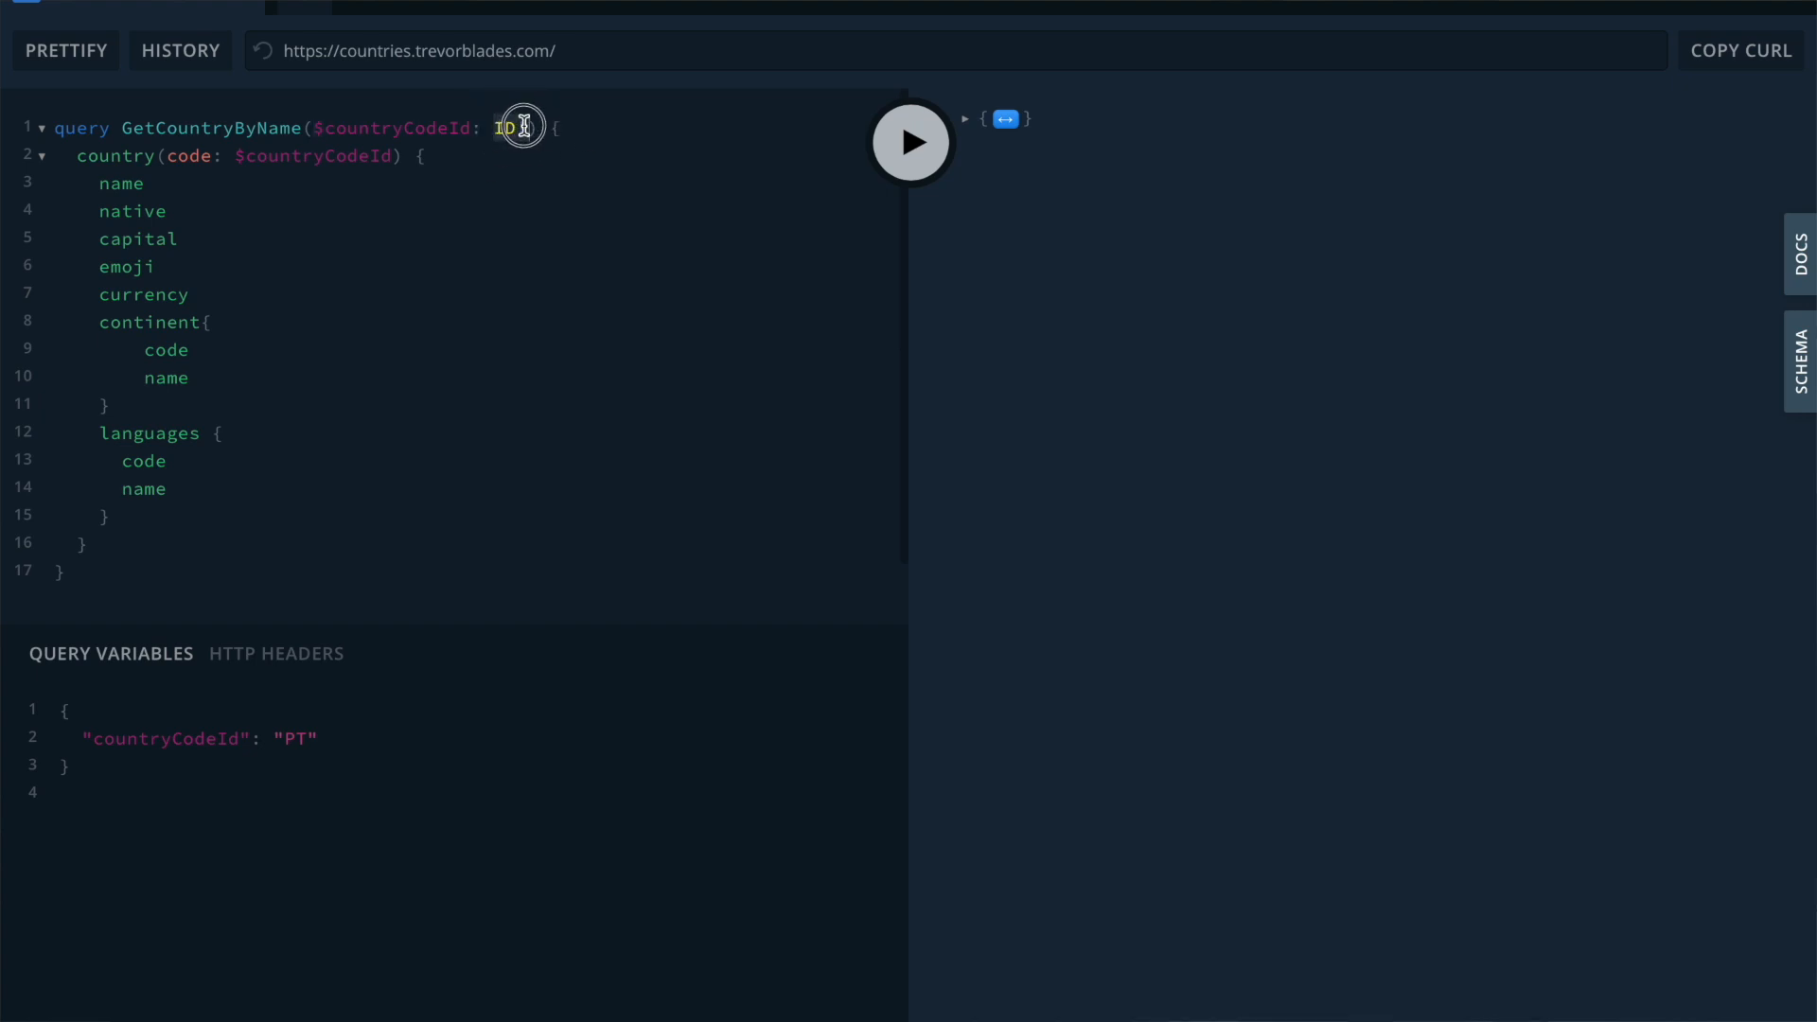
pyautogui.click(1800, 254)
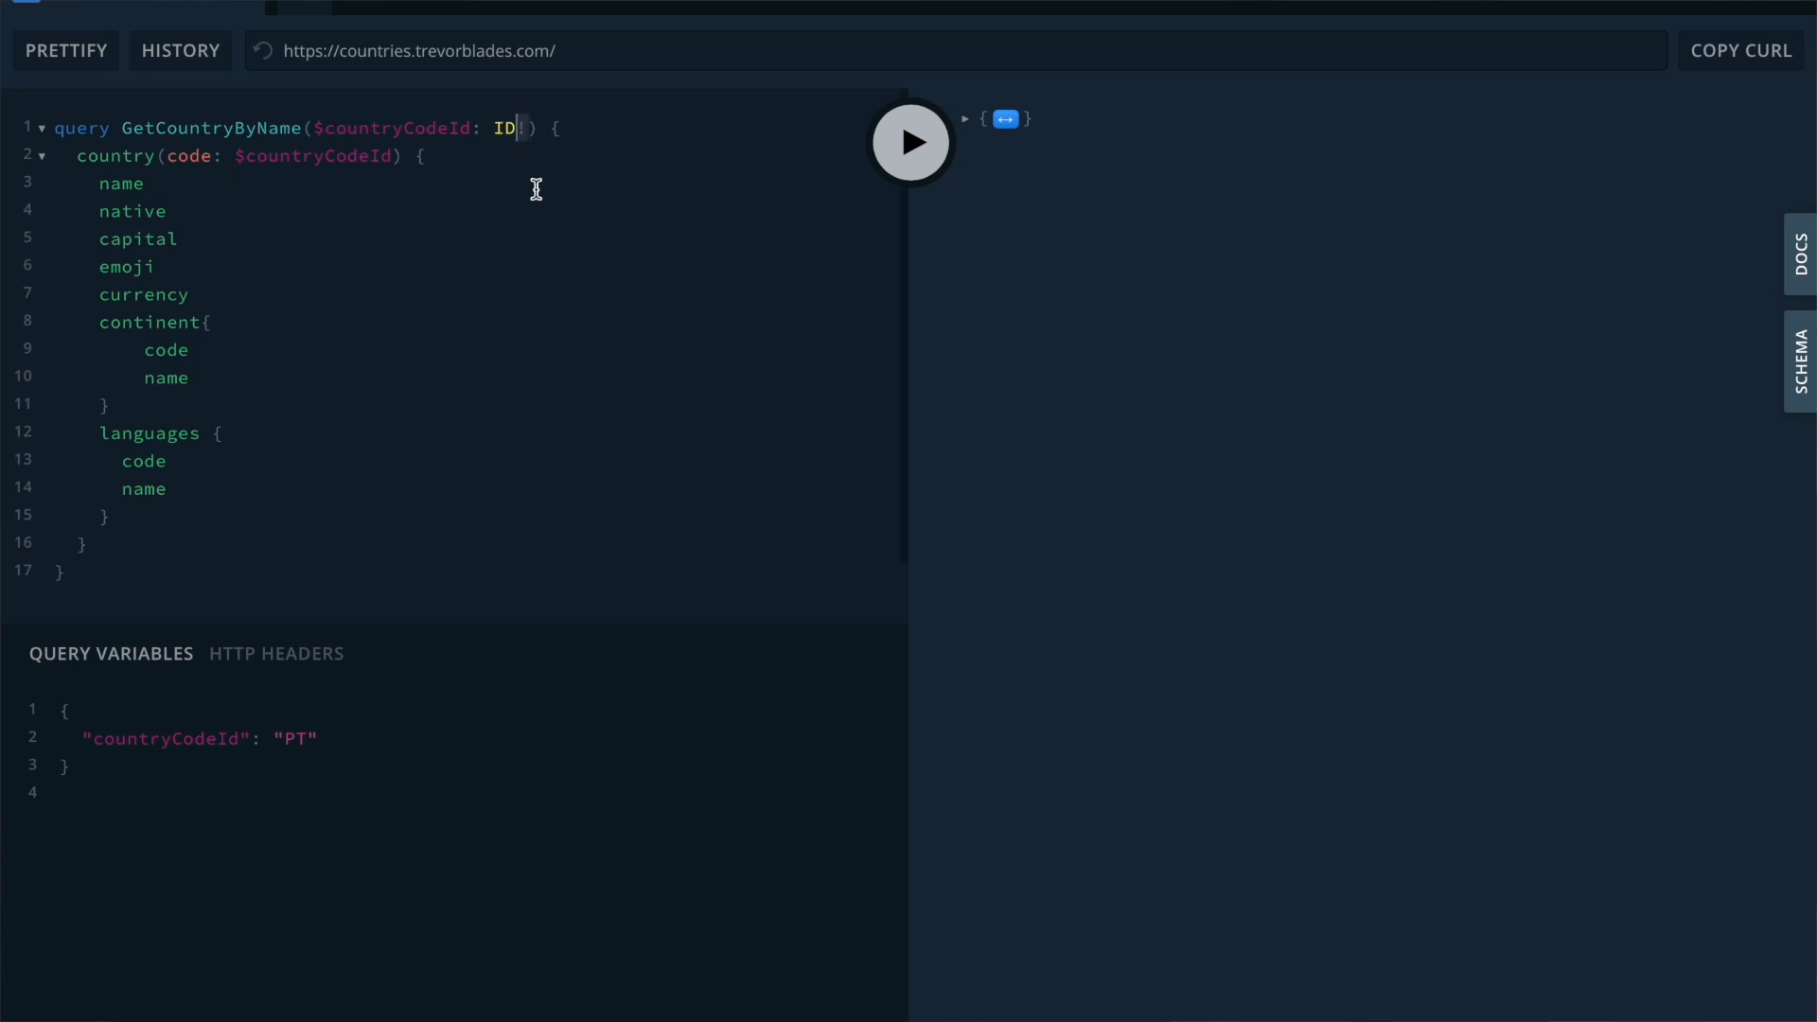
pyautogui.moveTo(542, 190)
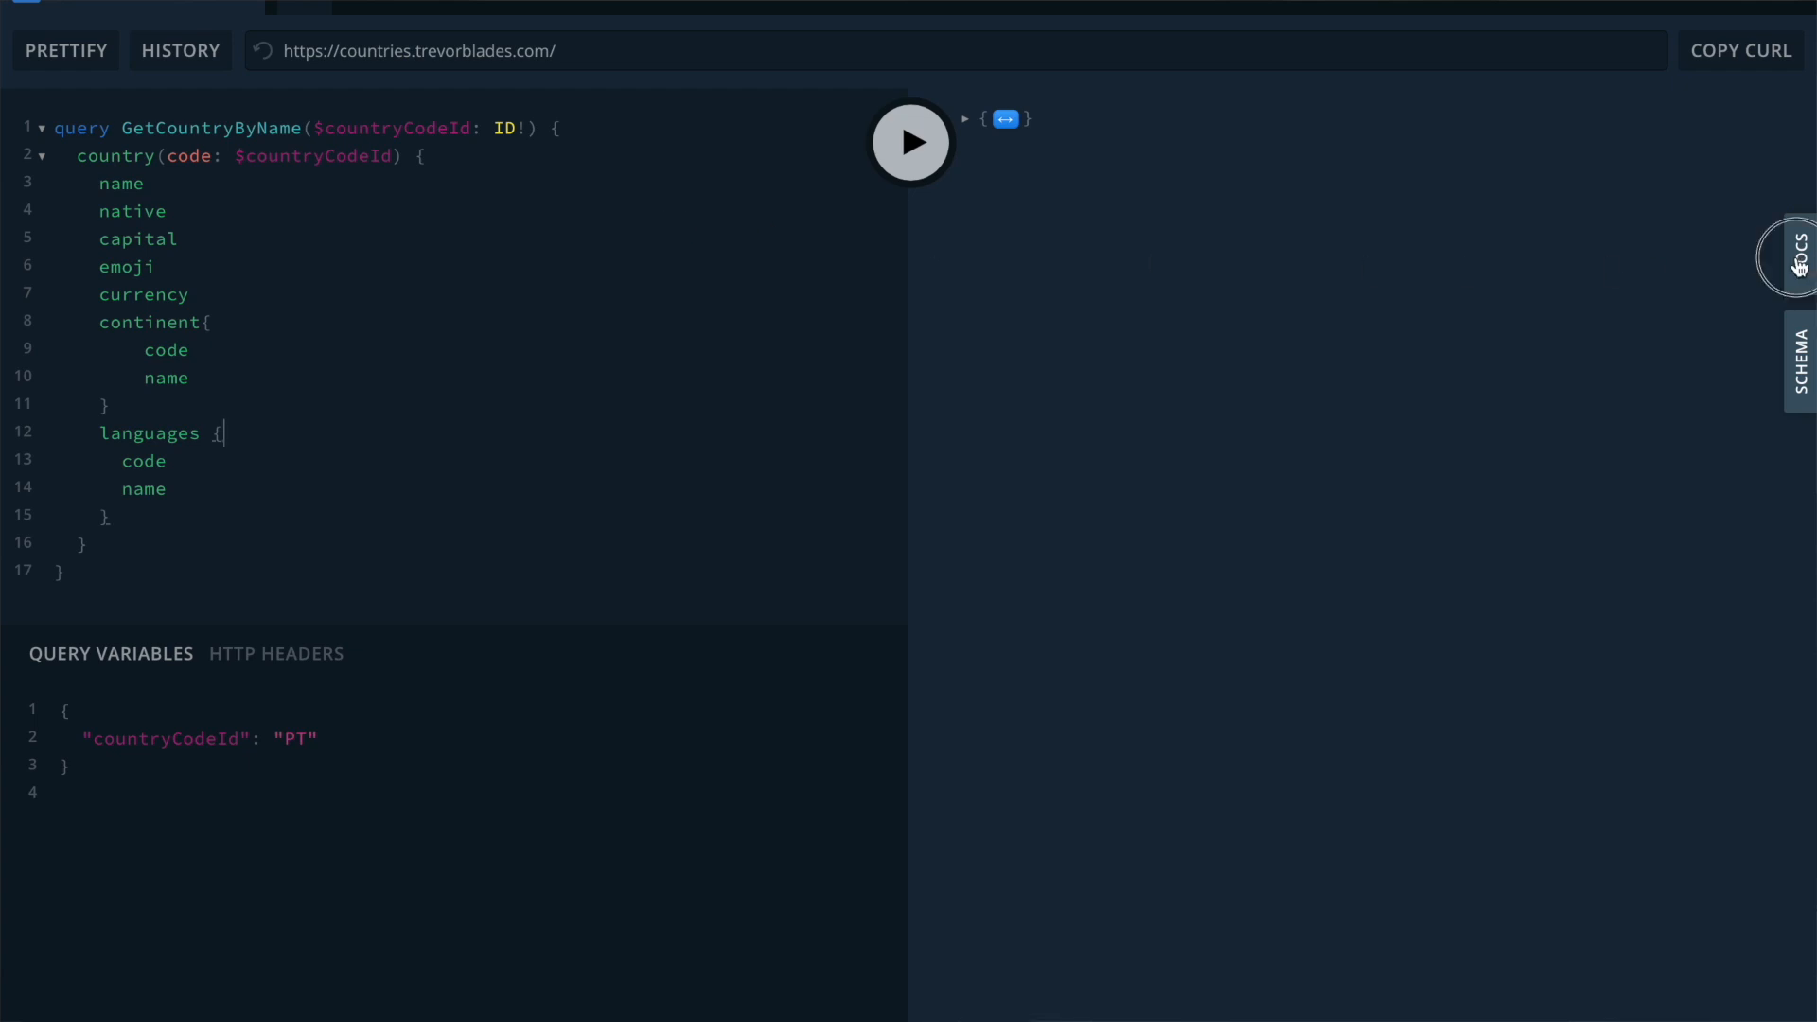
# Step: Show the schema docs beside the country query hard-coded with code "BE"
pyautogui.click(1799, 255)
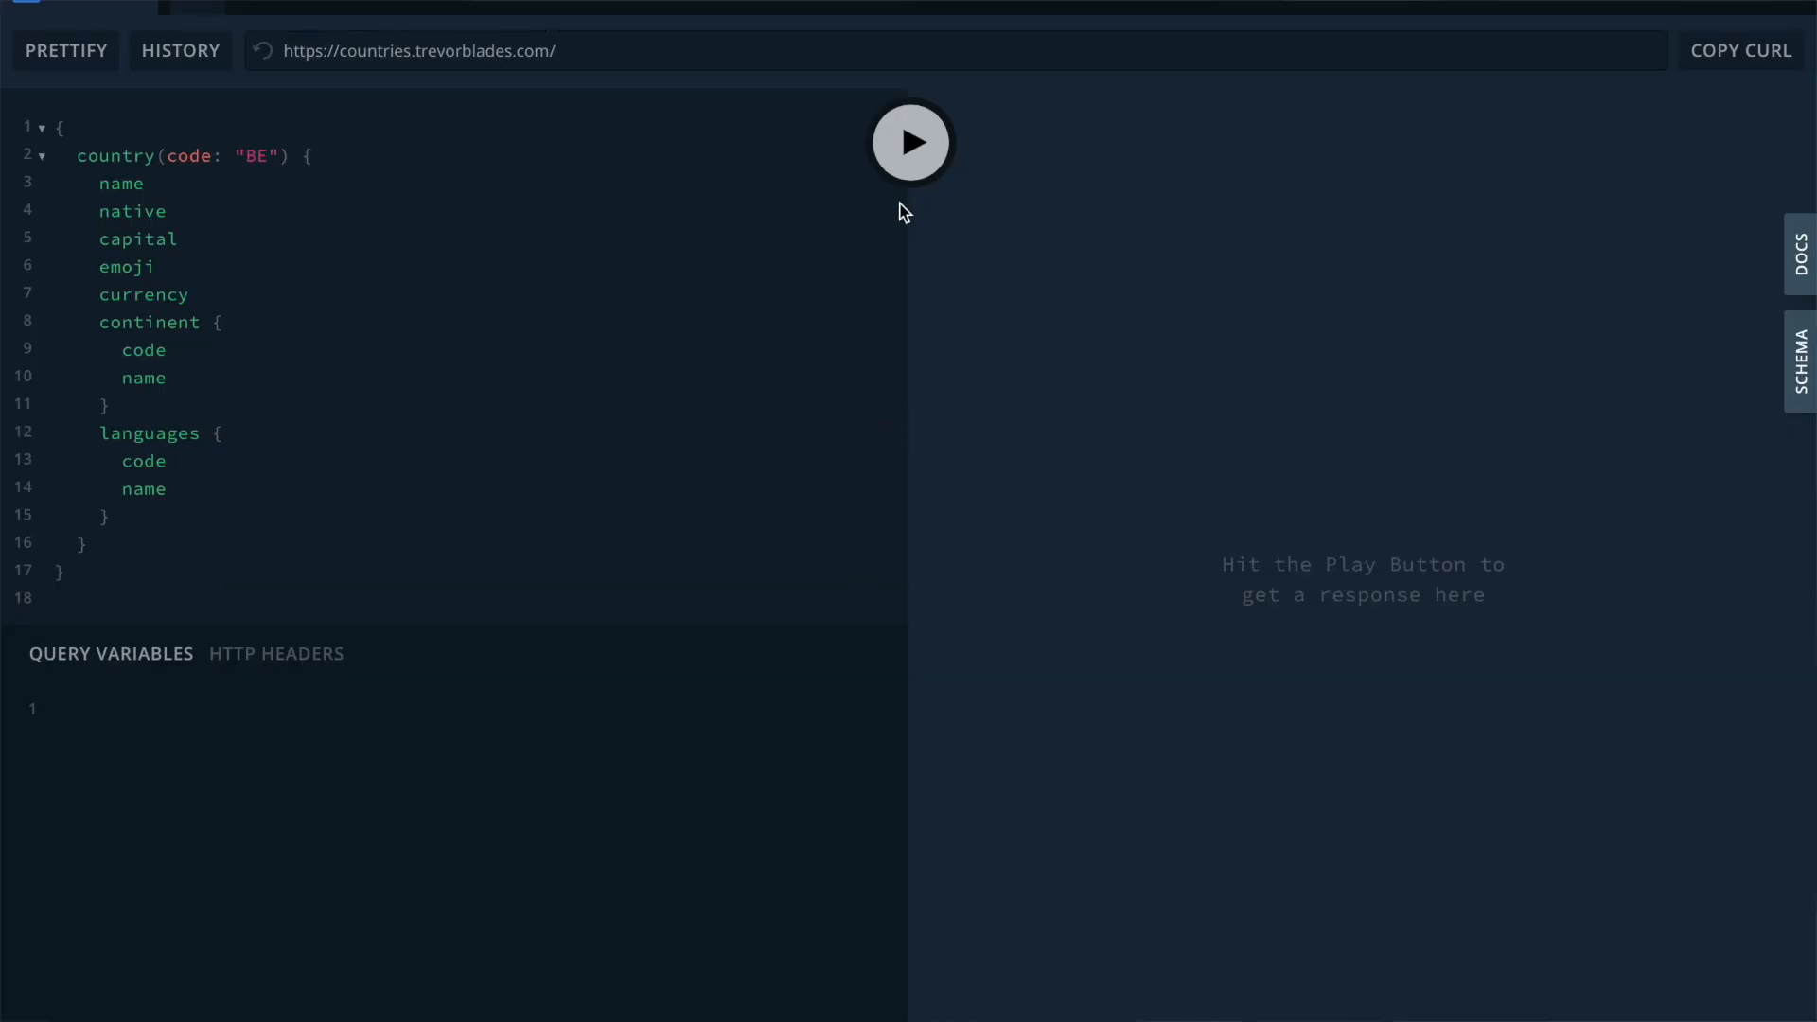
# Step: Return to the GetCountryByName query using the $countryCodeId variable
pyautogui.click(911, 141)
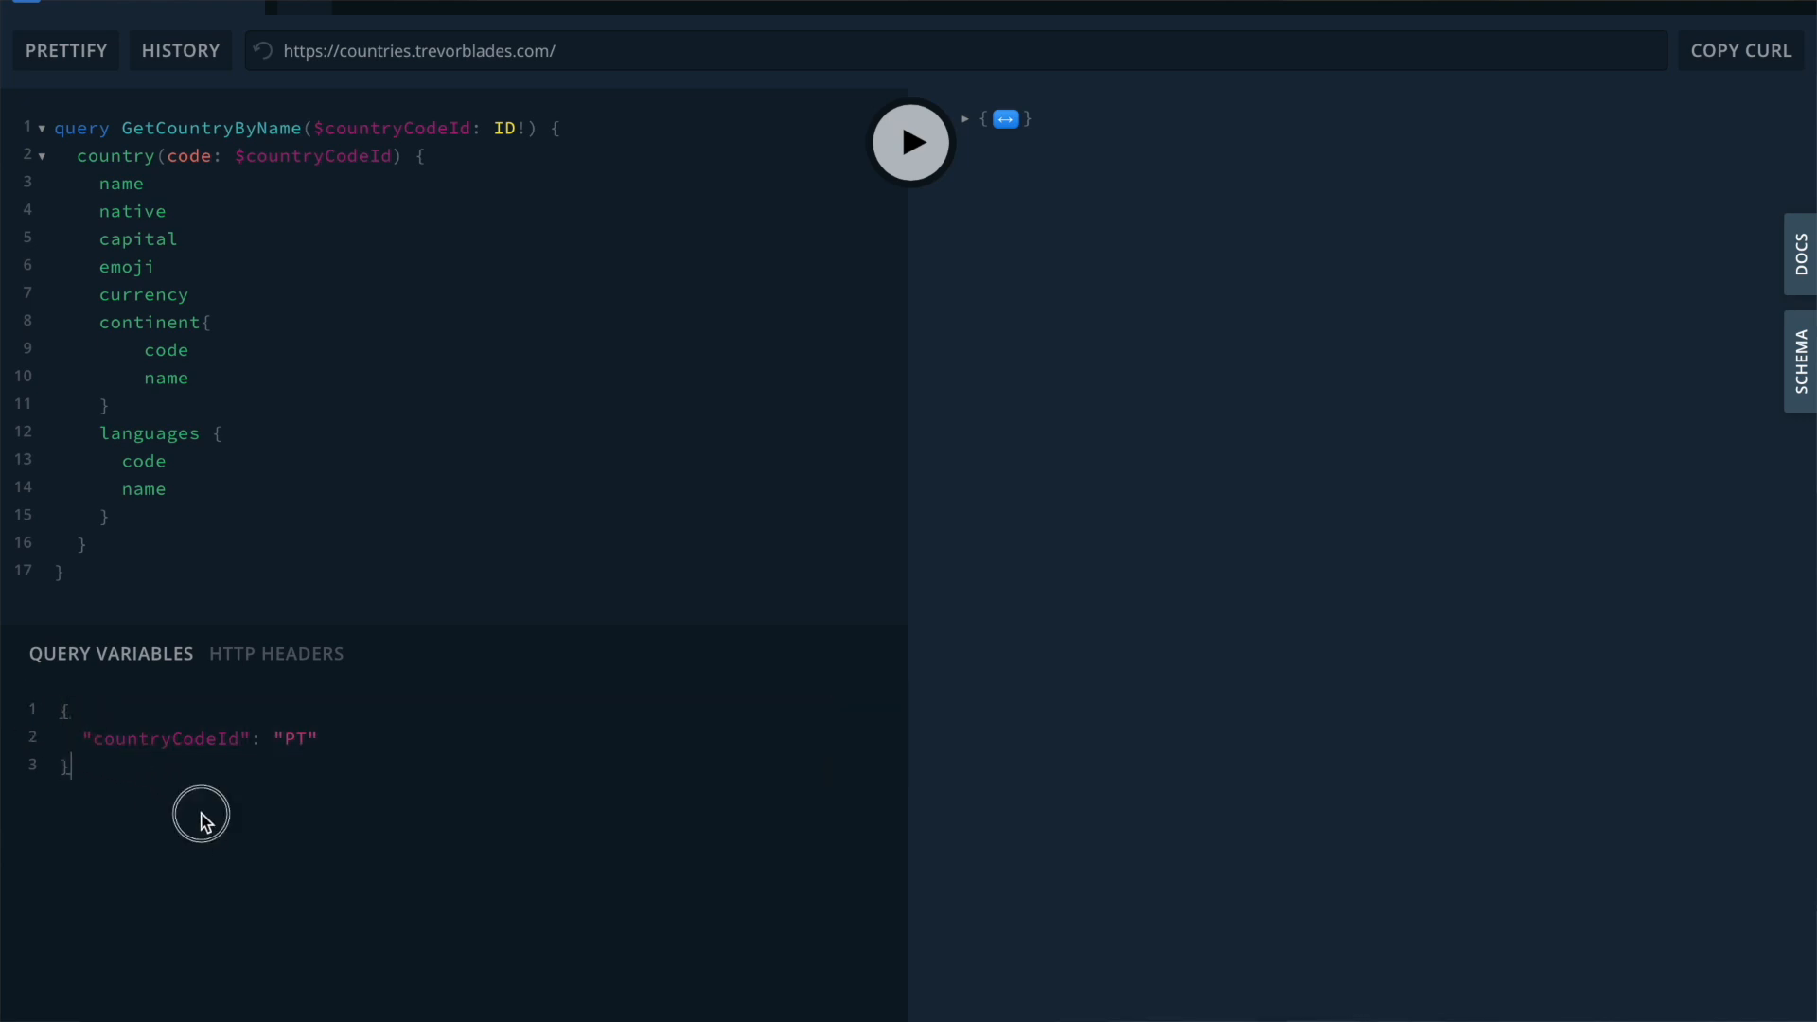
# Step: Run GetCountryByName with countryCodeId "PT" and show Portugal's returned details
pyautogui.doubleClick(166, 738)
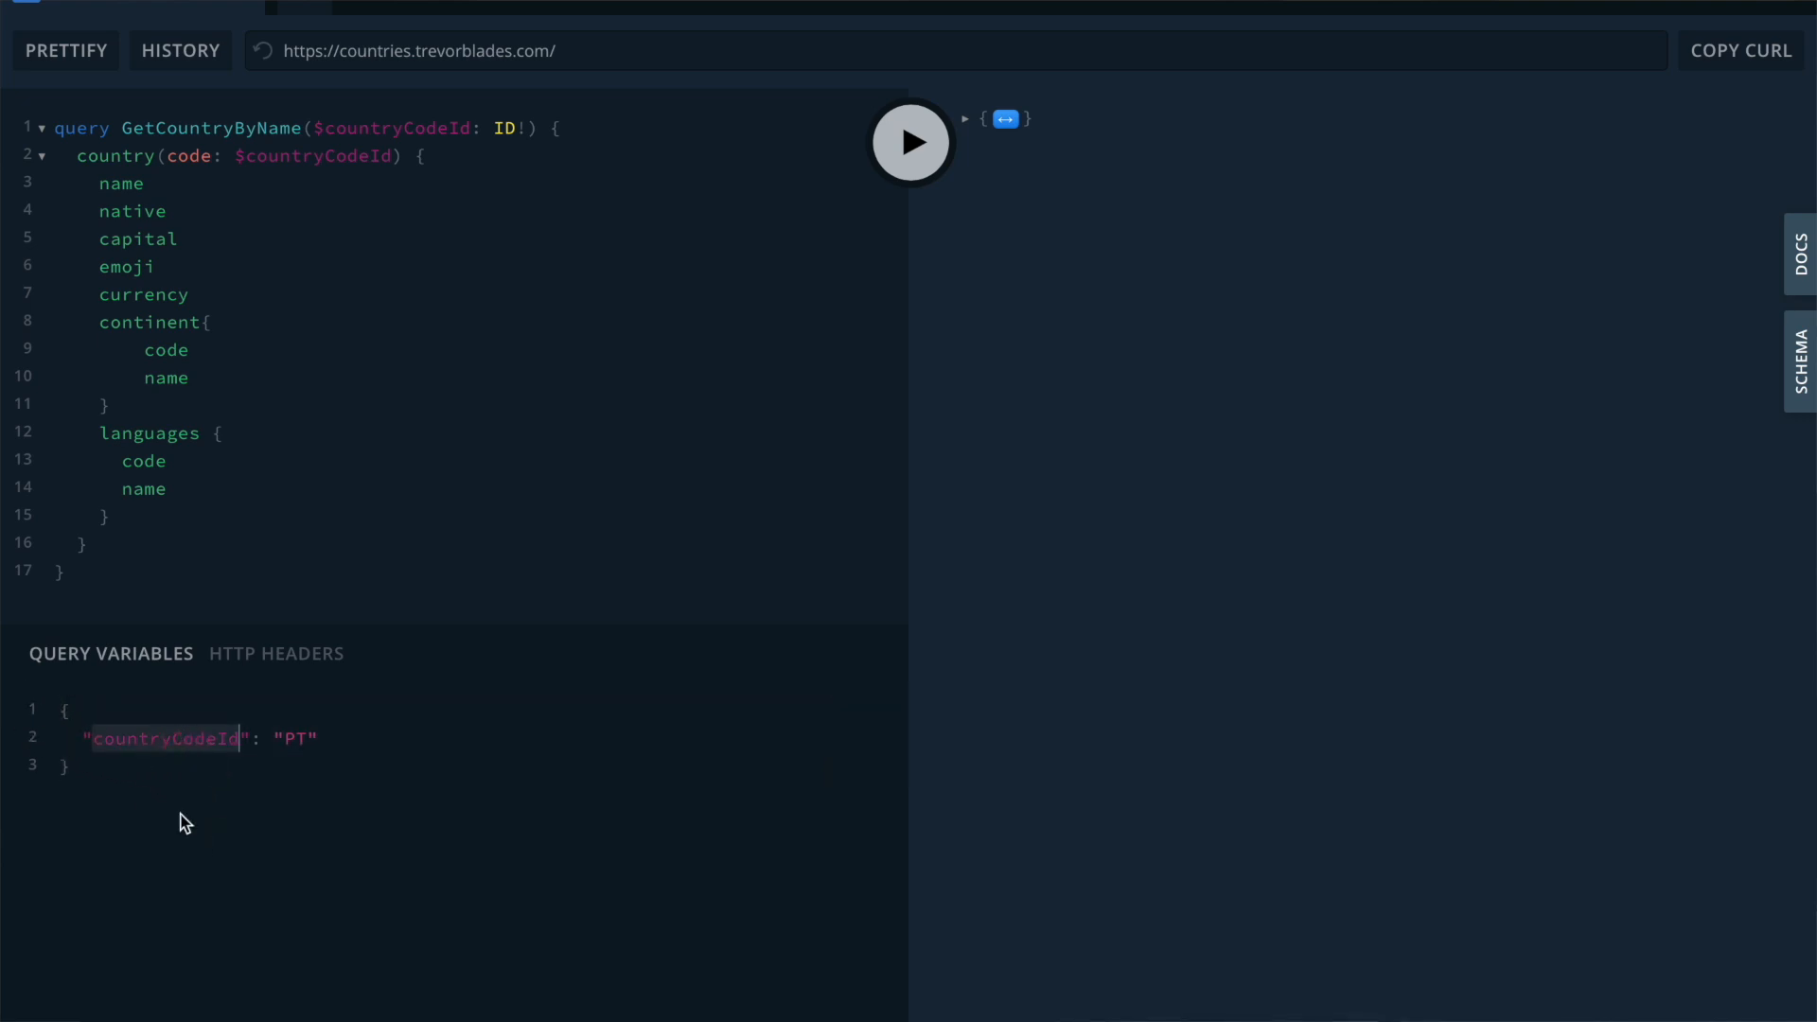
pyautogui.moveTo(347, 773)
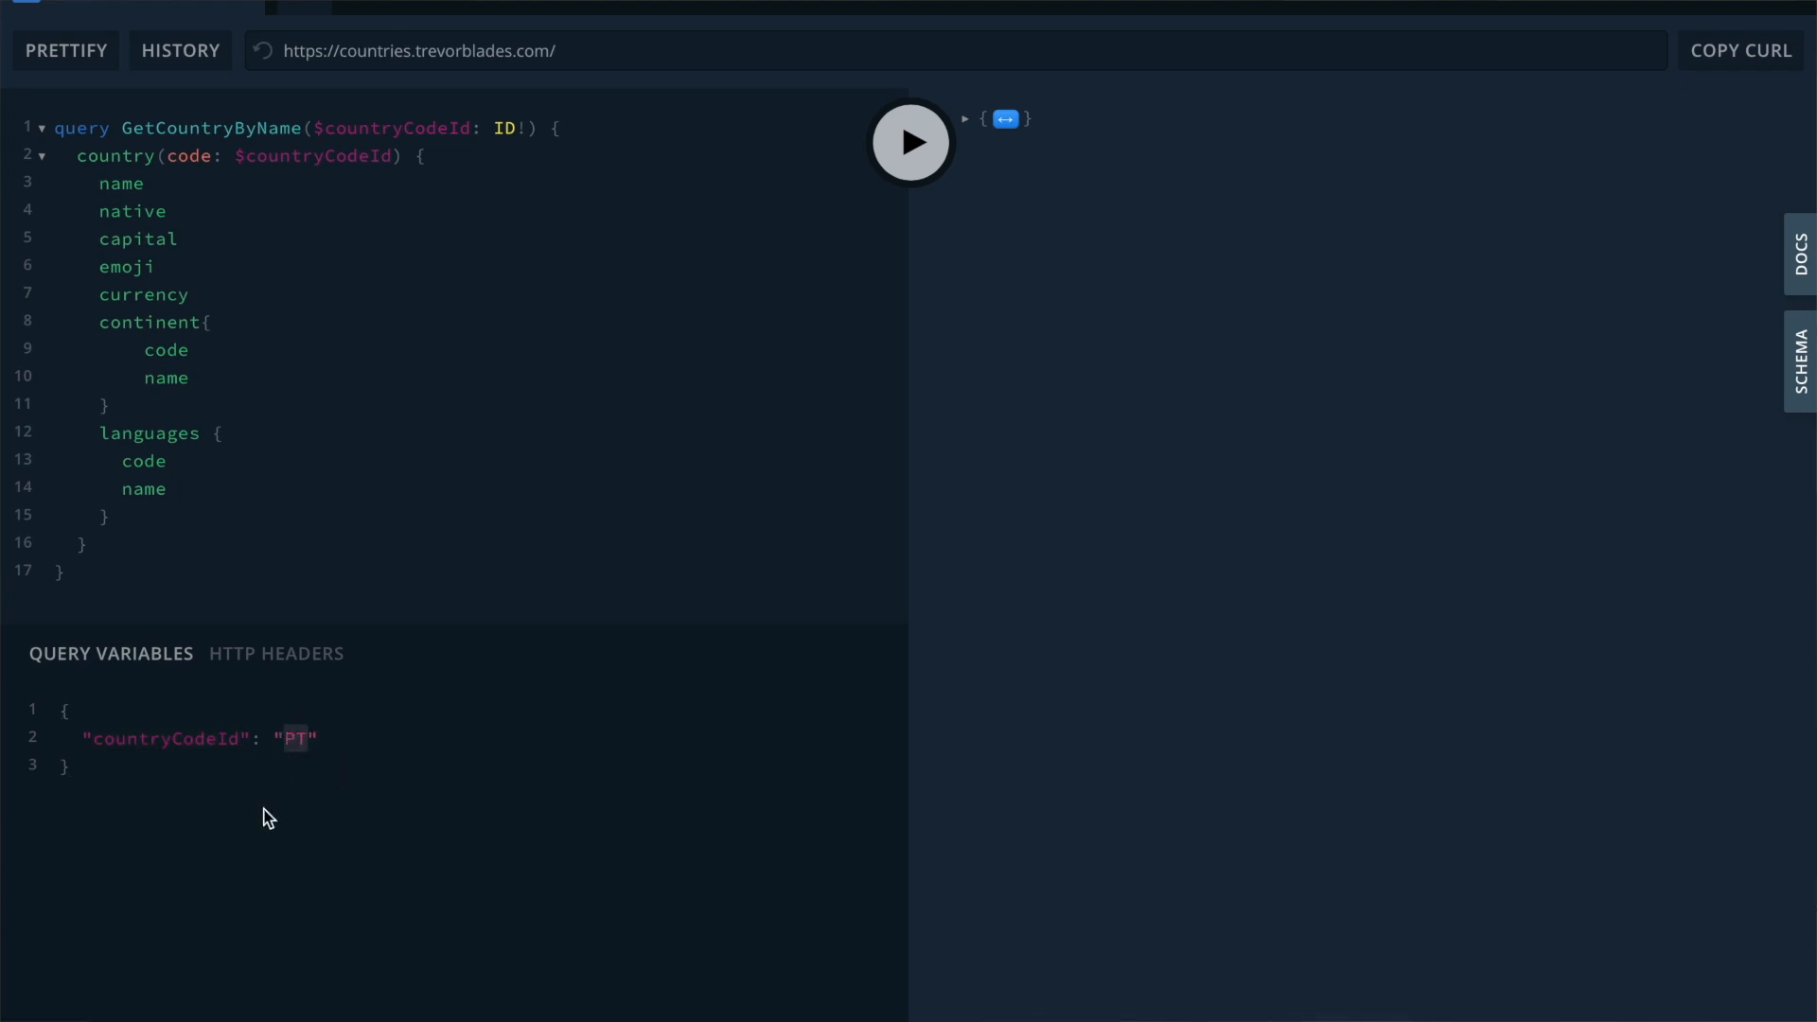
pyautogui.moveTo(910, 141)
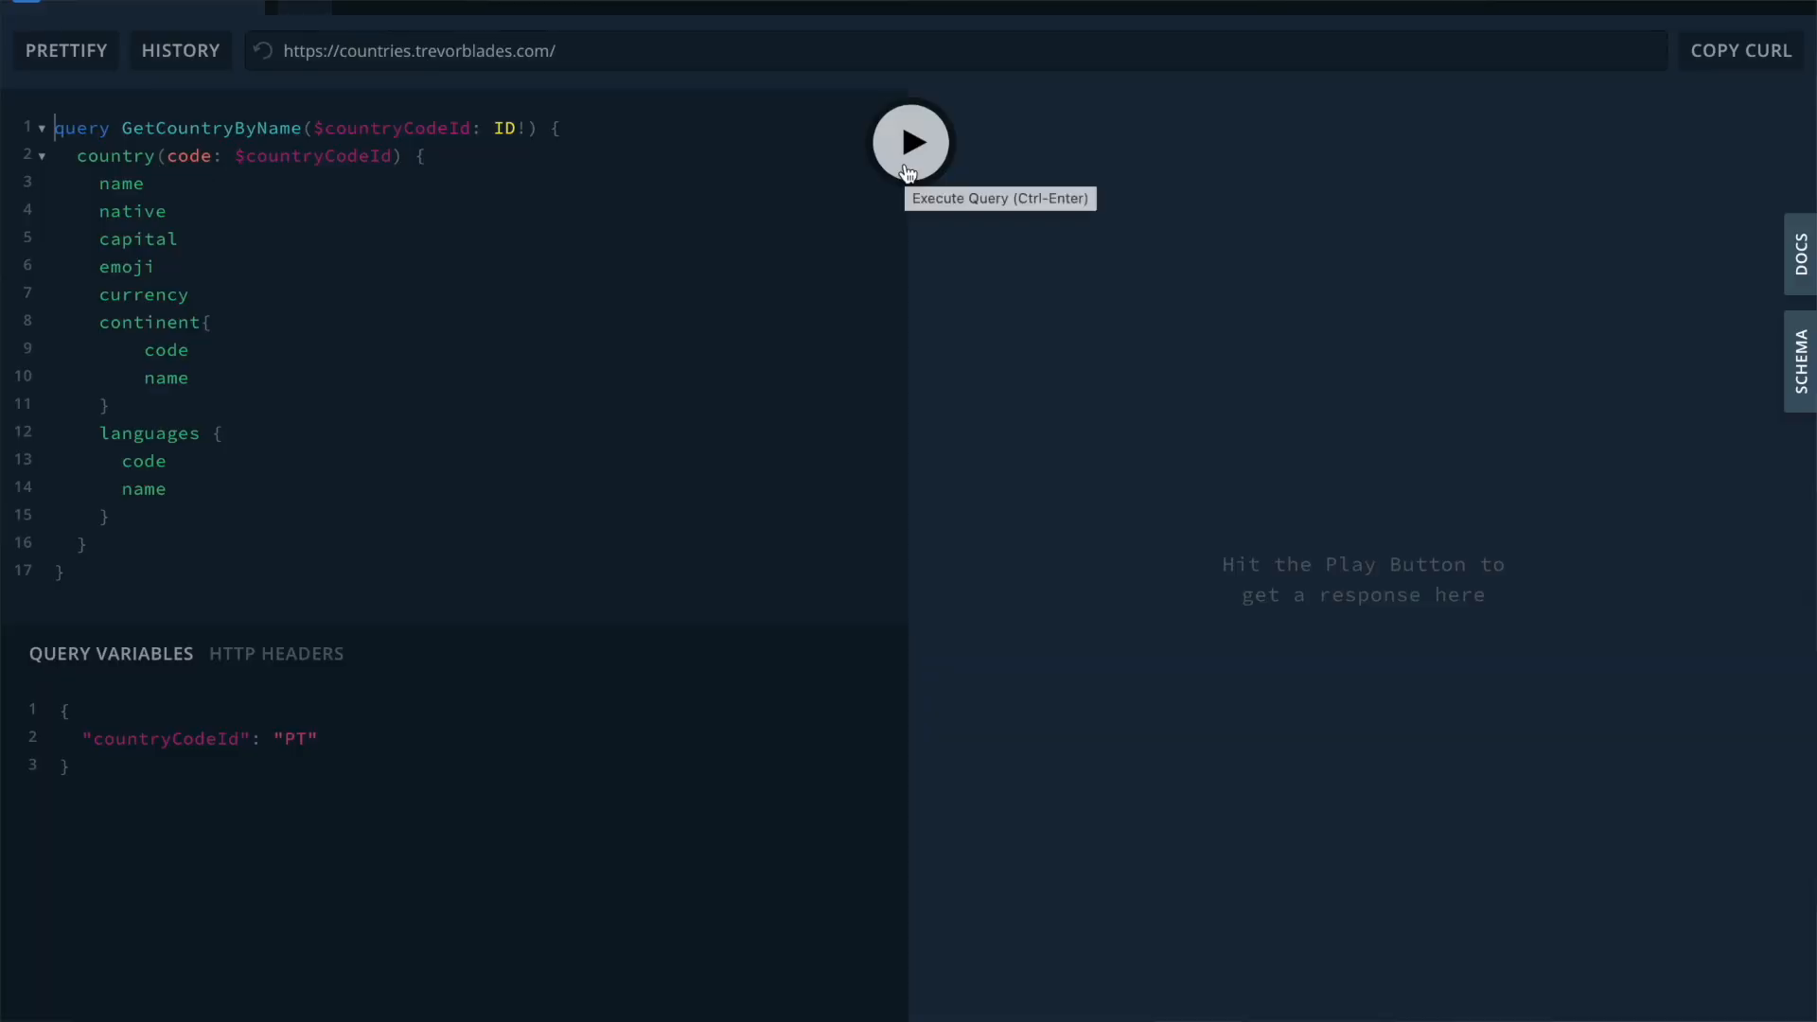
pyautogui.click(910, 141)
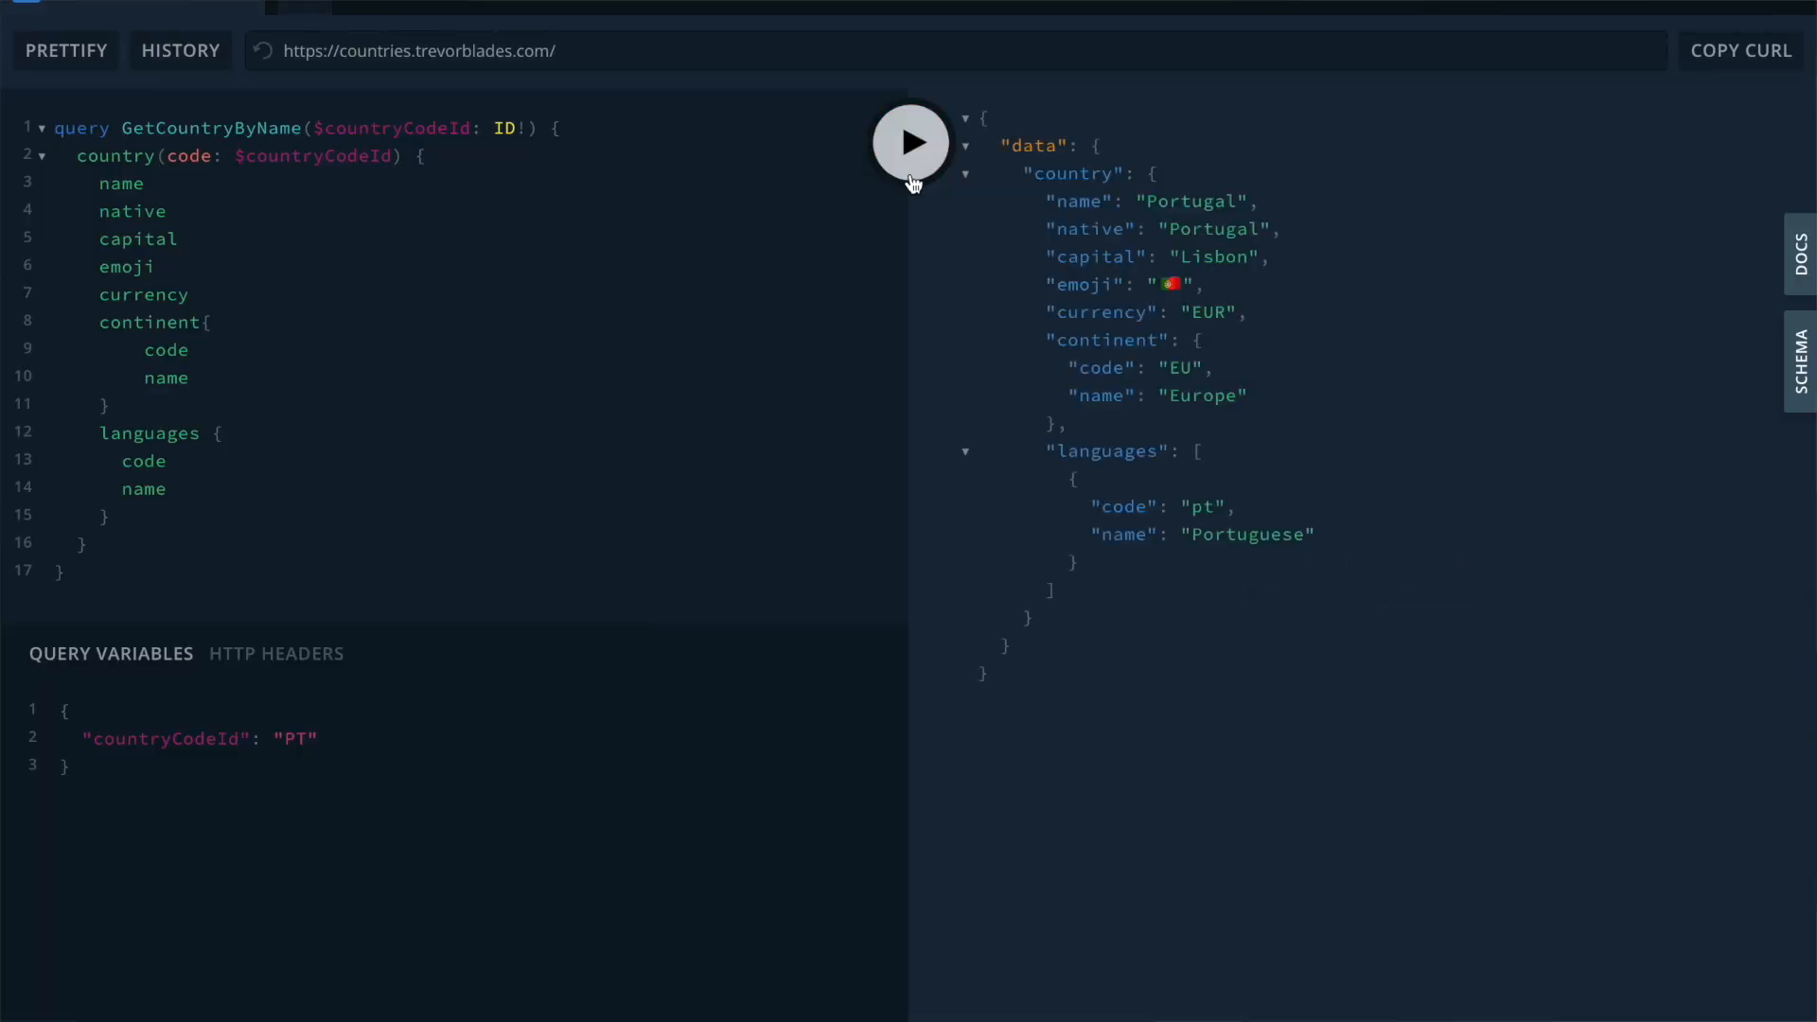
pyautogui.moveTo(1236, 337)
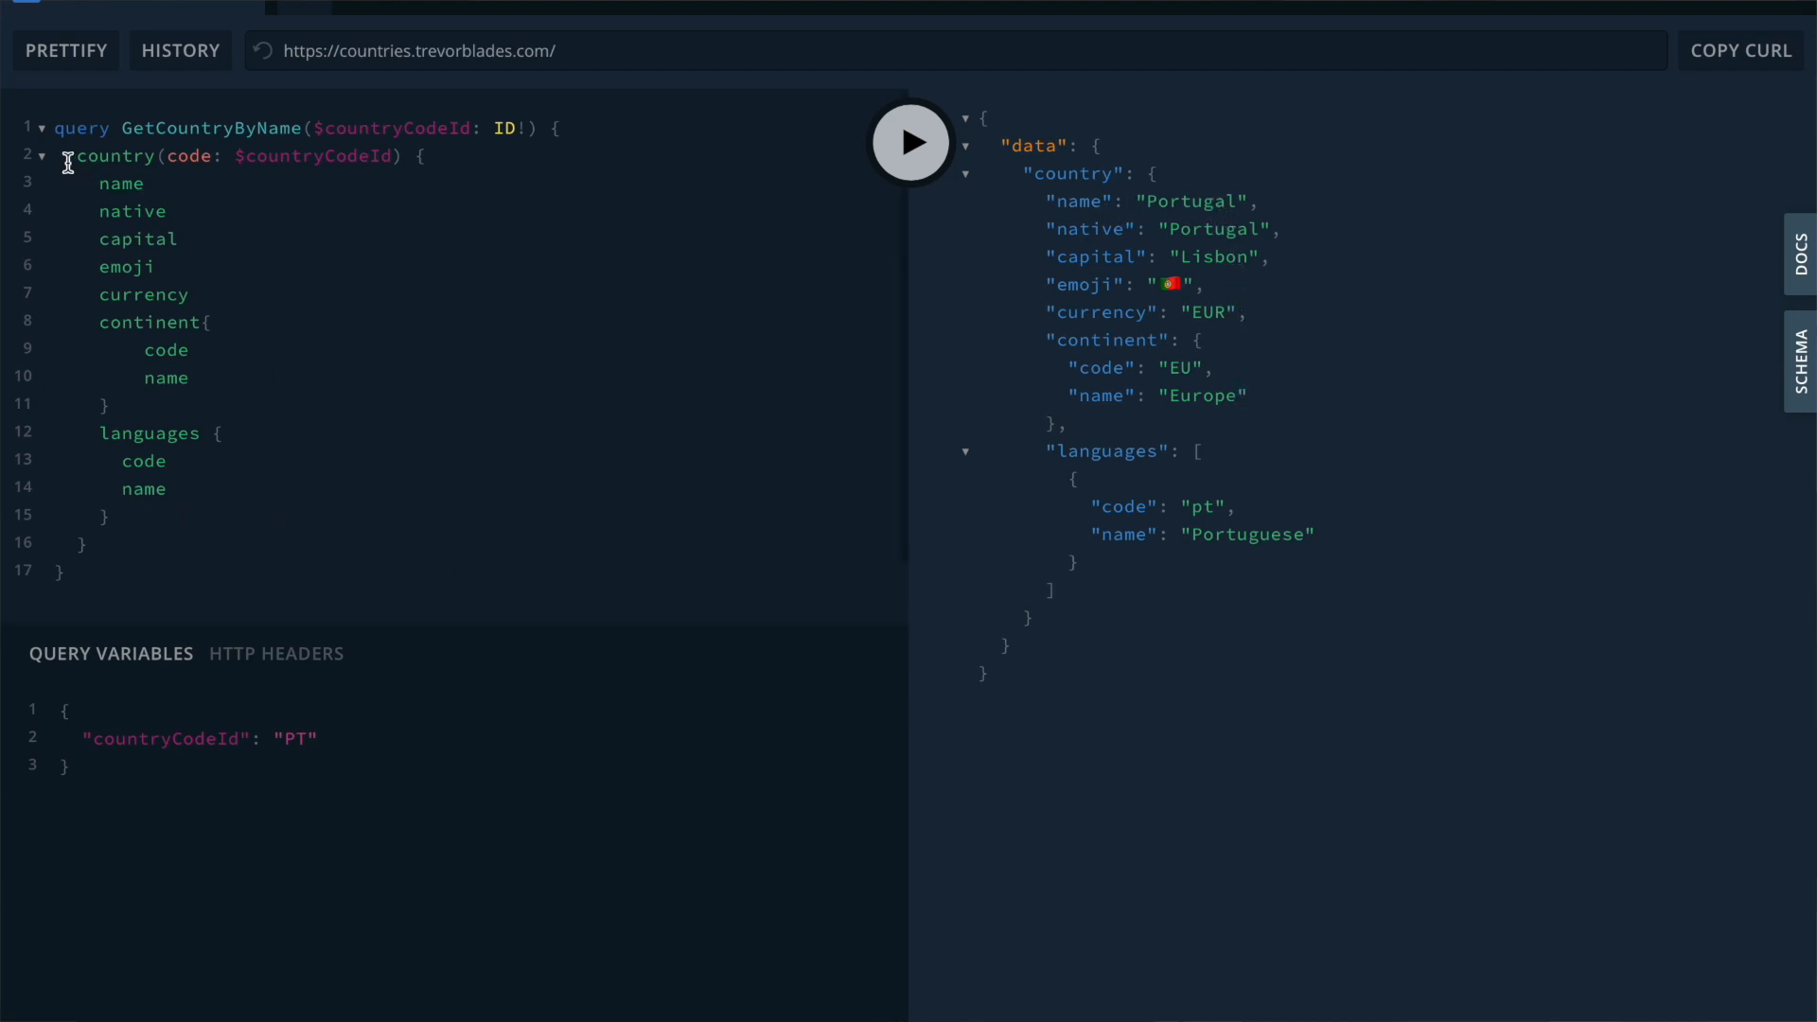
pyautogui.moveTo(1148, 213)
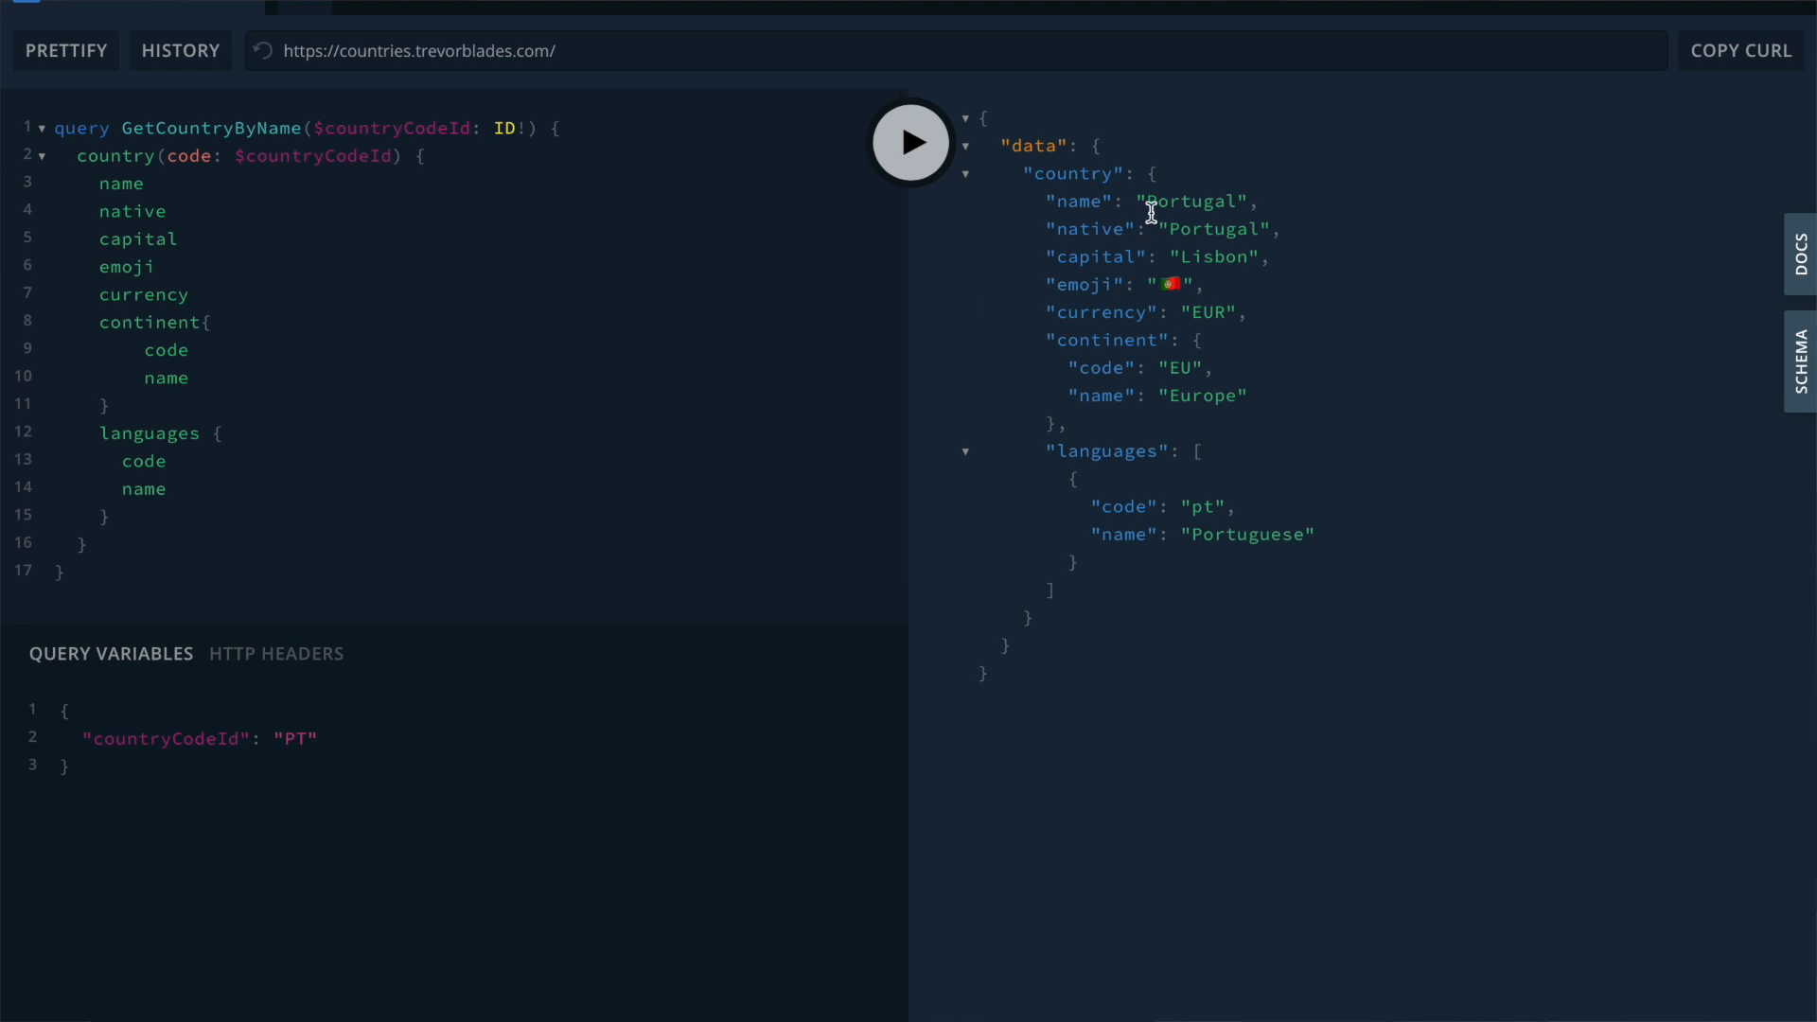
pyautogui.click(910, 141)
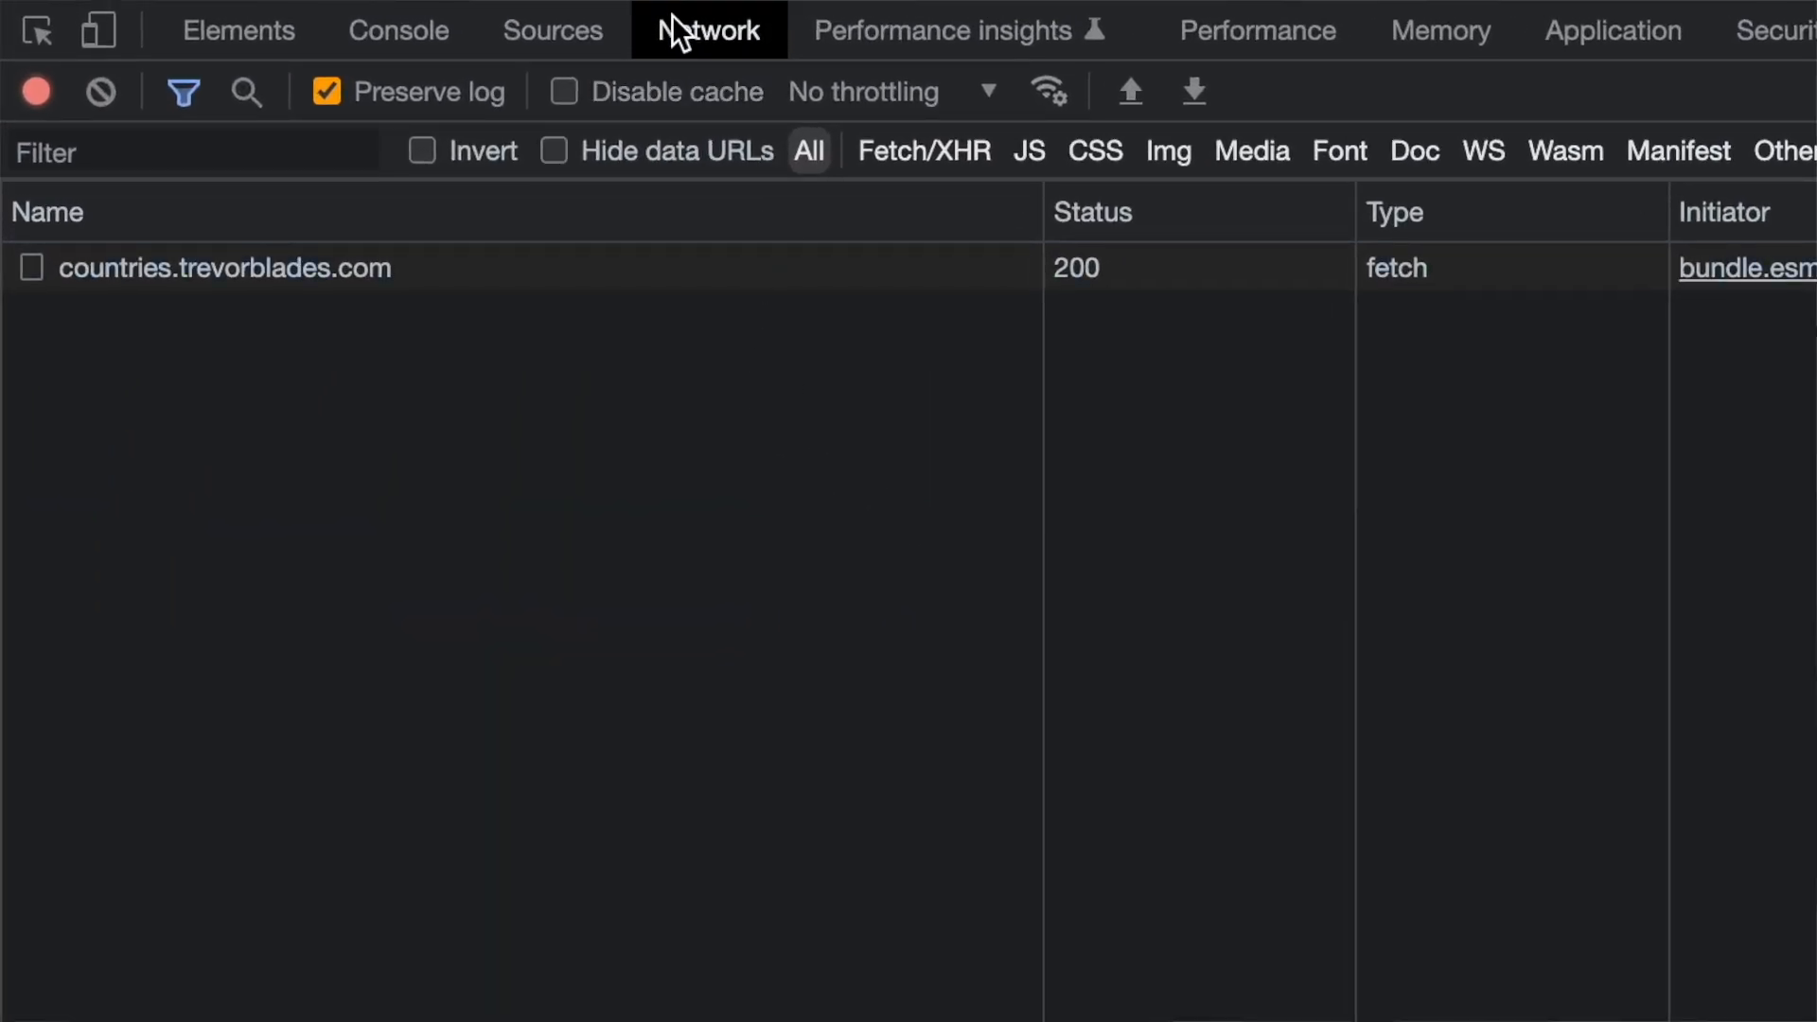
# Step: Inspect the countries.trevorblades.com request payload and expand its variables to countryCodeId PT
pyautogui.click(225, 268)
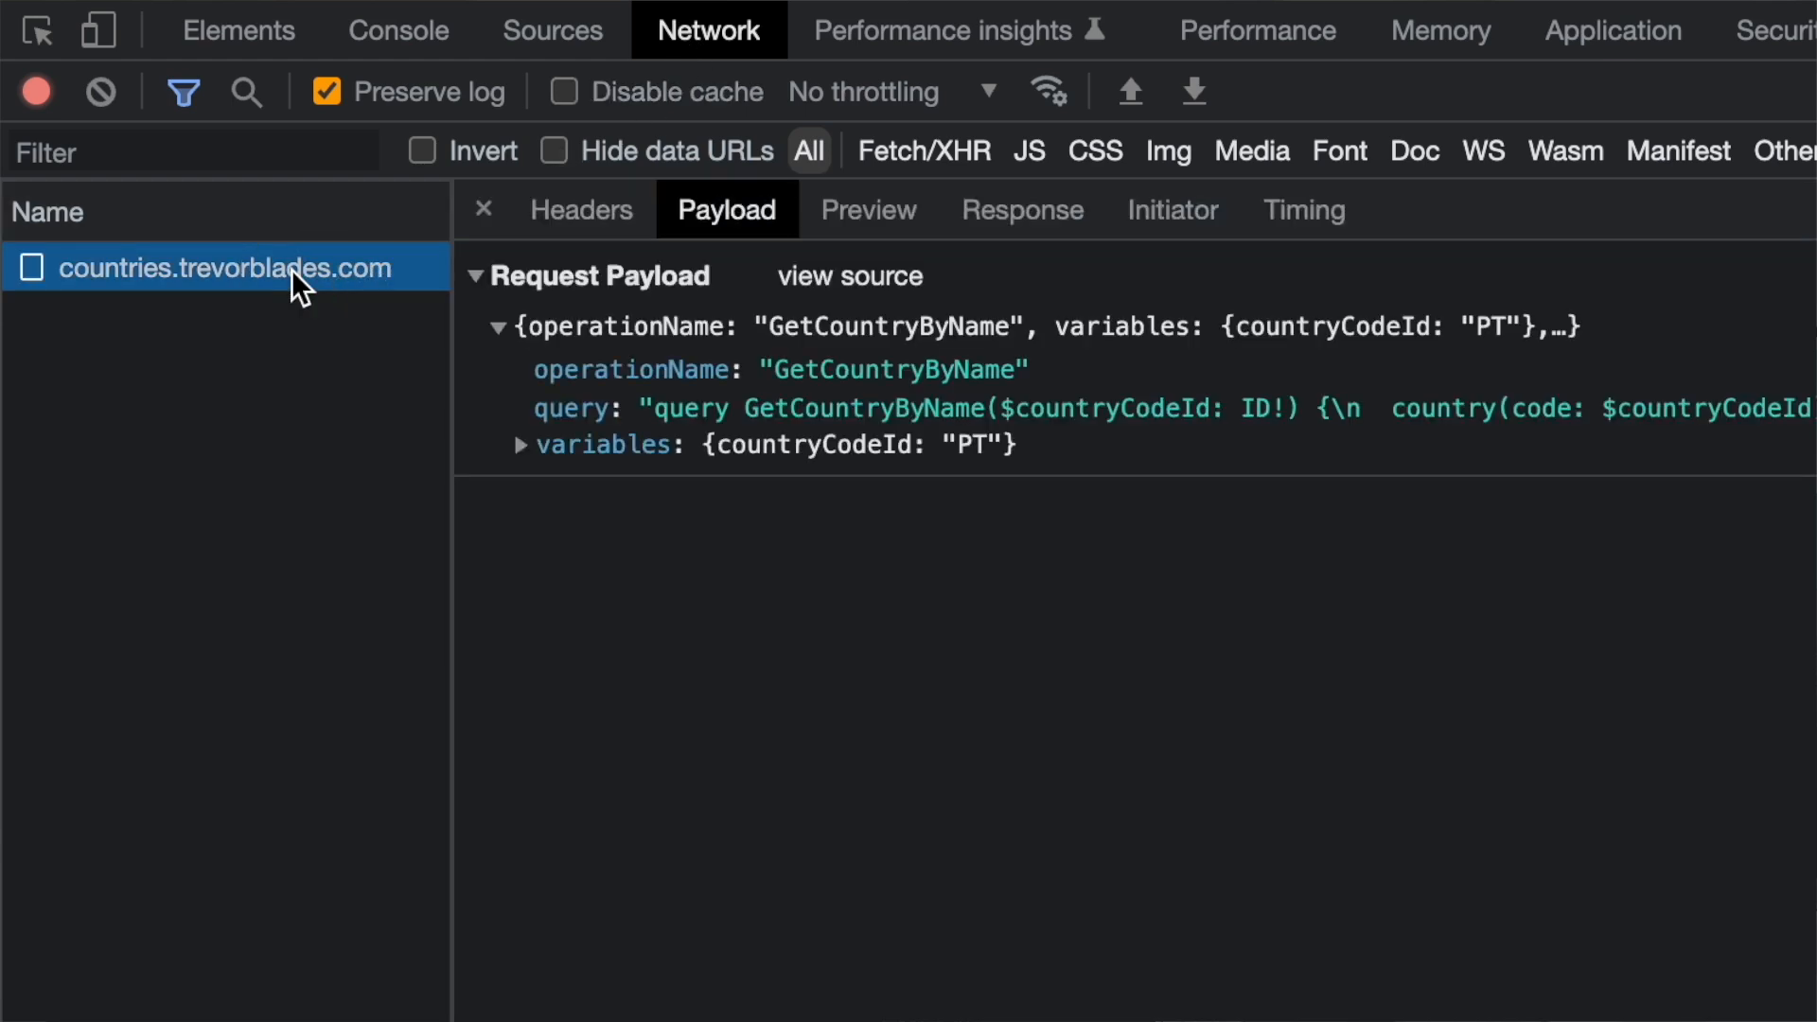
pyautogui.moveTo(713, 186)
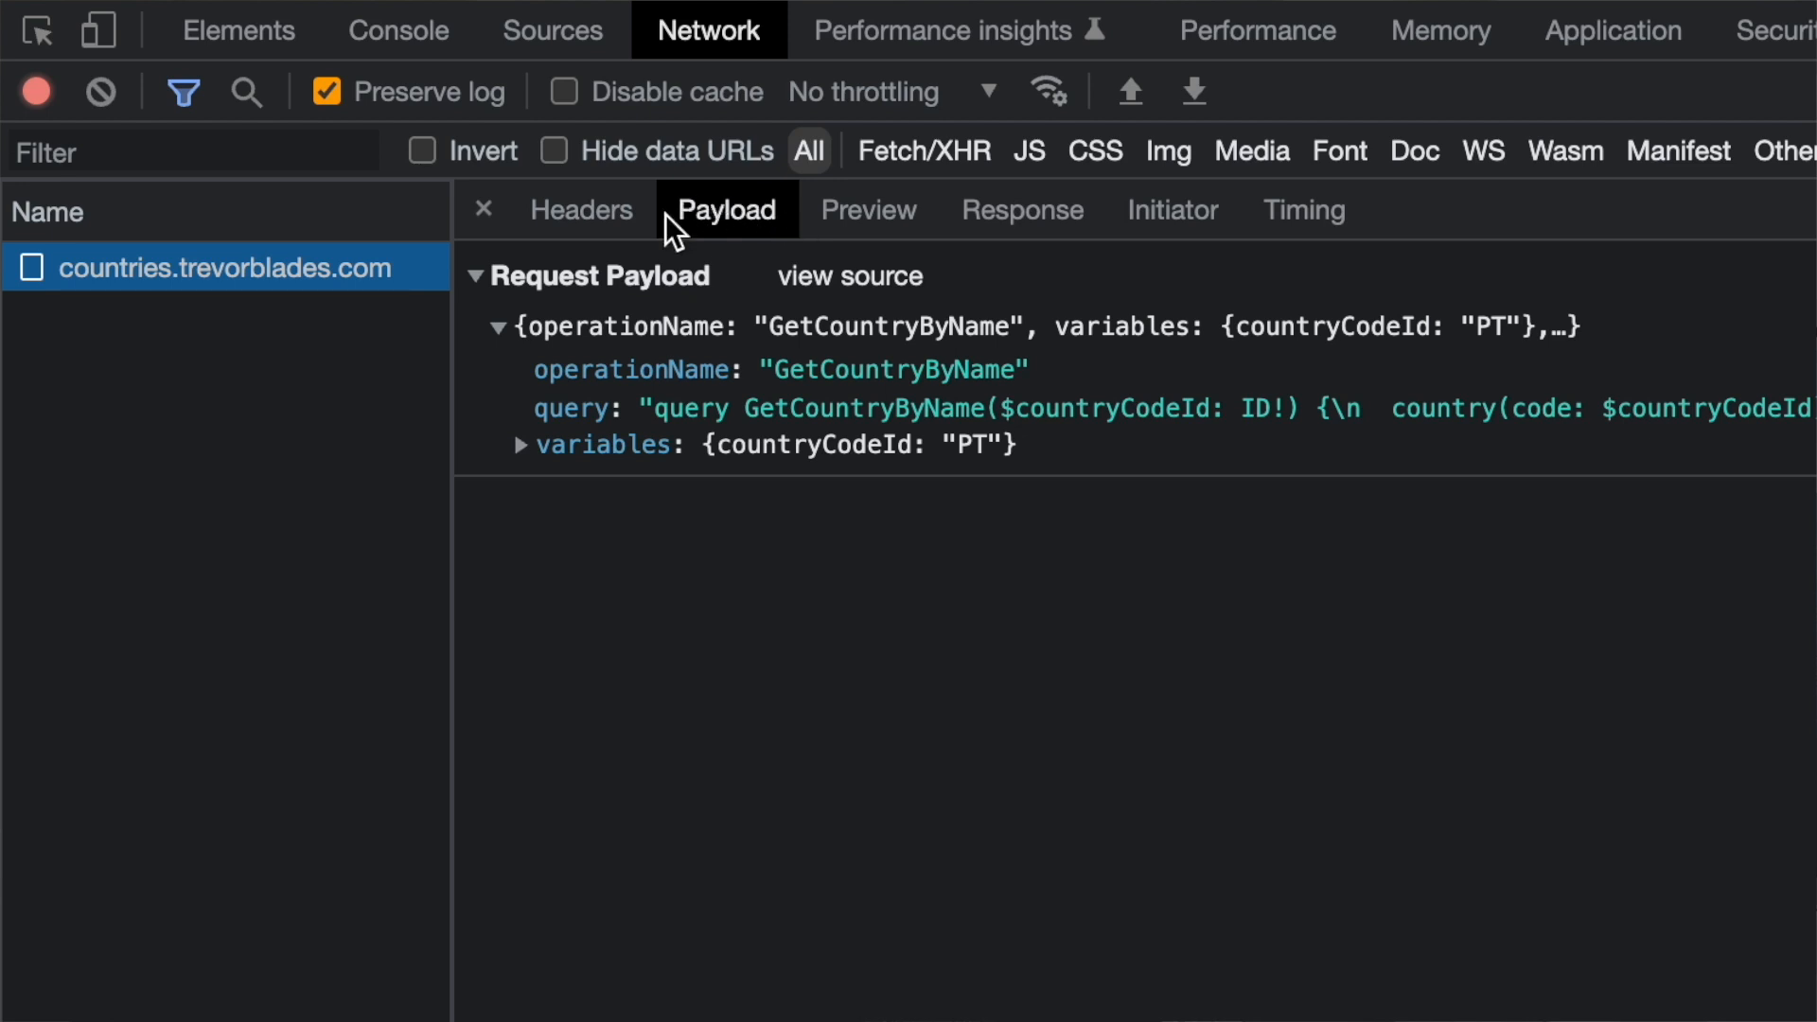
pyautogui.moveTo(733, 257)
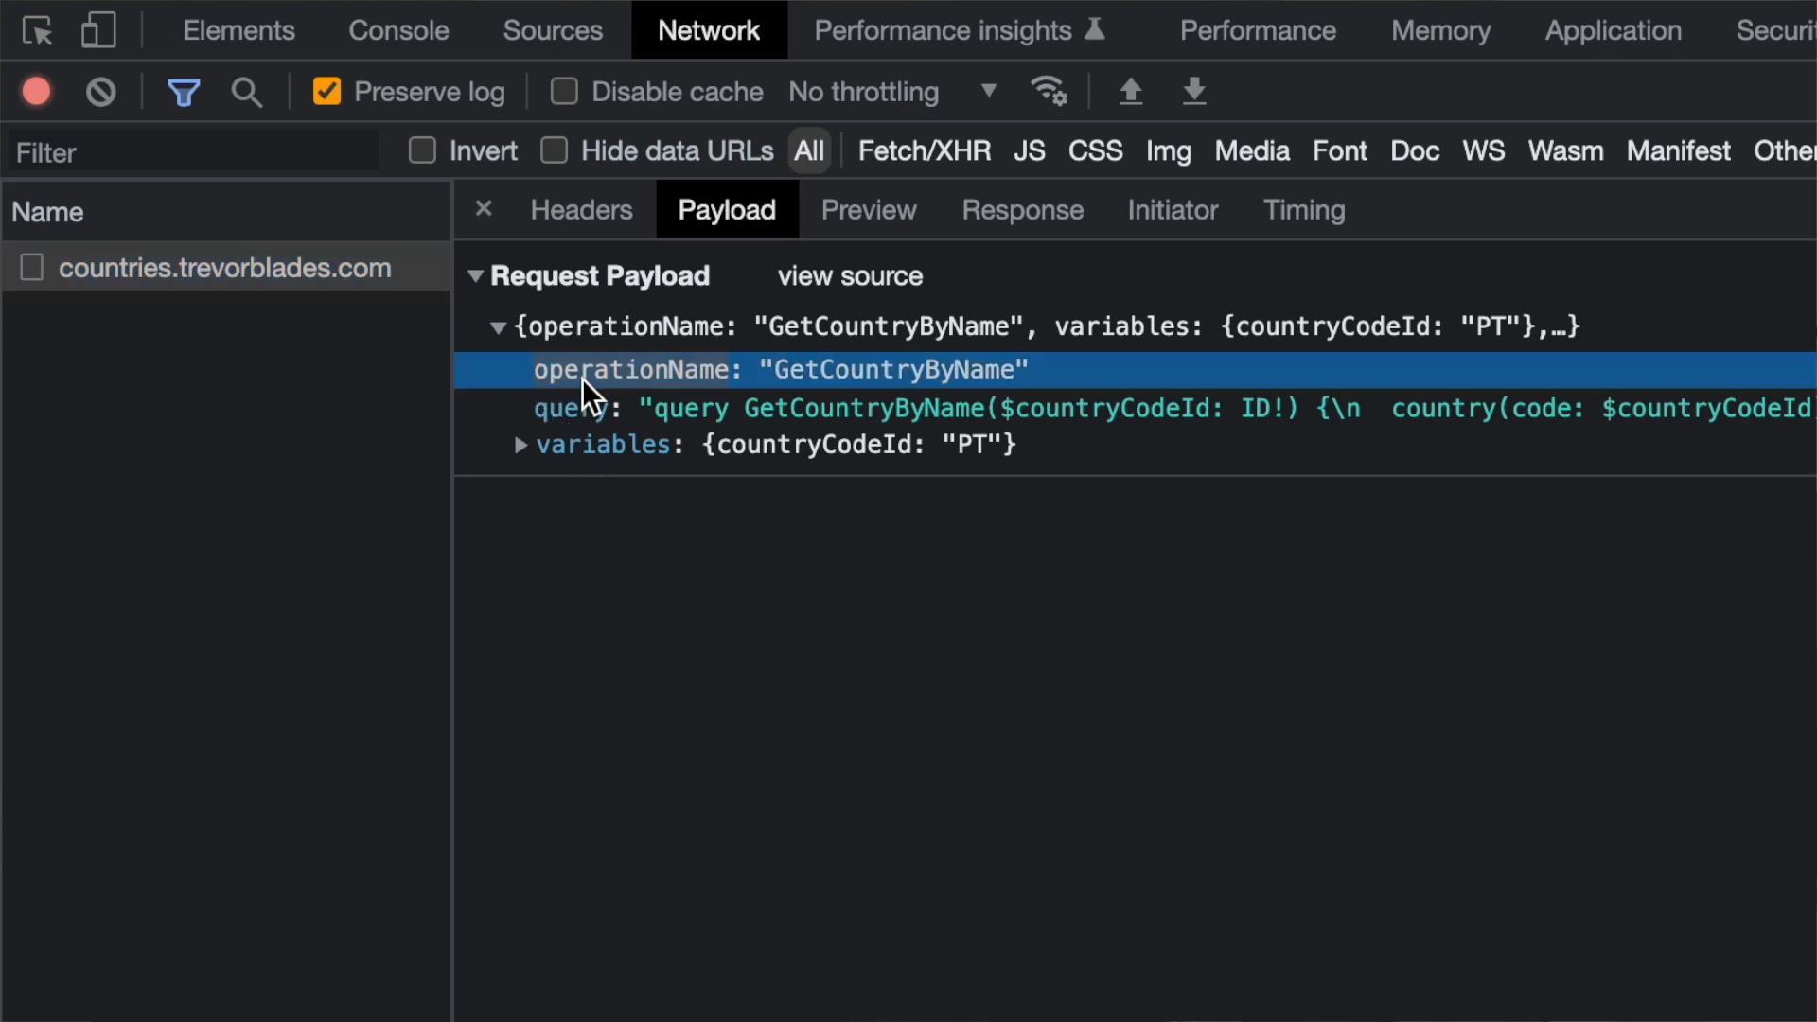
pyautogui.moveTo(800, 386)
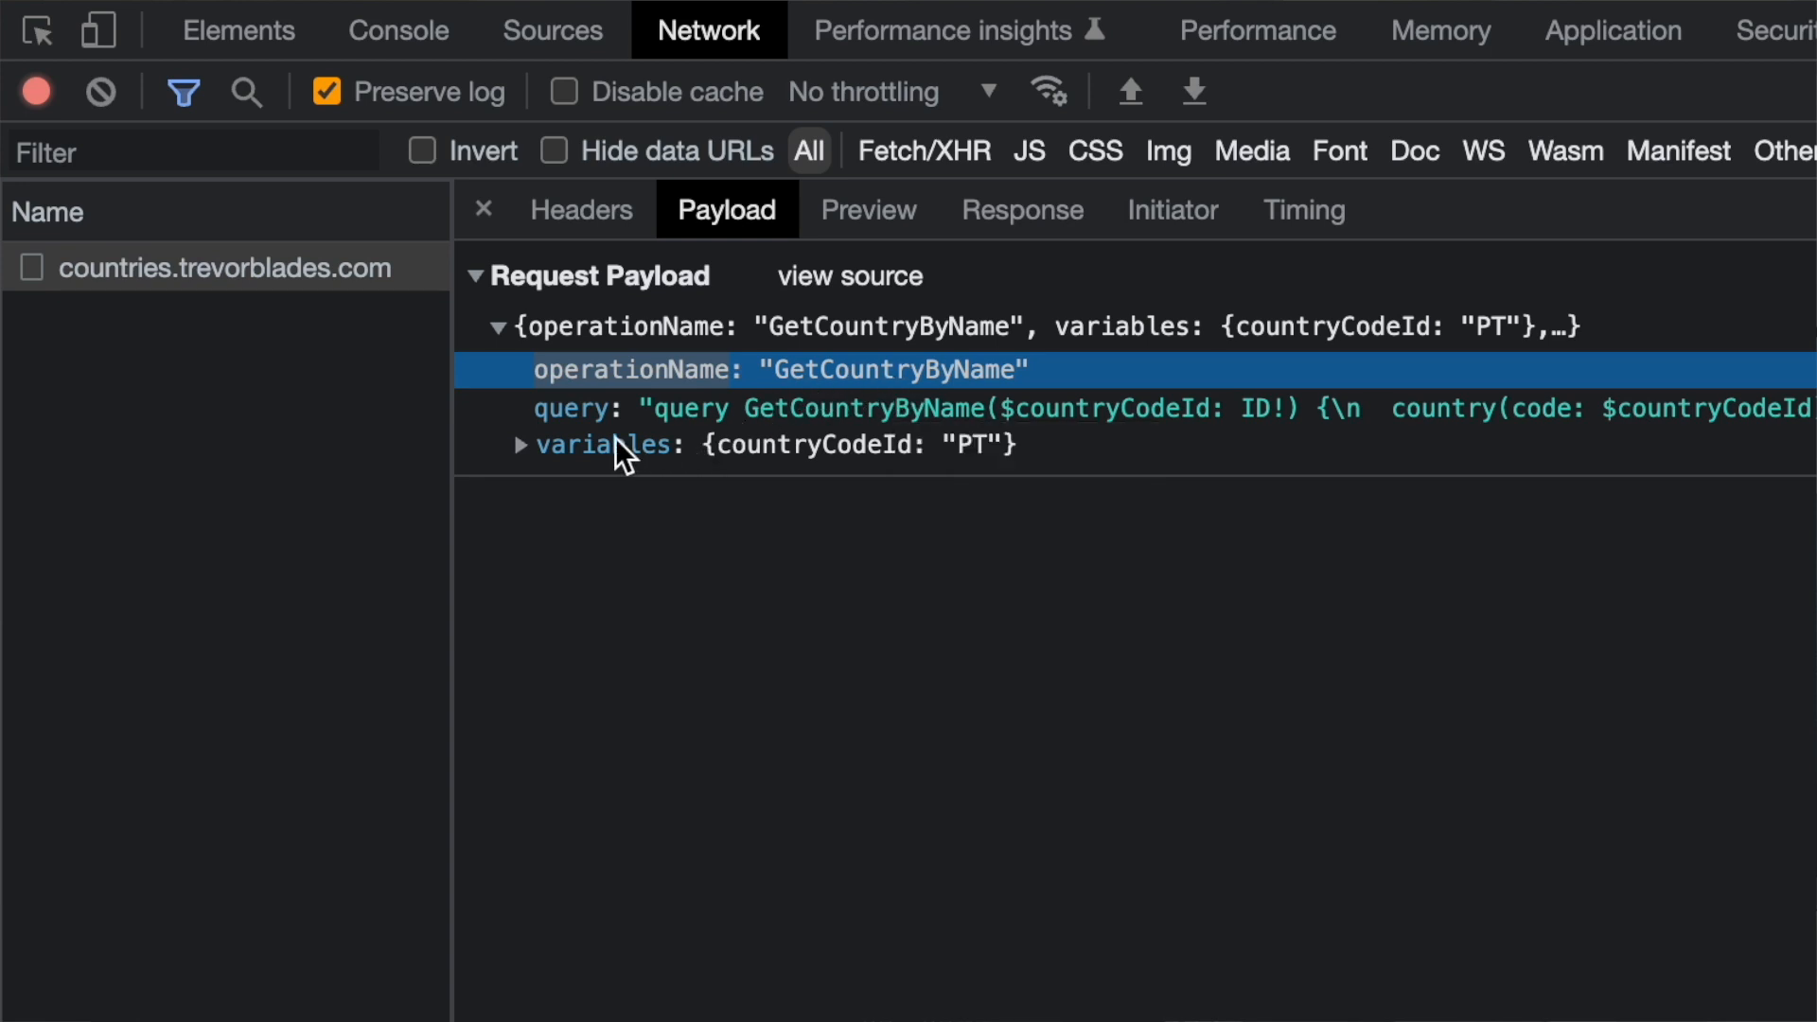
pyautogui.click(521, 445)
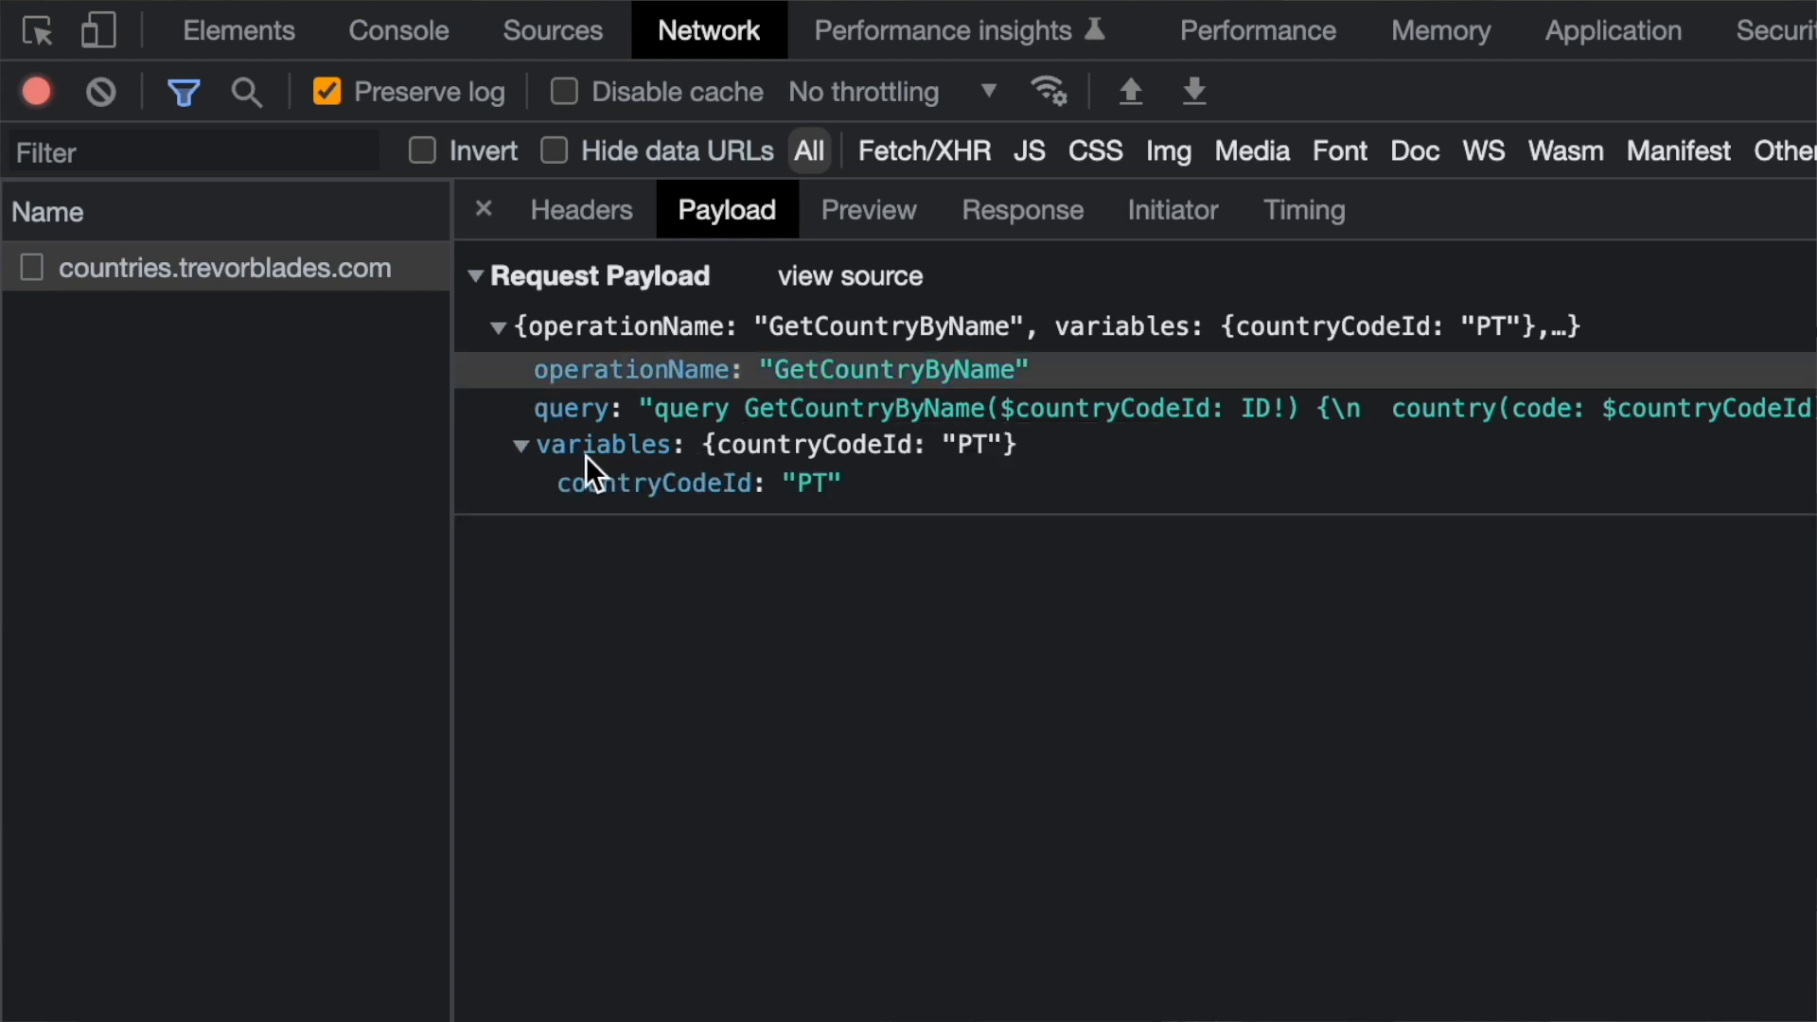
pyautogui.moveTo(564, 501)
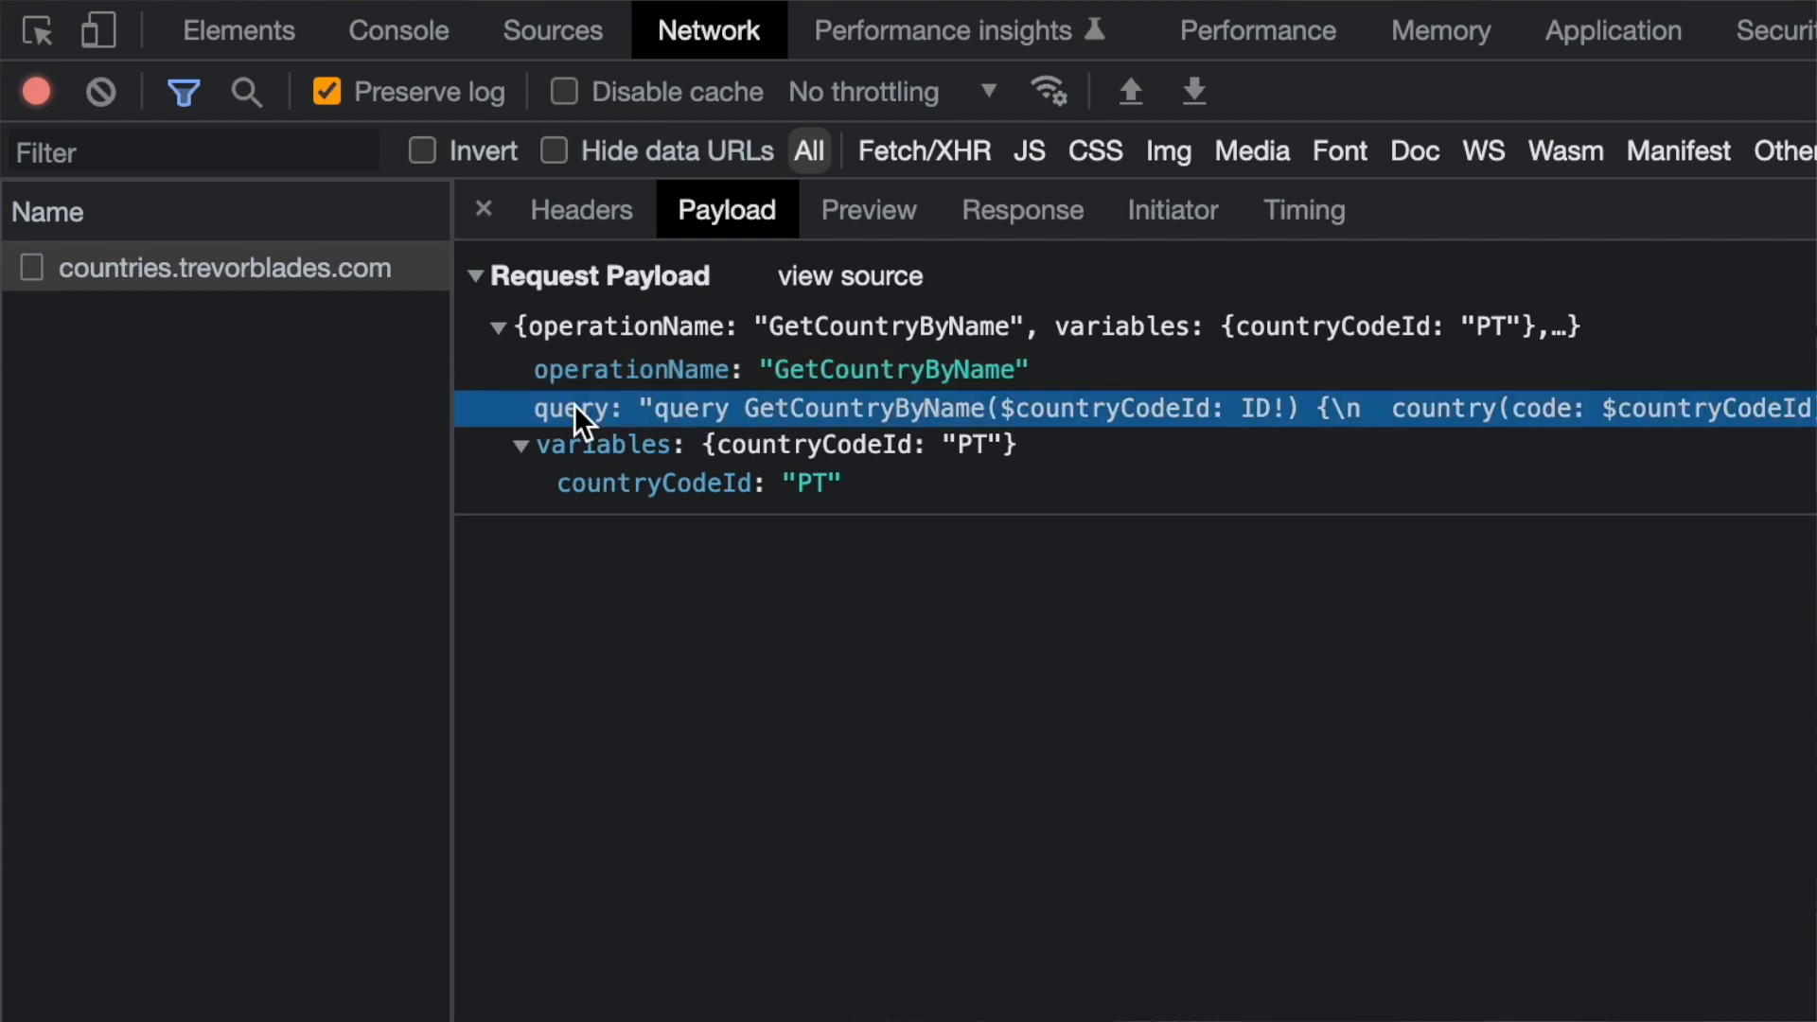
pyautogui.moveTo(1416, 420)
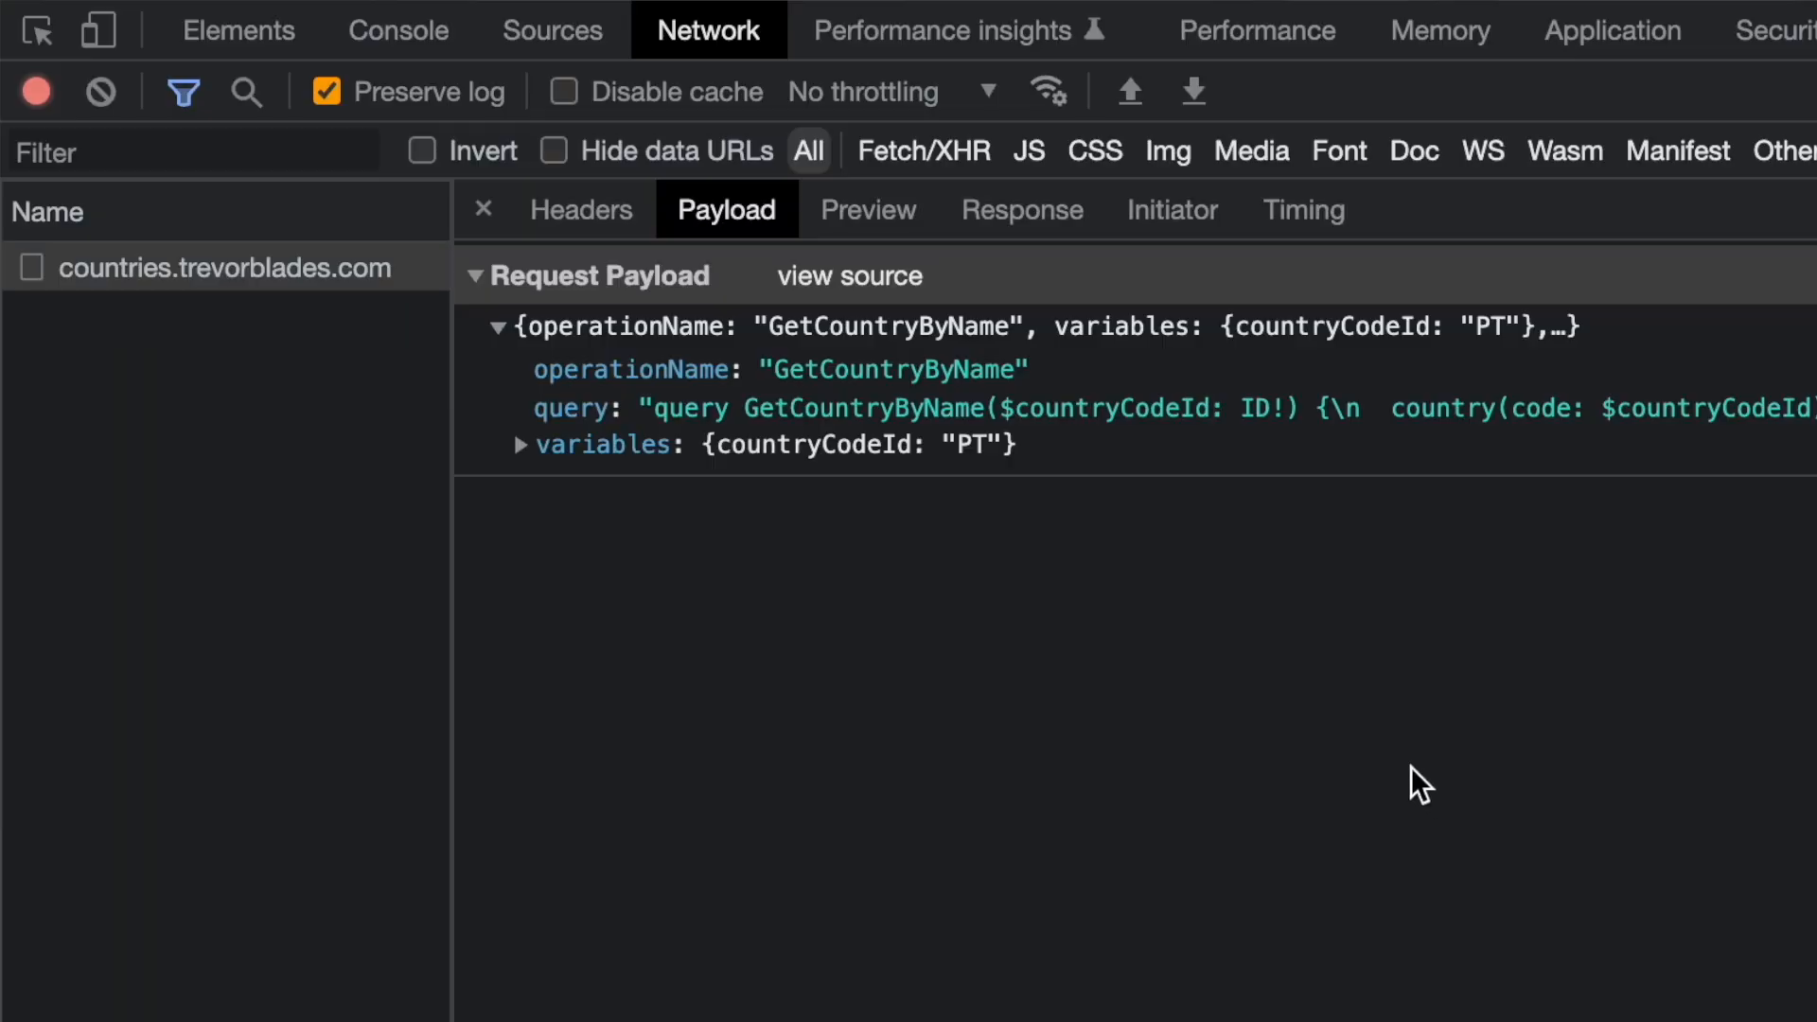
# Step: View the payload as raw source and select the request body text for copying
pyautogui.click(848, 275)
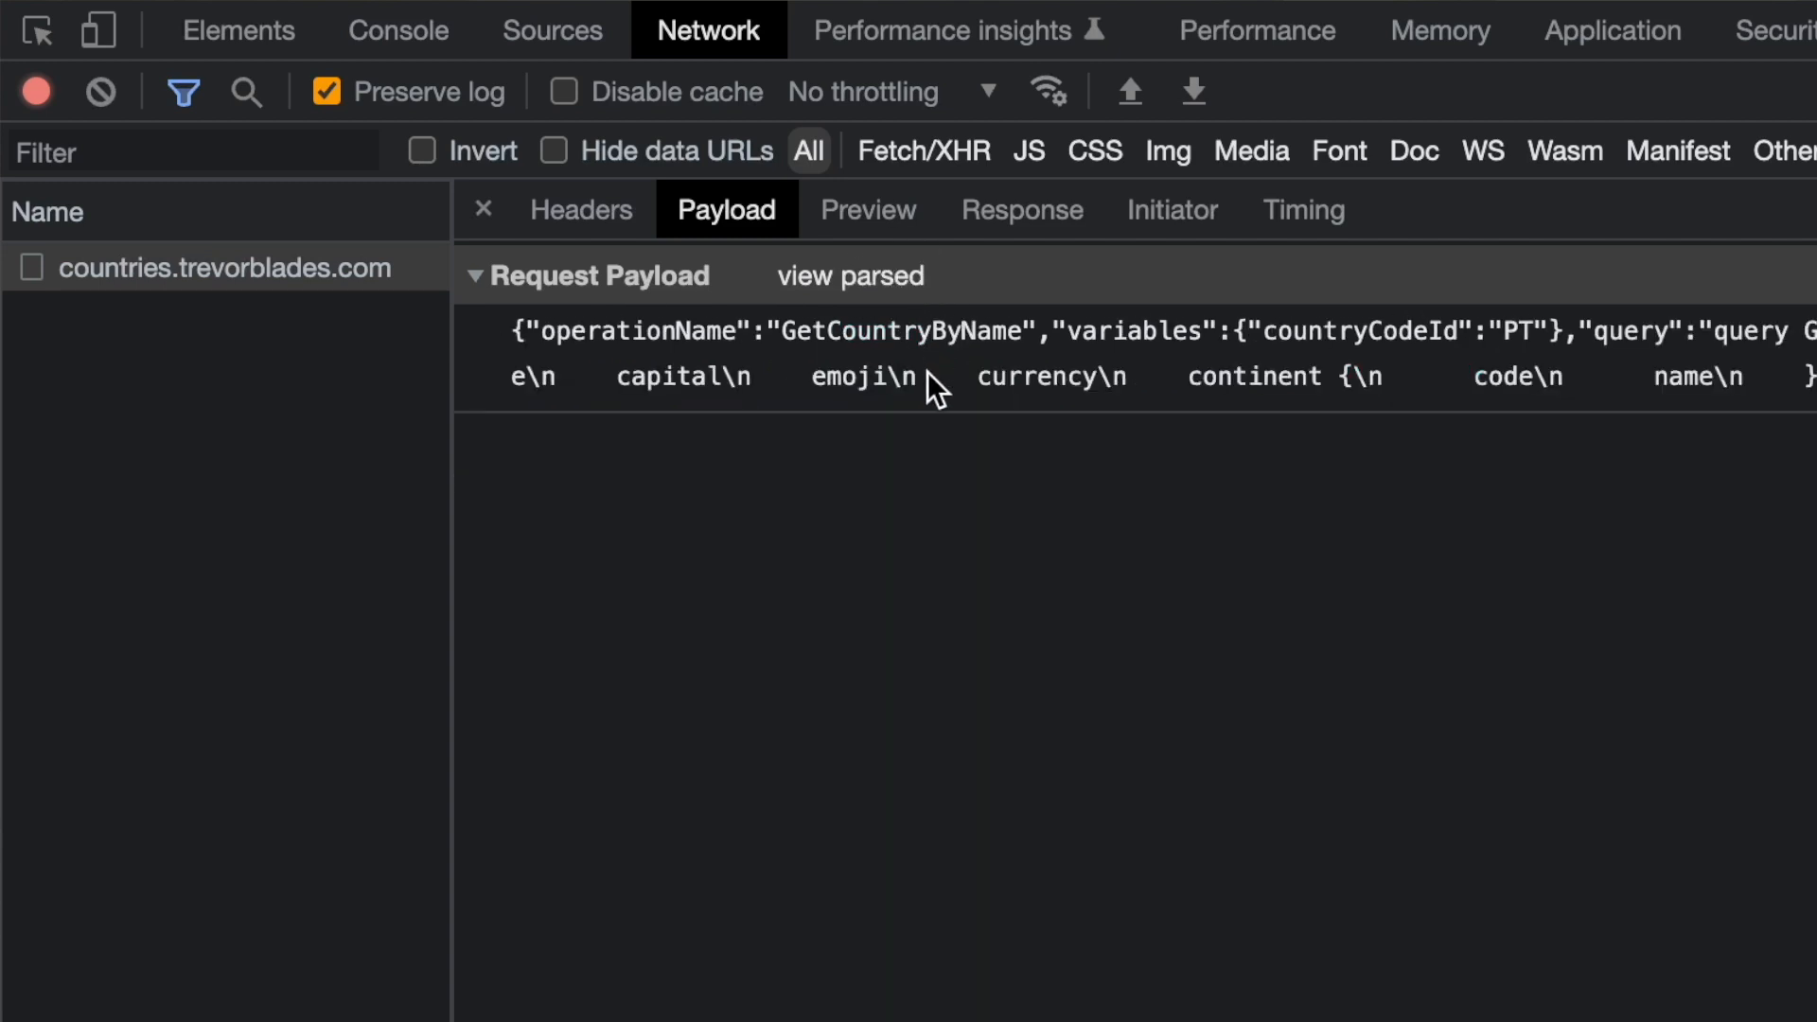
pyautogui.moveTo(933, 377); pyautogui.dragTo(1131, 406)
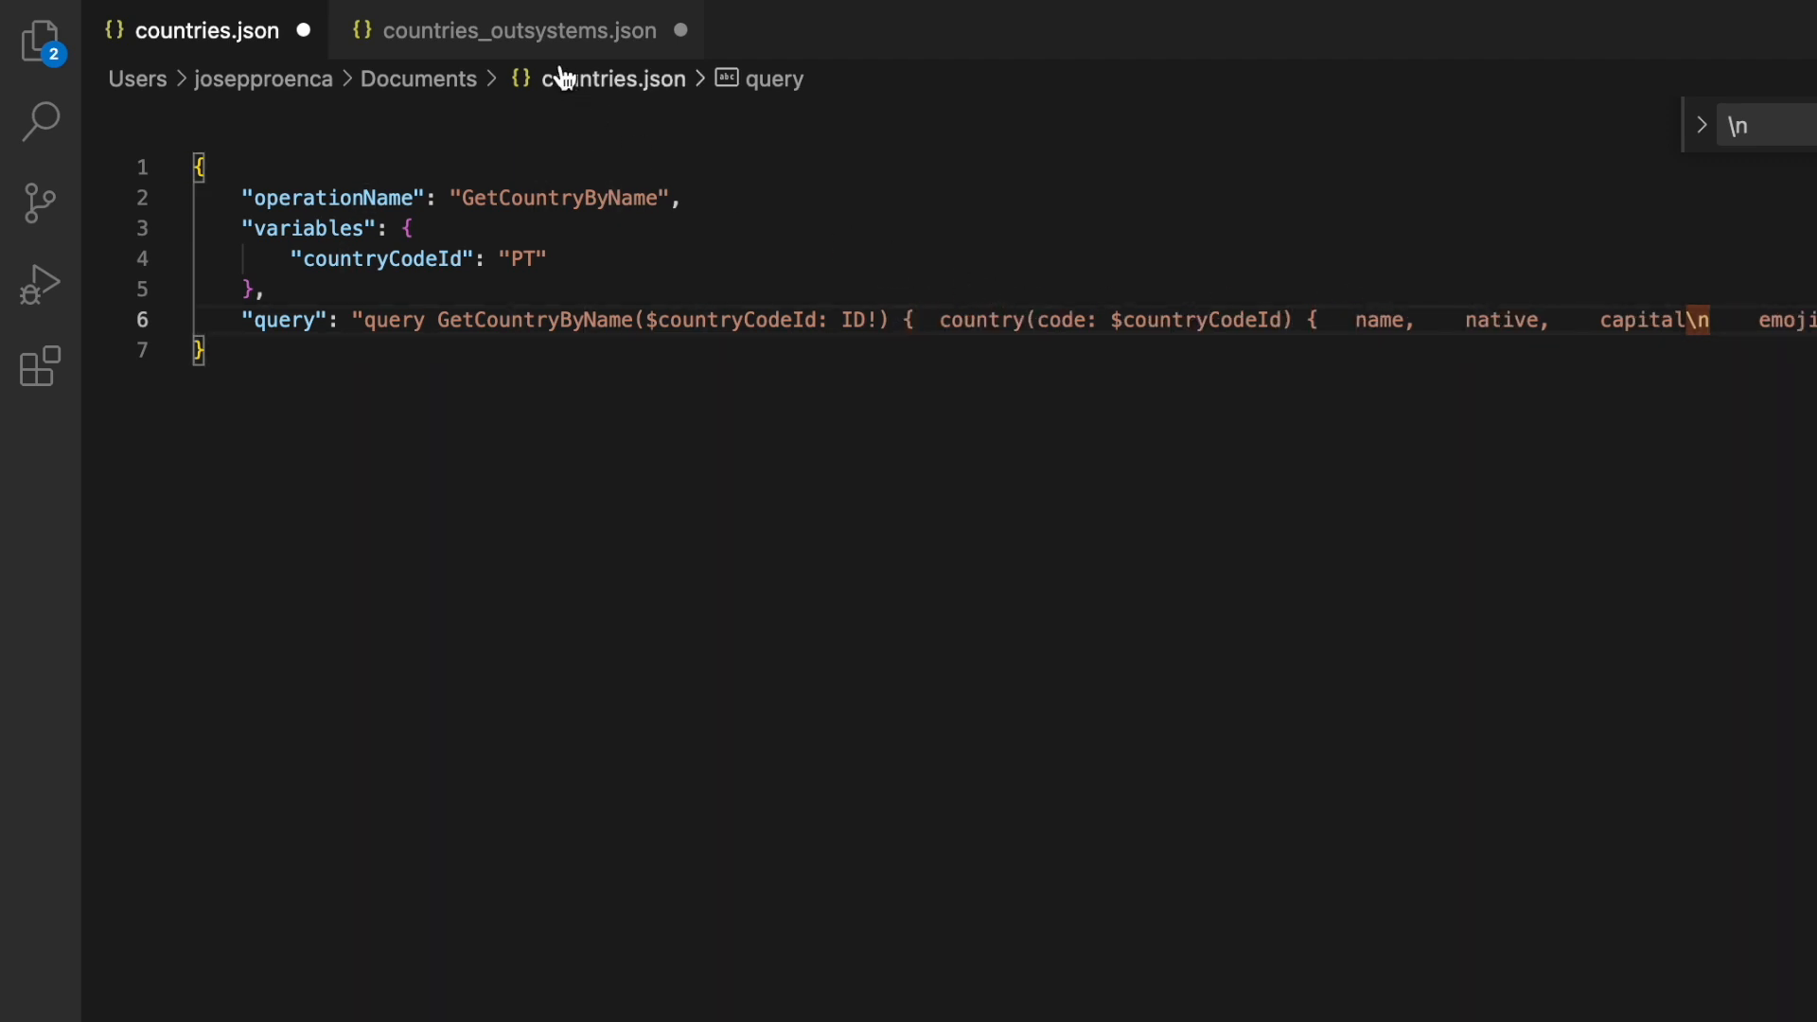
# Step: Switch to the Countries_IS module in Service Studio with the payload kept in countries.json
pyautogui.click(518, 30)
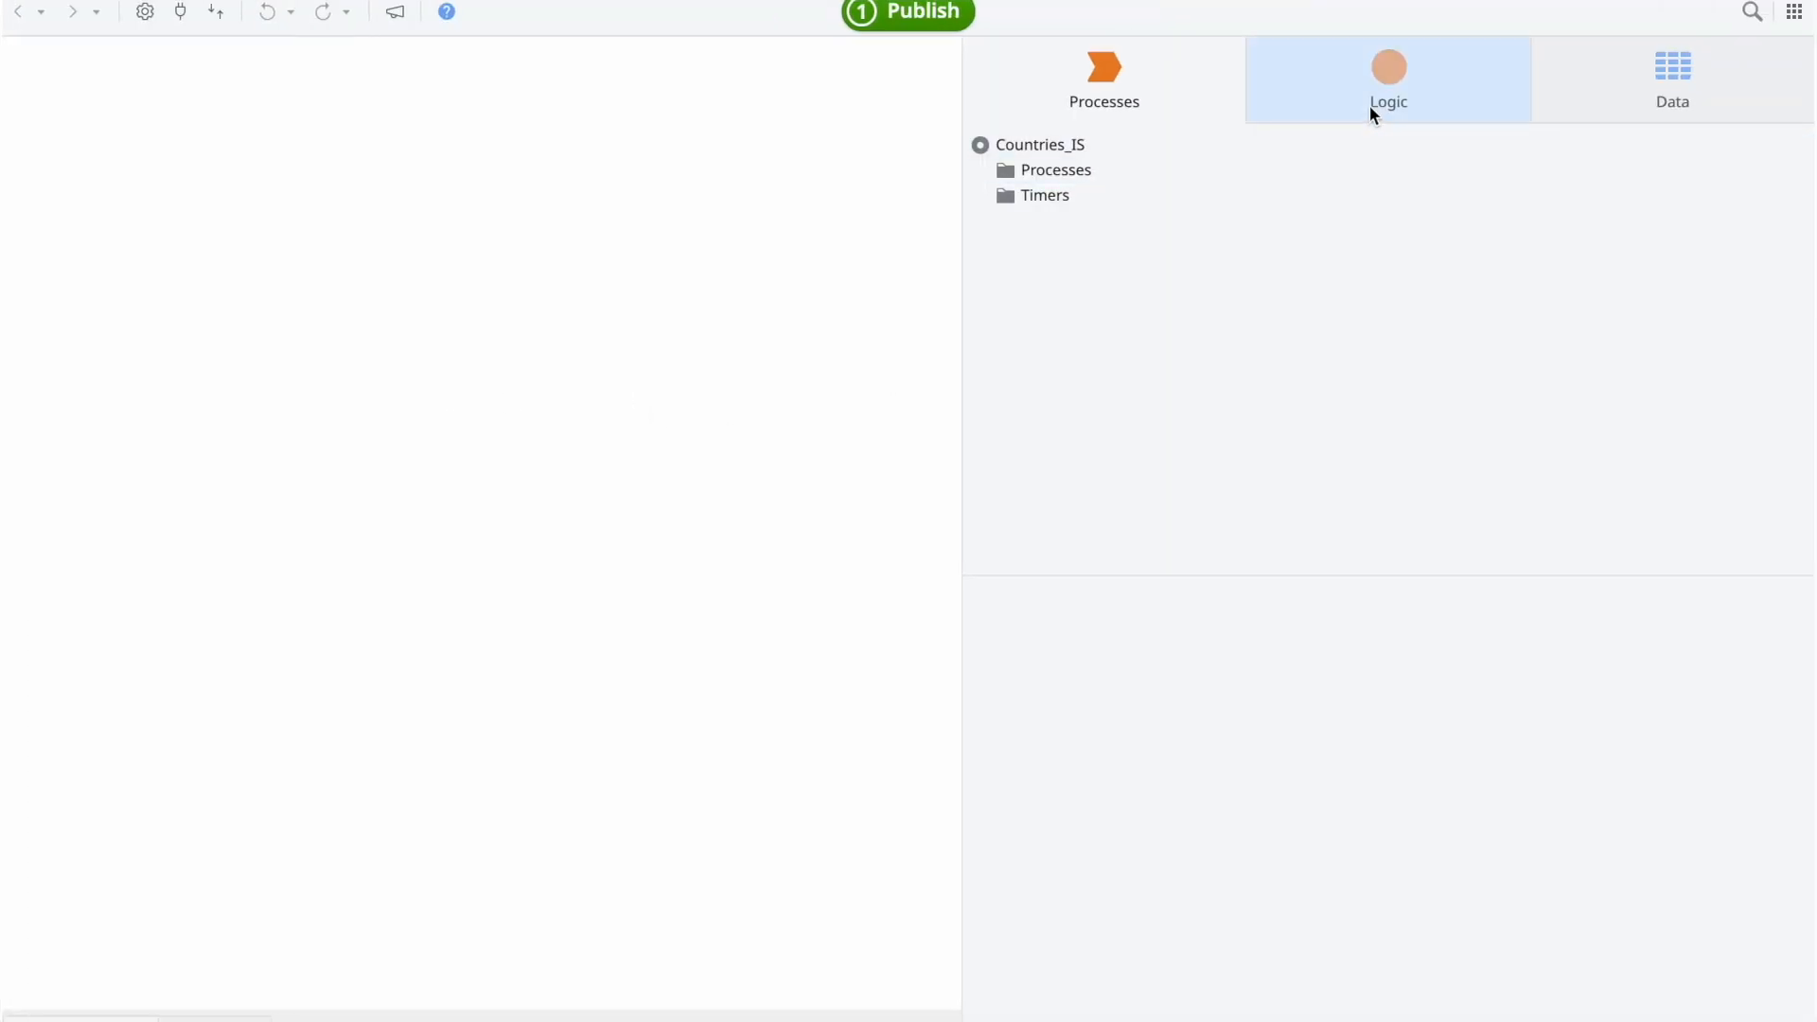
# Step: Start consuming a REST API from the Logic tab, choosing to add a single method
pyautogui.click(1387, 78)
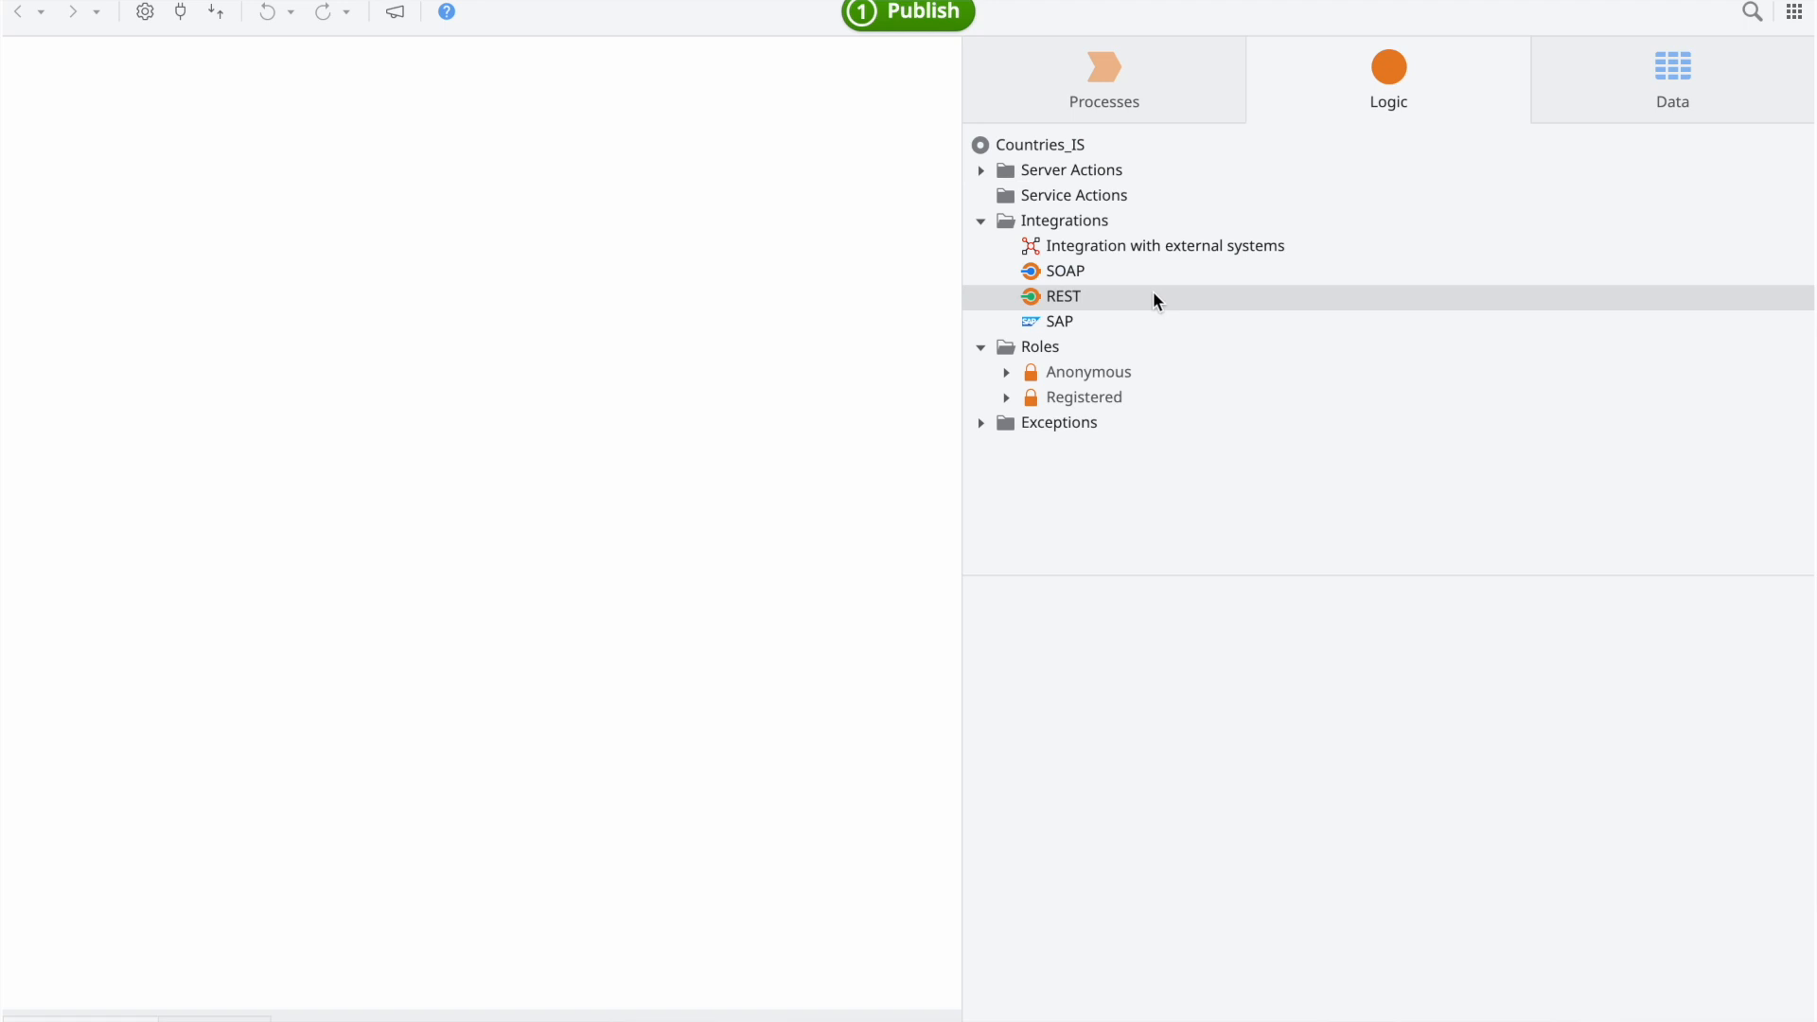
pyautogui.rightClick(1056, 296)
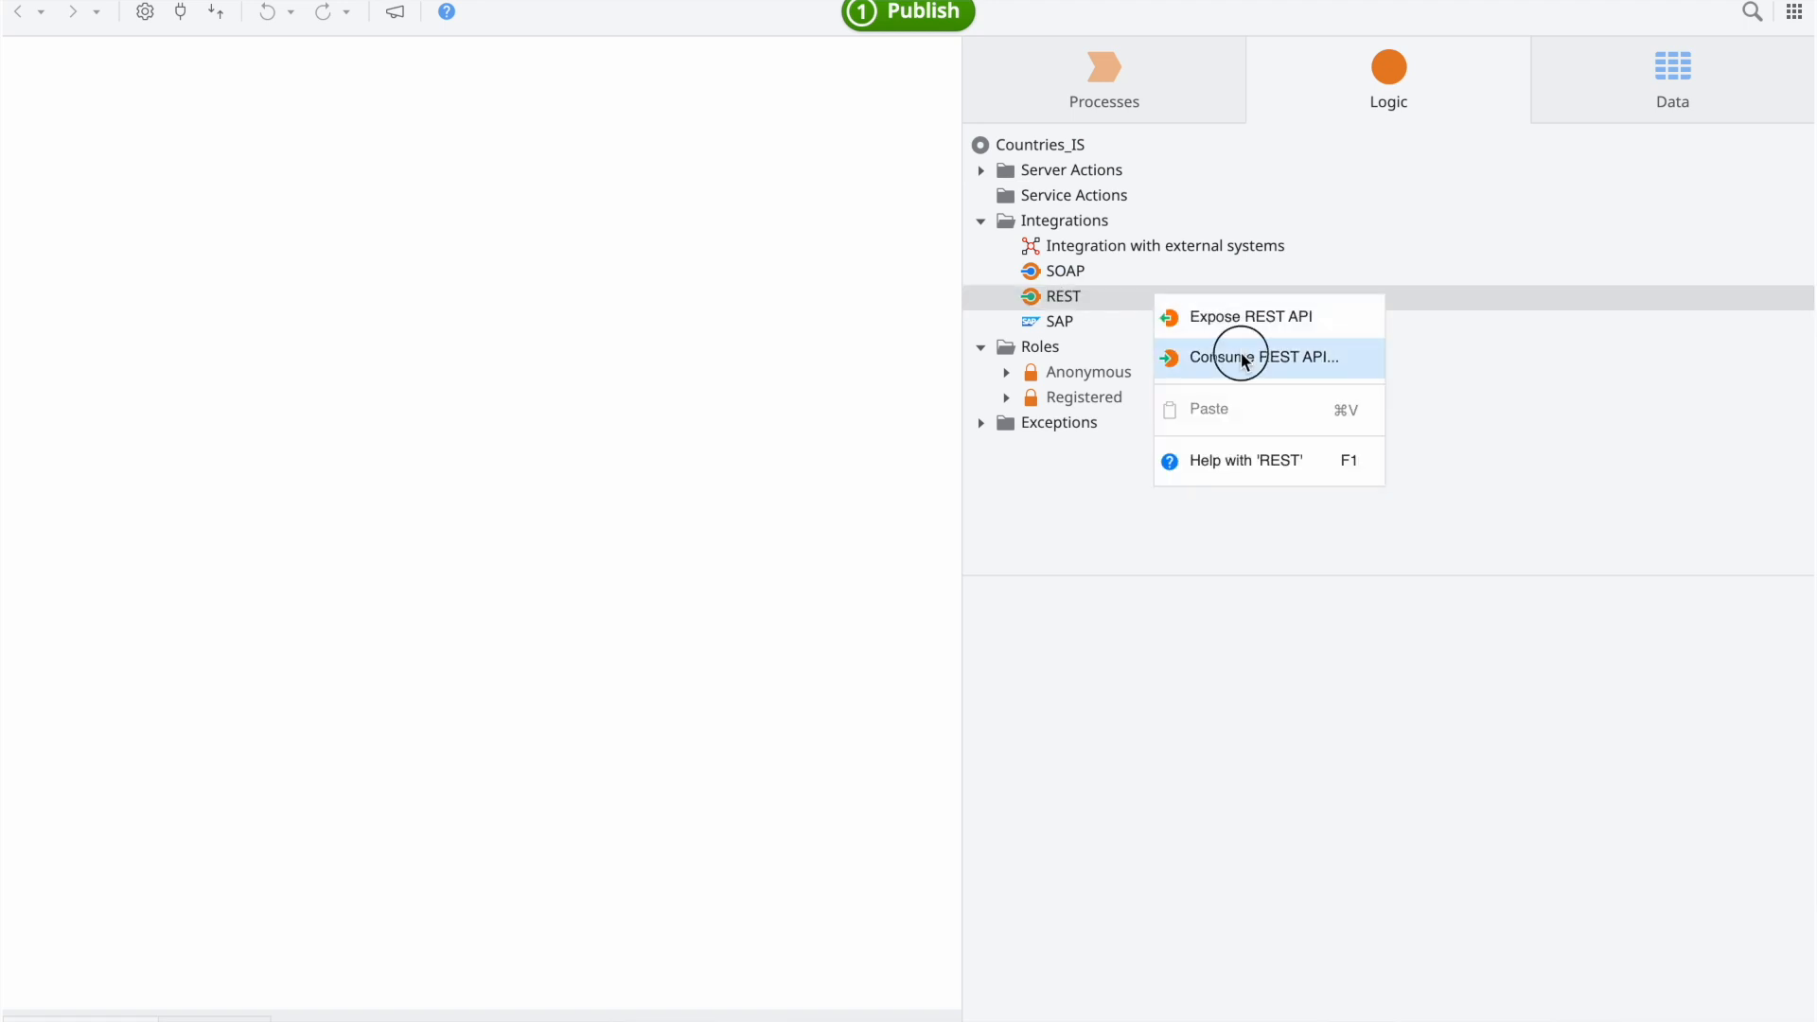
pyautogui.click(1259, 357)
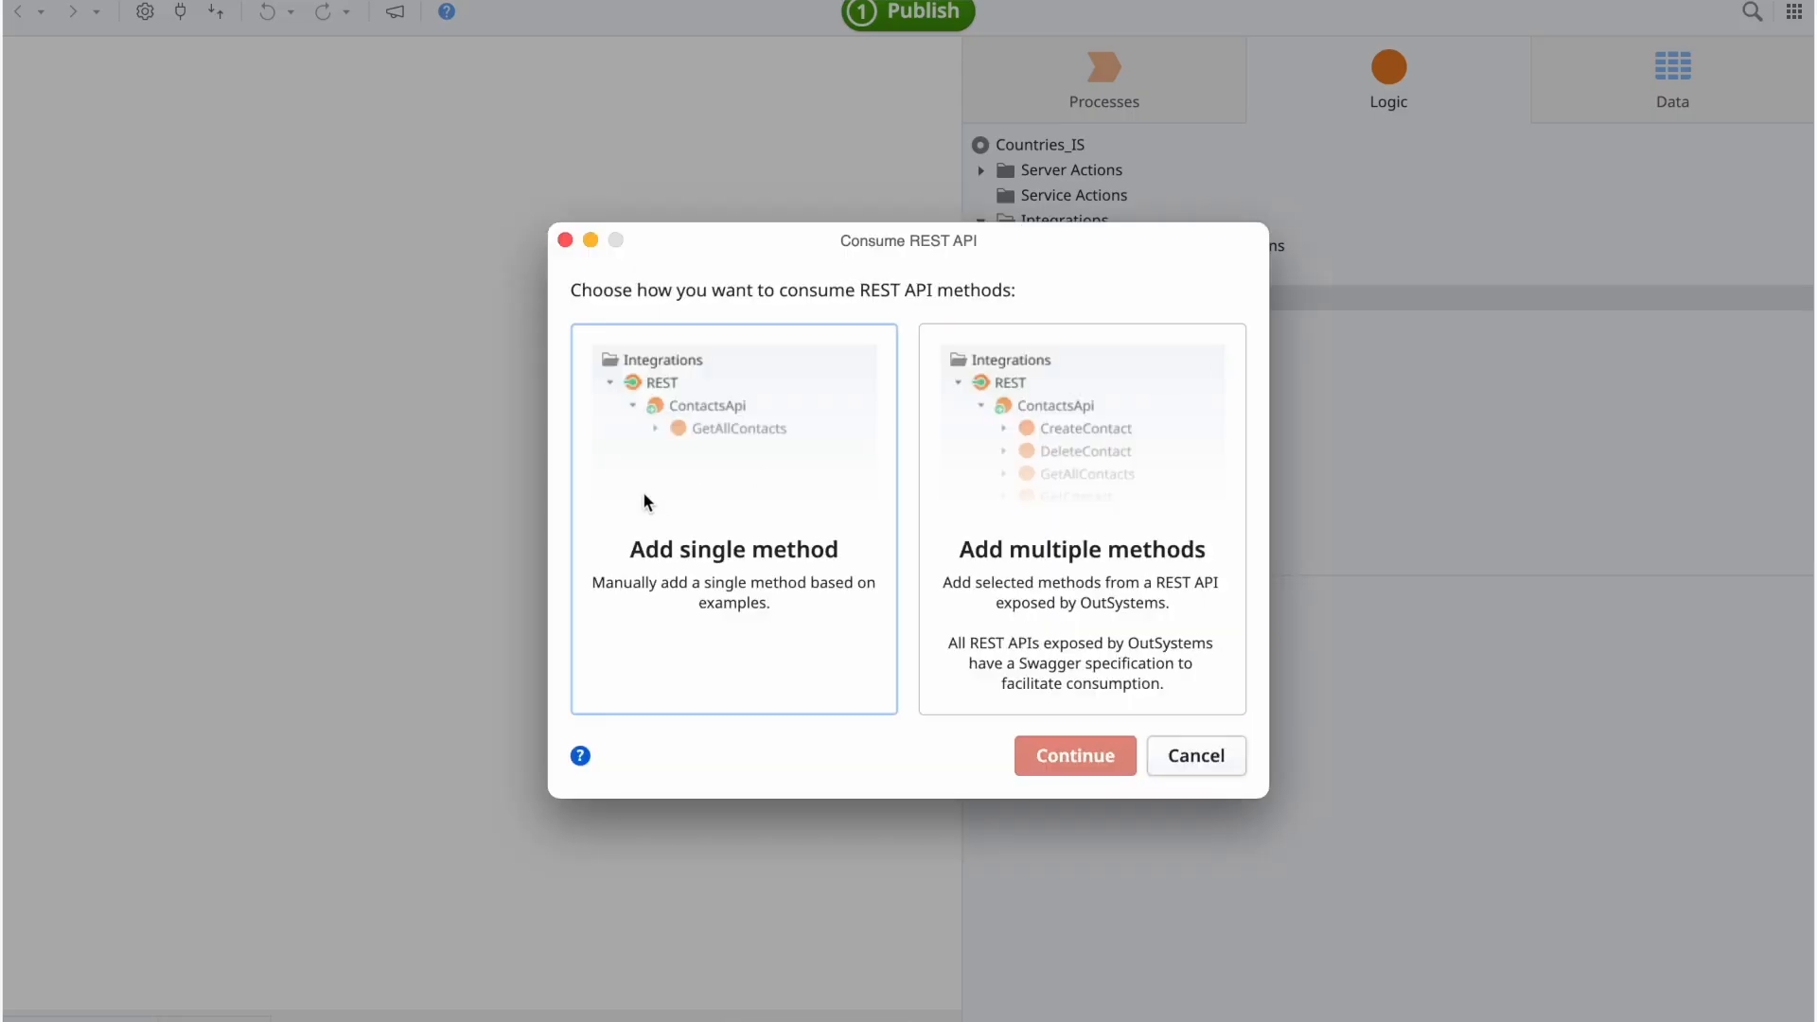
pyautogui.click(1074, 756)
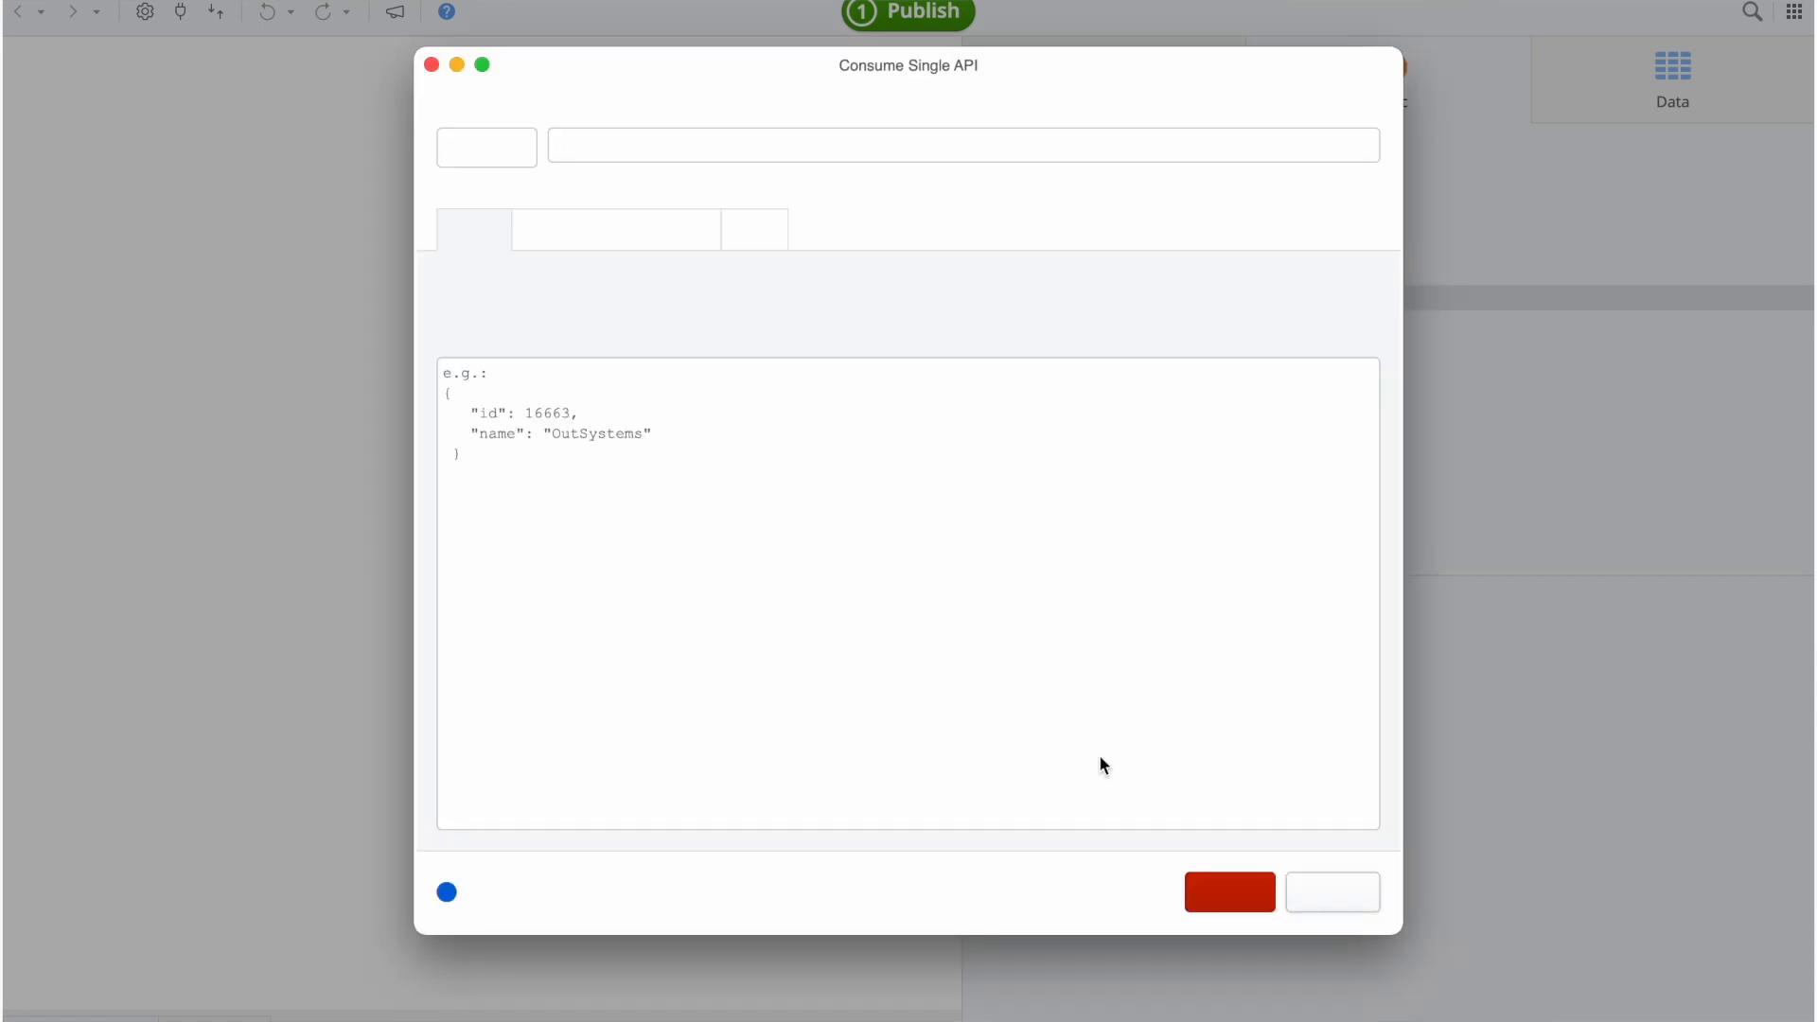
# Step: Create a POST method on countries.trevorblades.com from the request body and Portugal response examples
pyautogui.click(485, 146)
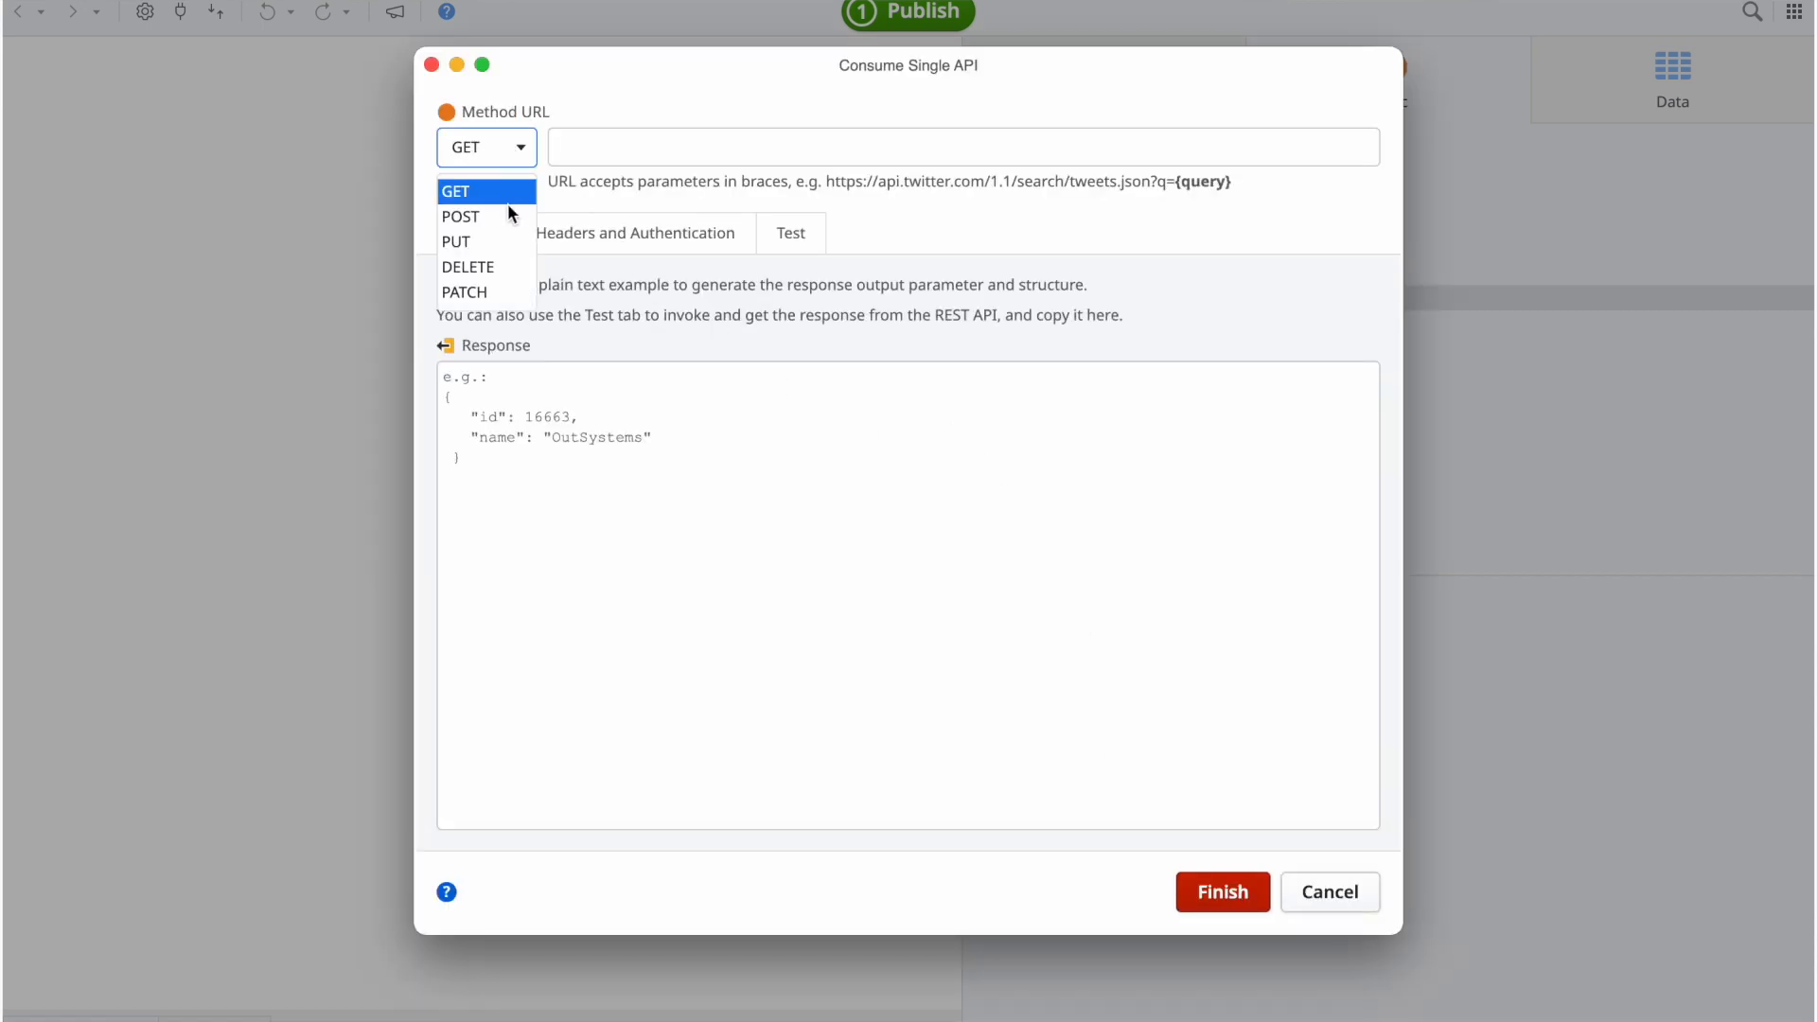
pyautogui.click(459, 217)
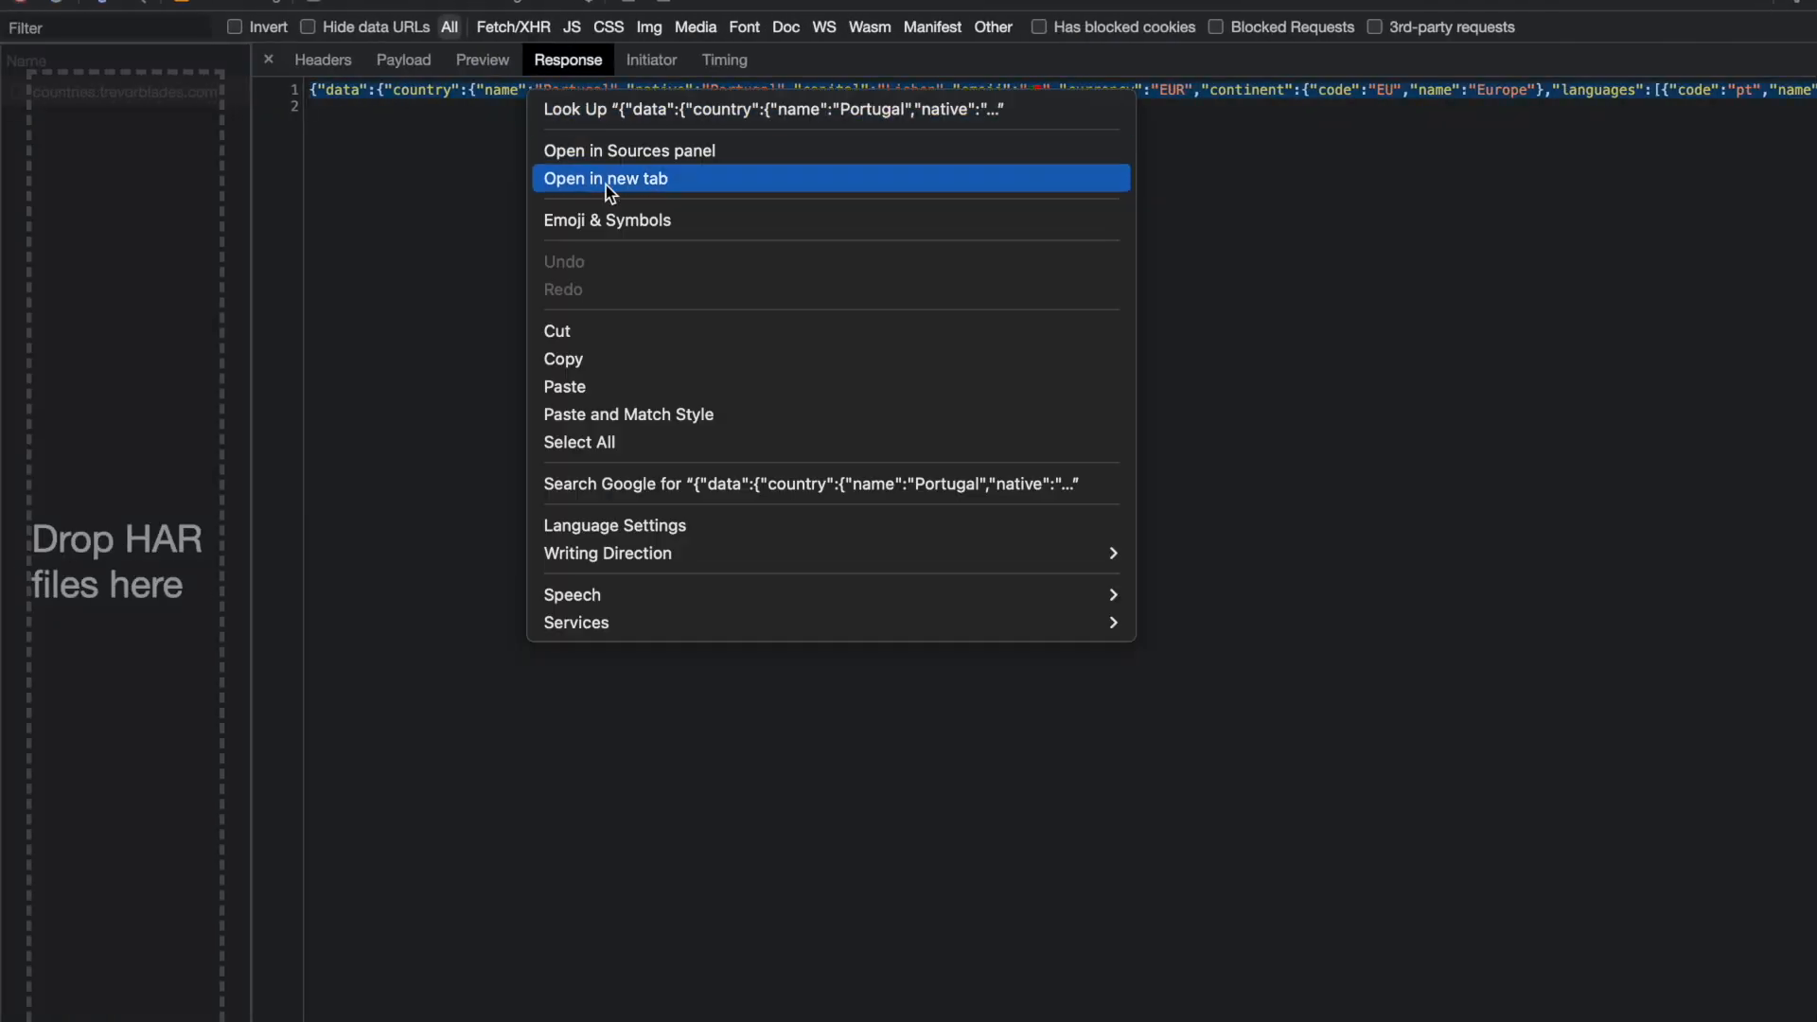
pyautogui.click(605, 177)
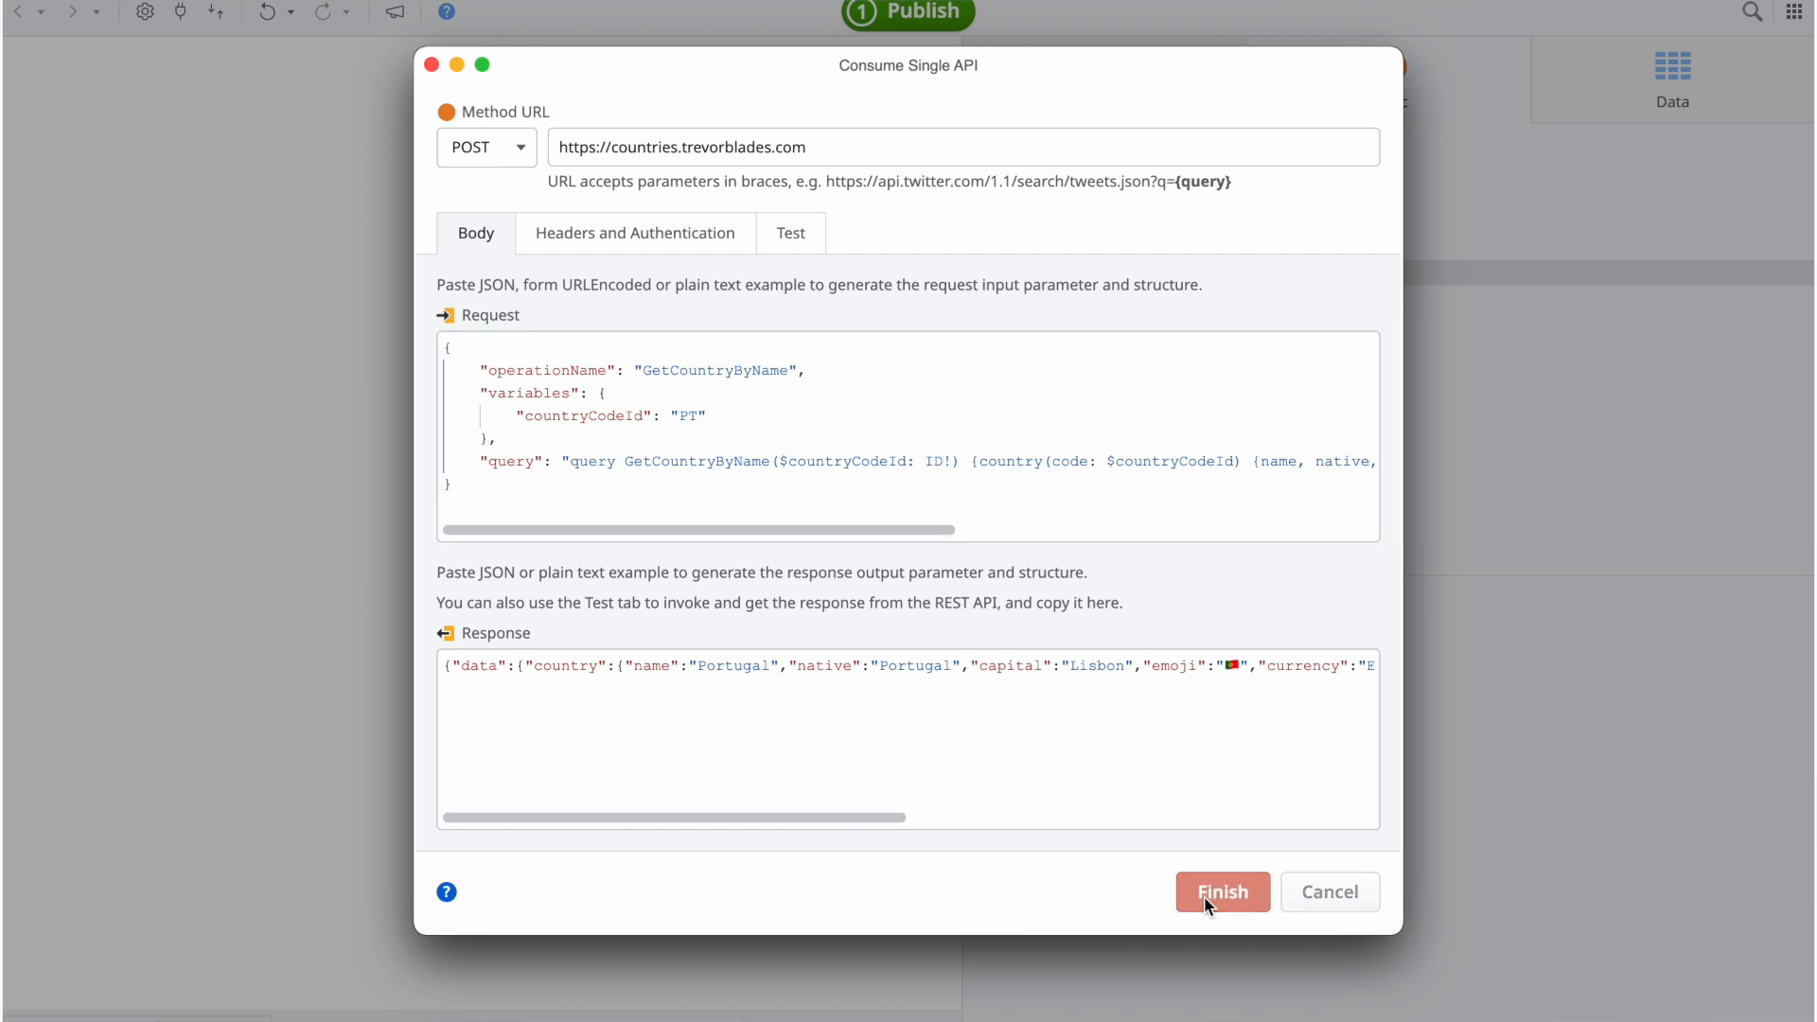
pyautogui.click(1223, 893)
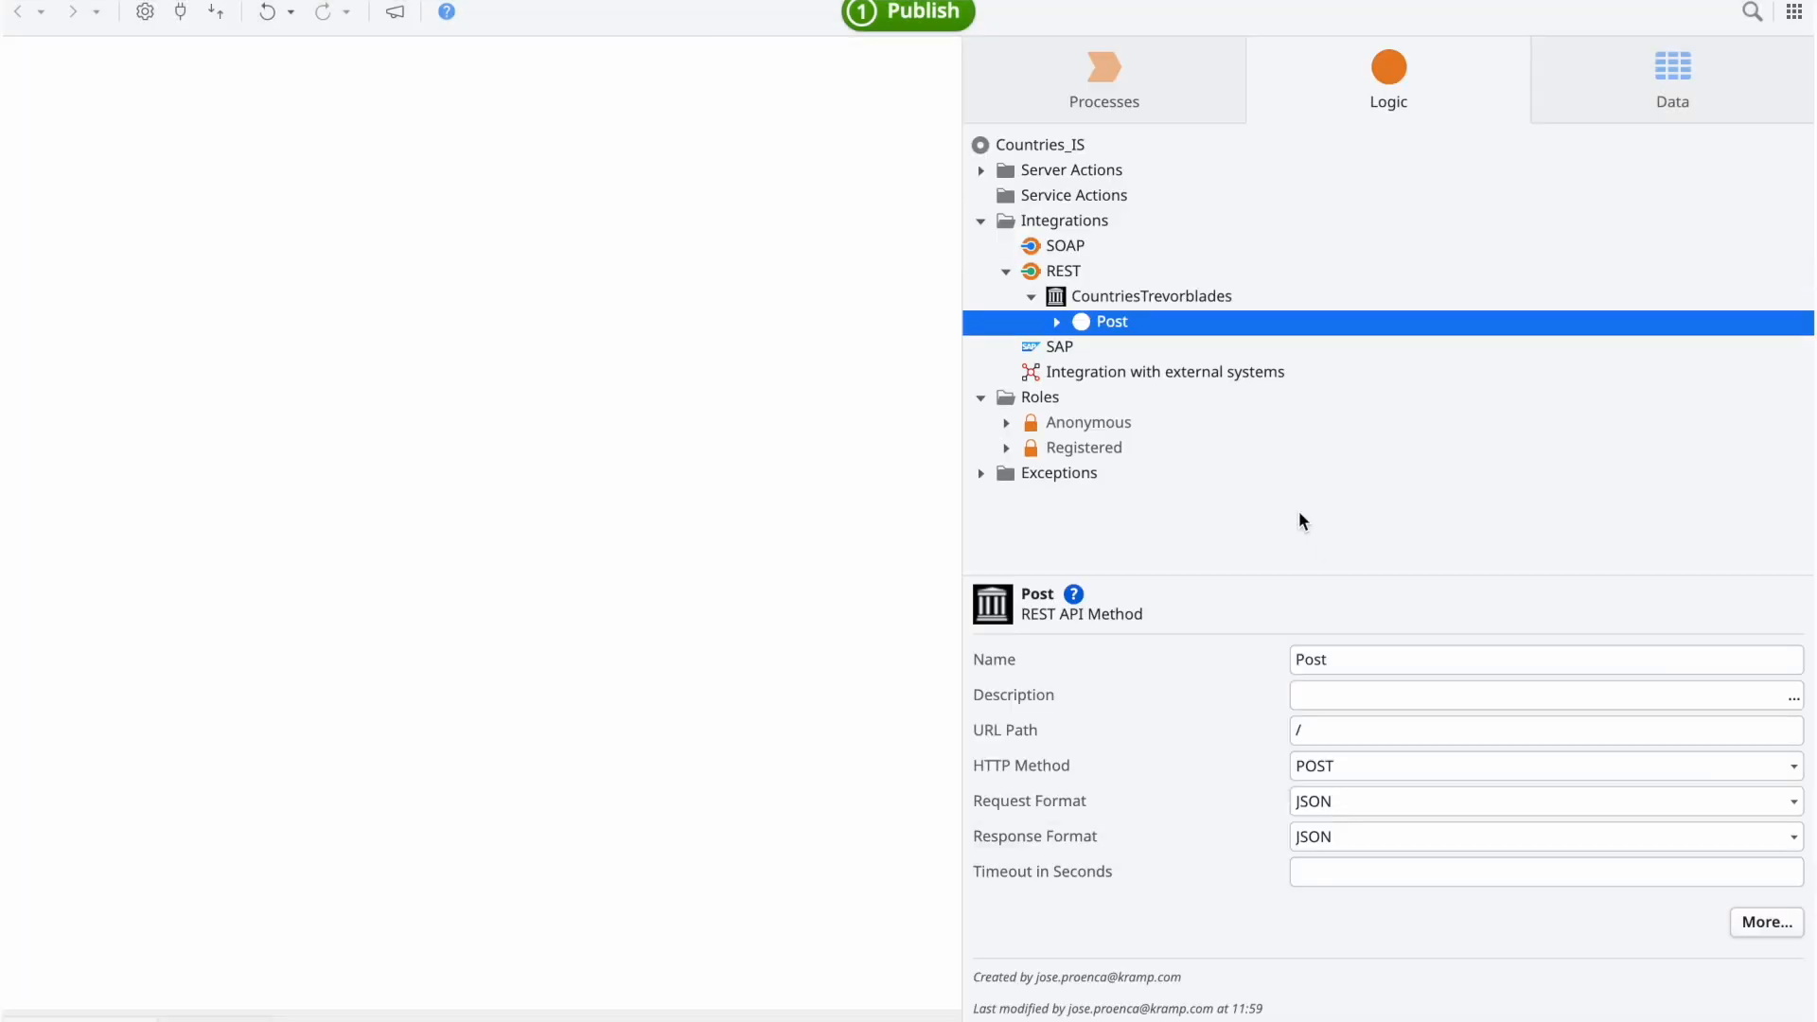
# Step: Expand the Post method with its Request and Response structures
pyautogui.click(1056, 321)
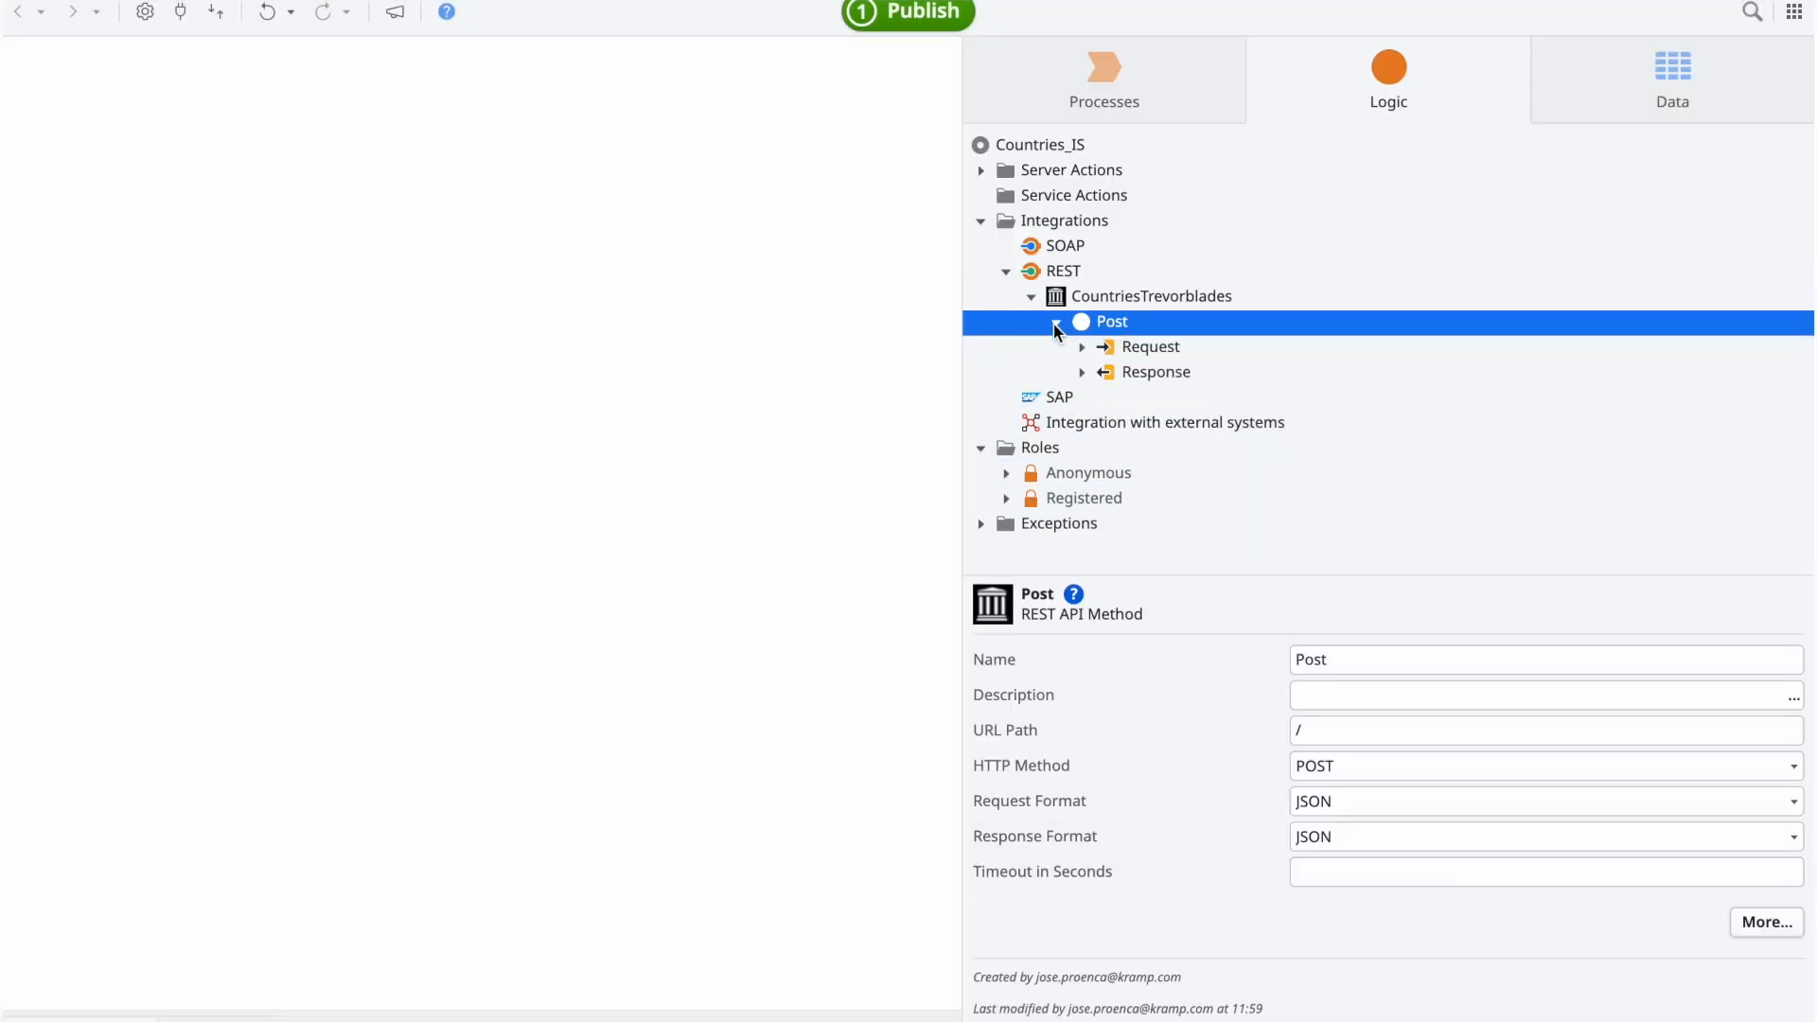
pyautogui.click(1083, 346)
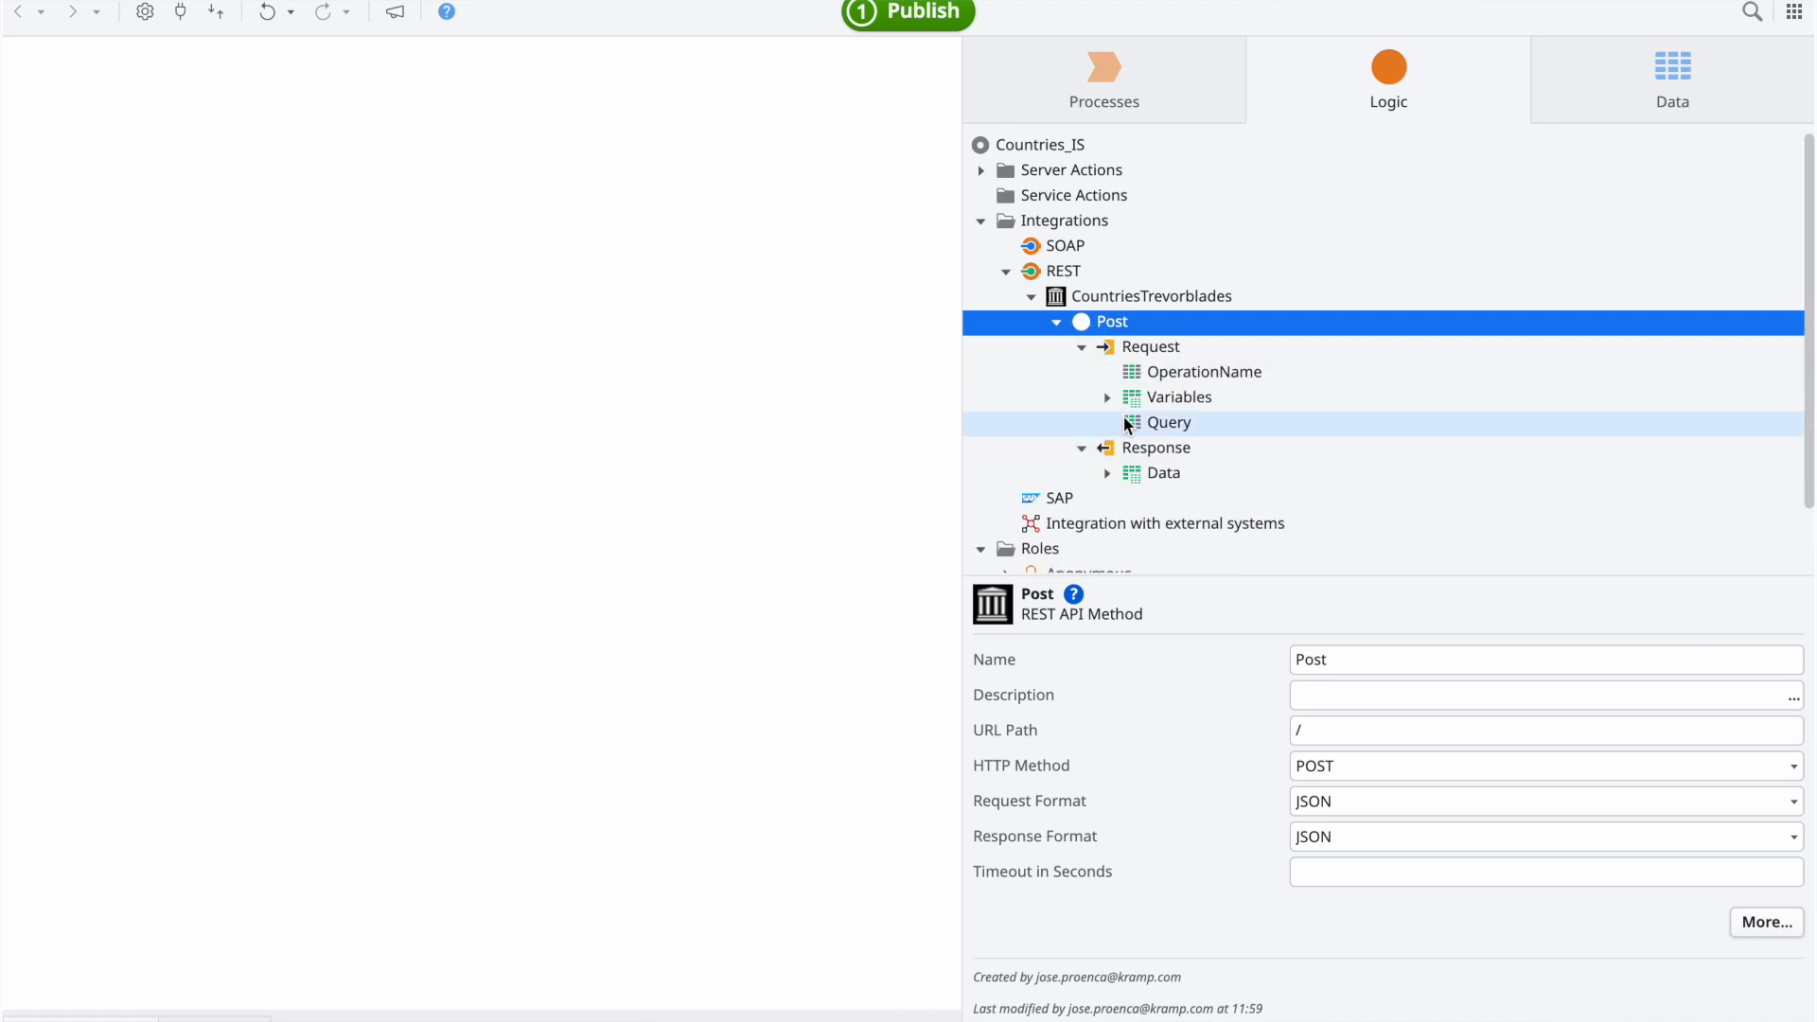
pyautogui.click(1178, 397)
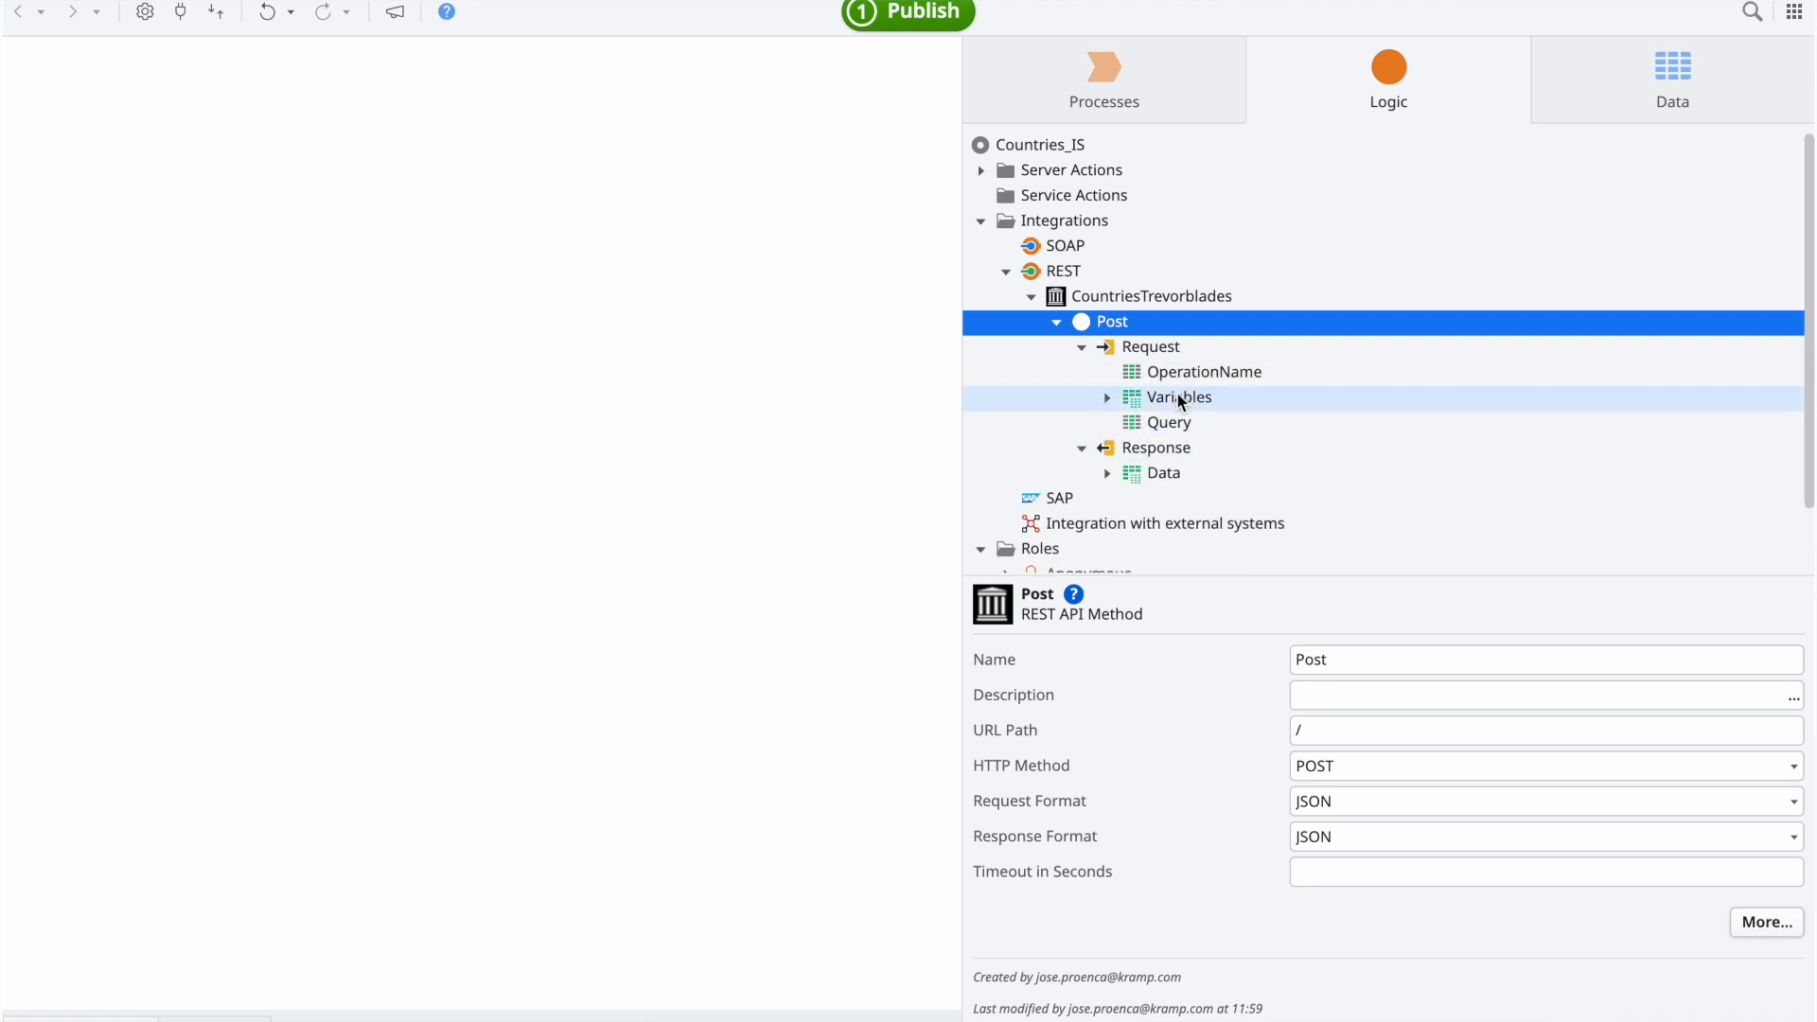
# Step: Inspect the Variables, OperationName and Query request attributes
pyautogui.click(1170, 423)
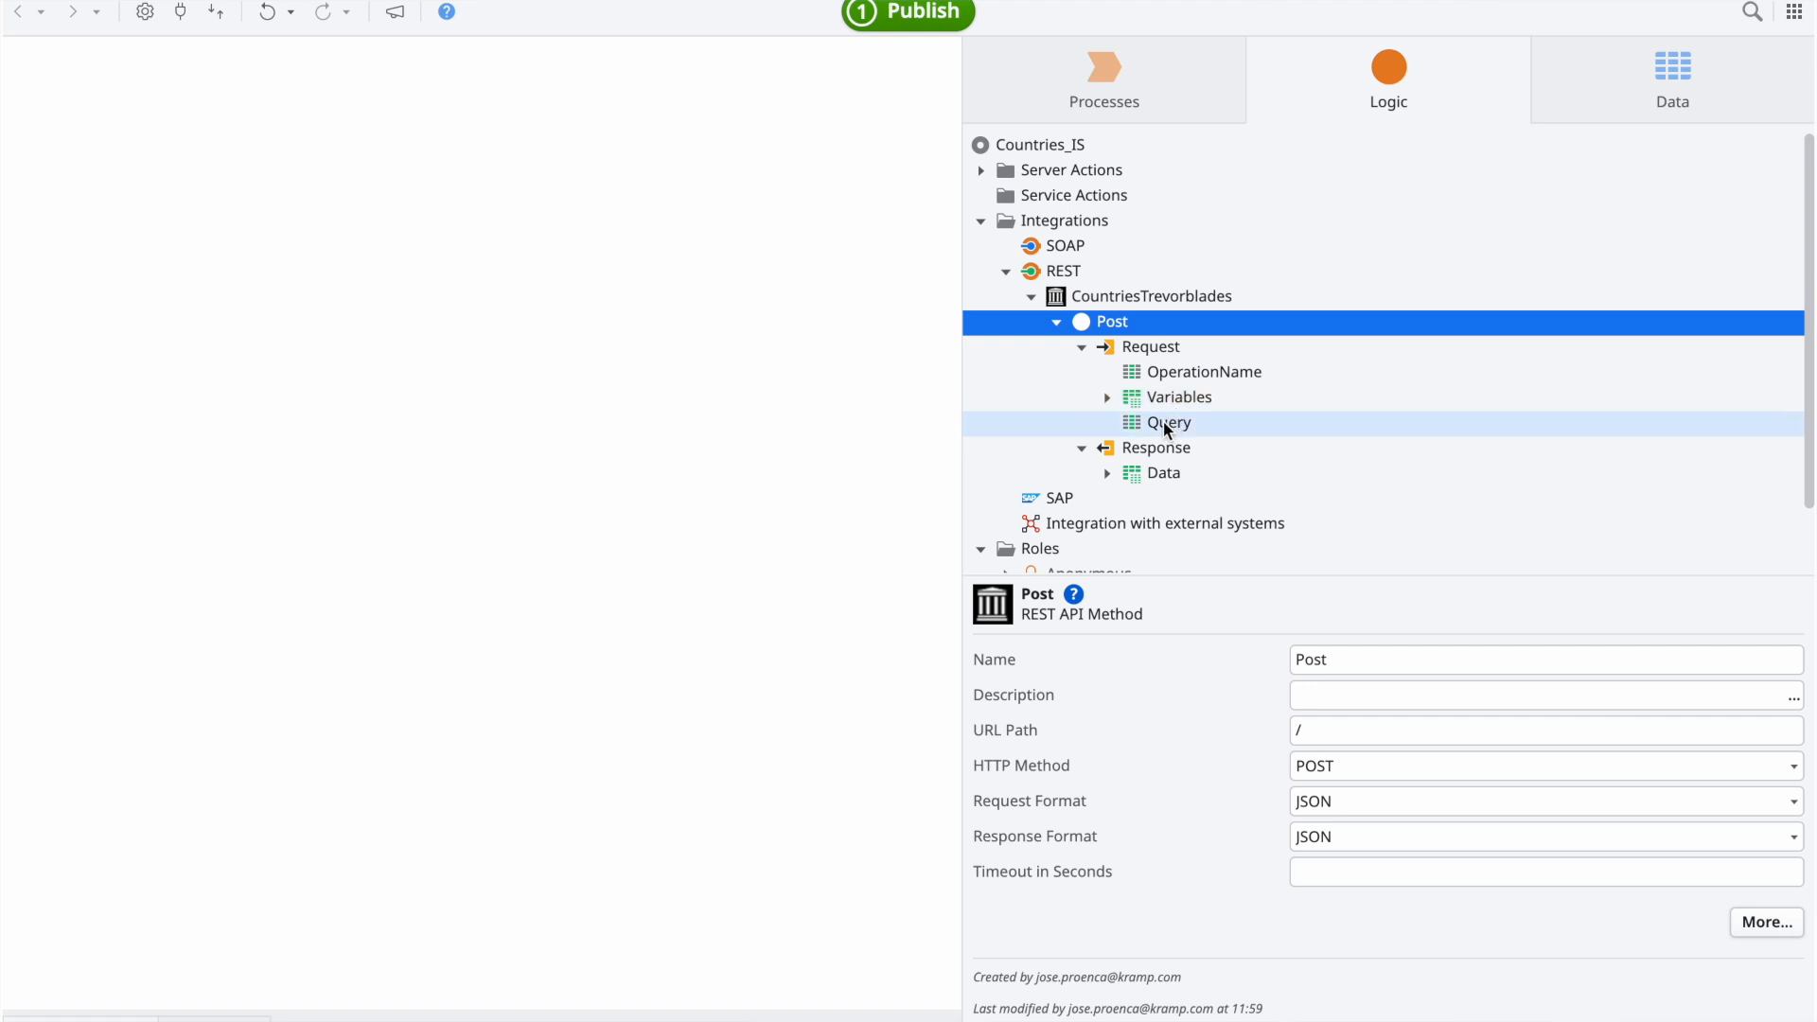
pyautogui.moveTo(1274, 431)
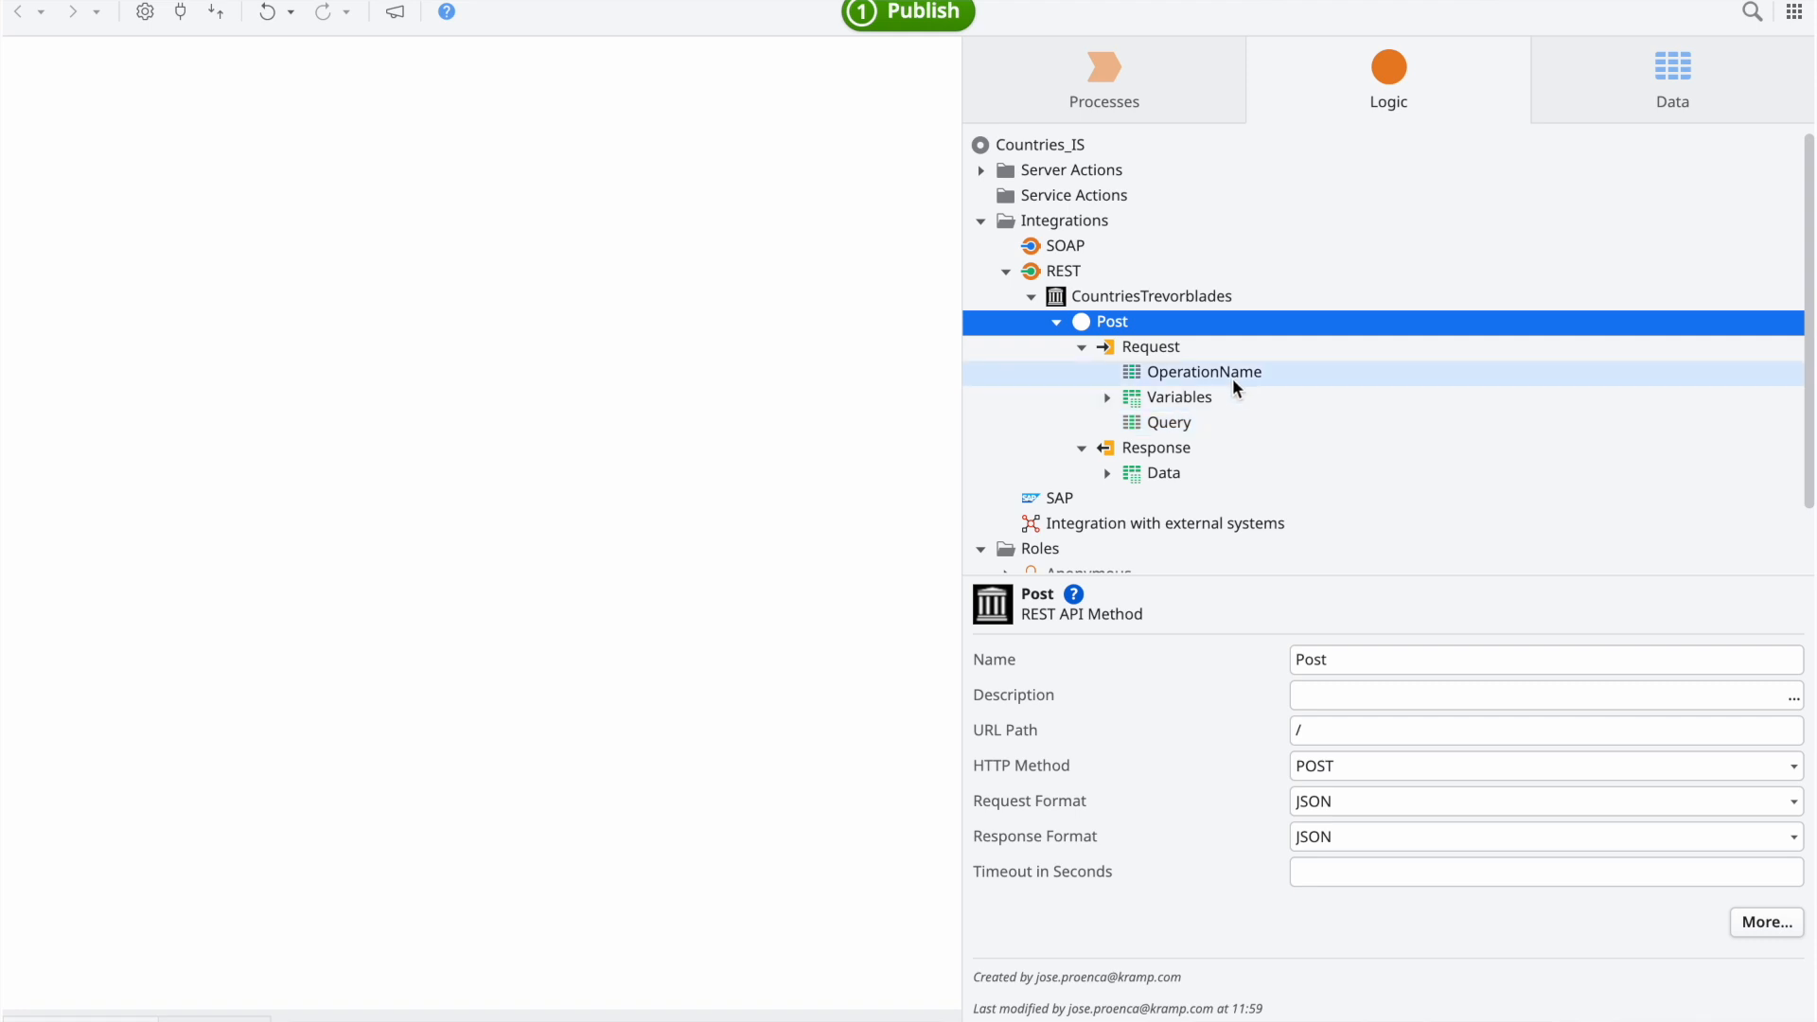
pyautogui.moveTo(1230, 387)
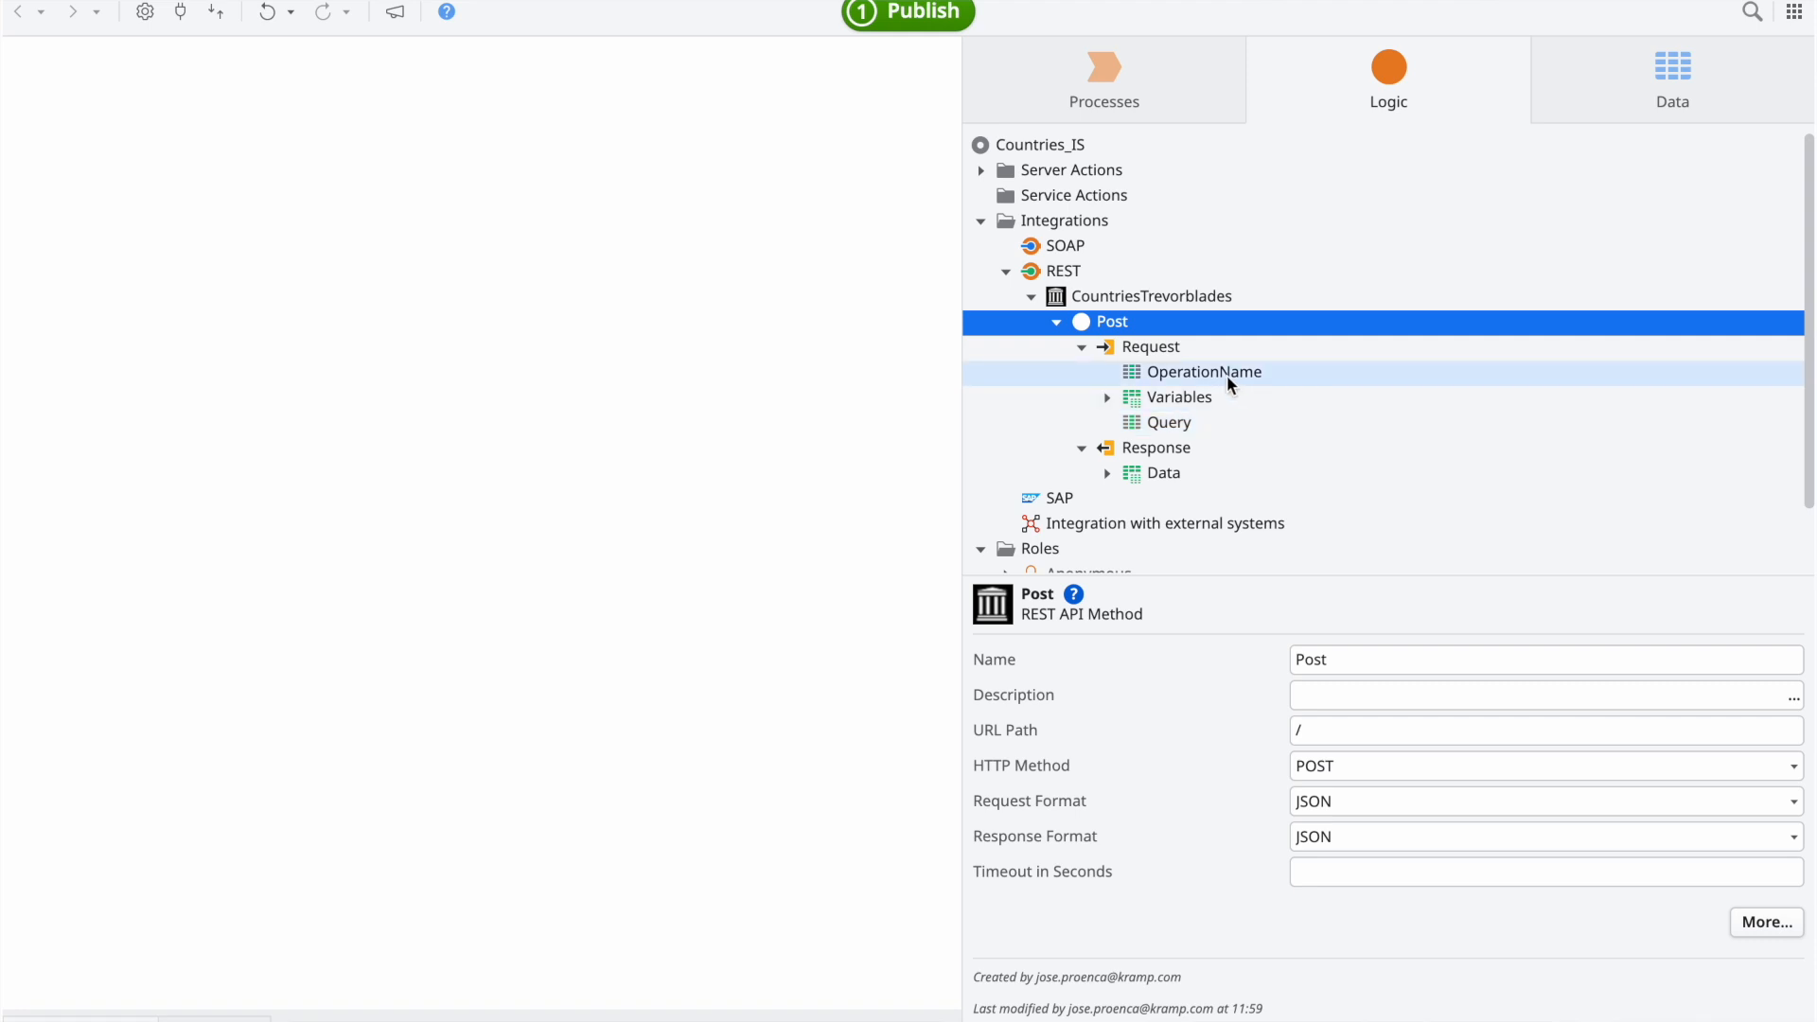
pyautogui.click(1172, 422)
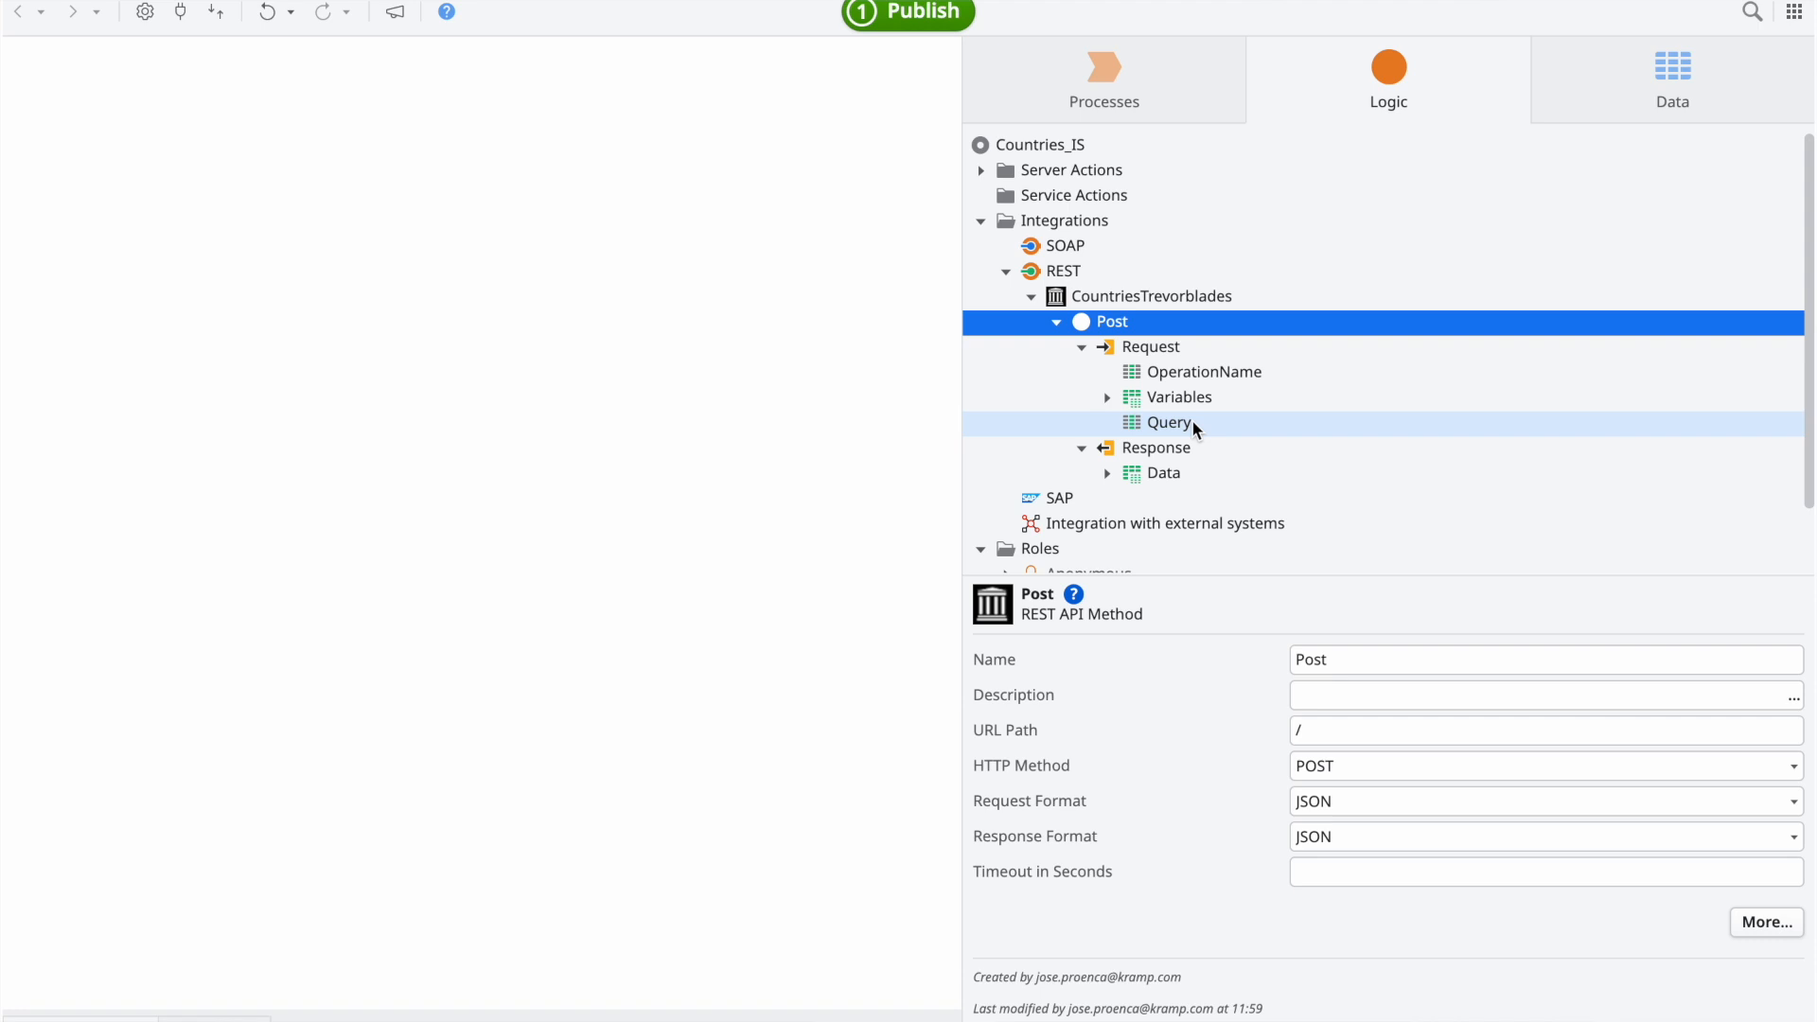
pyautogui.click(1168, 422)
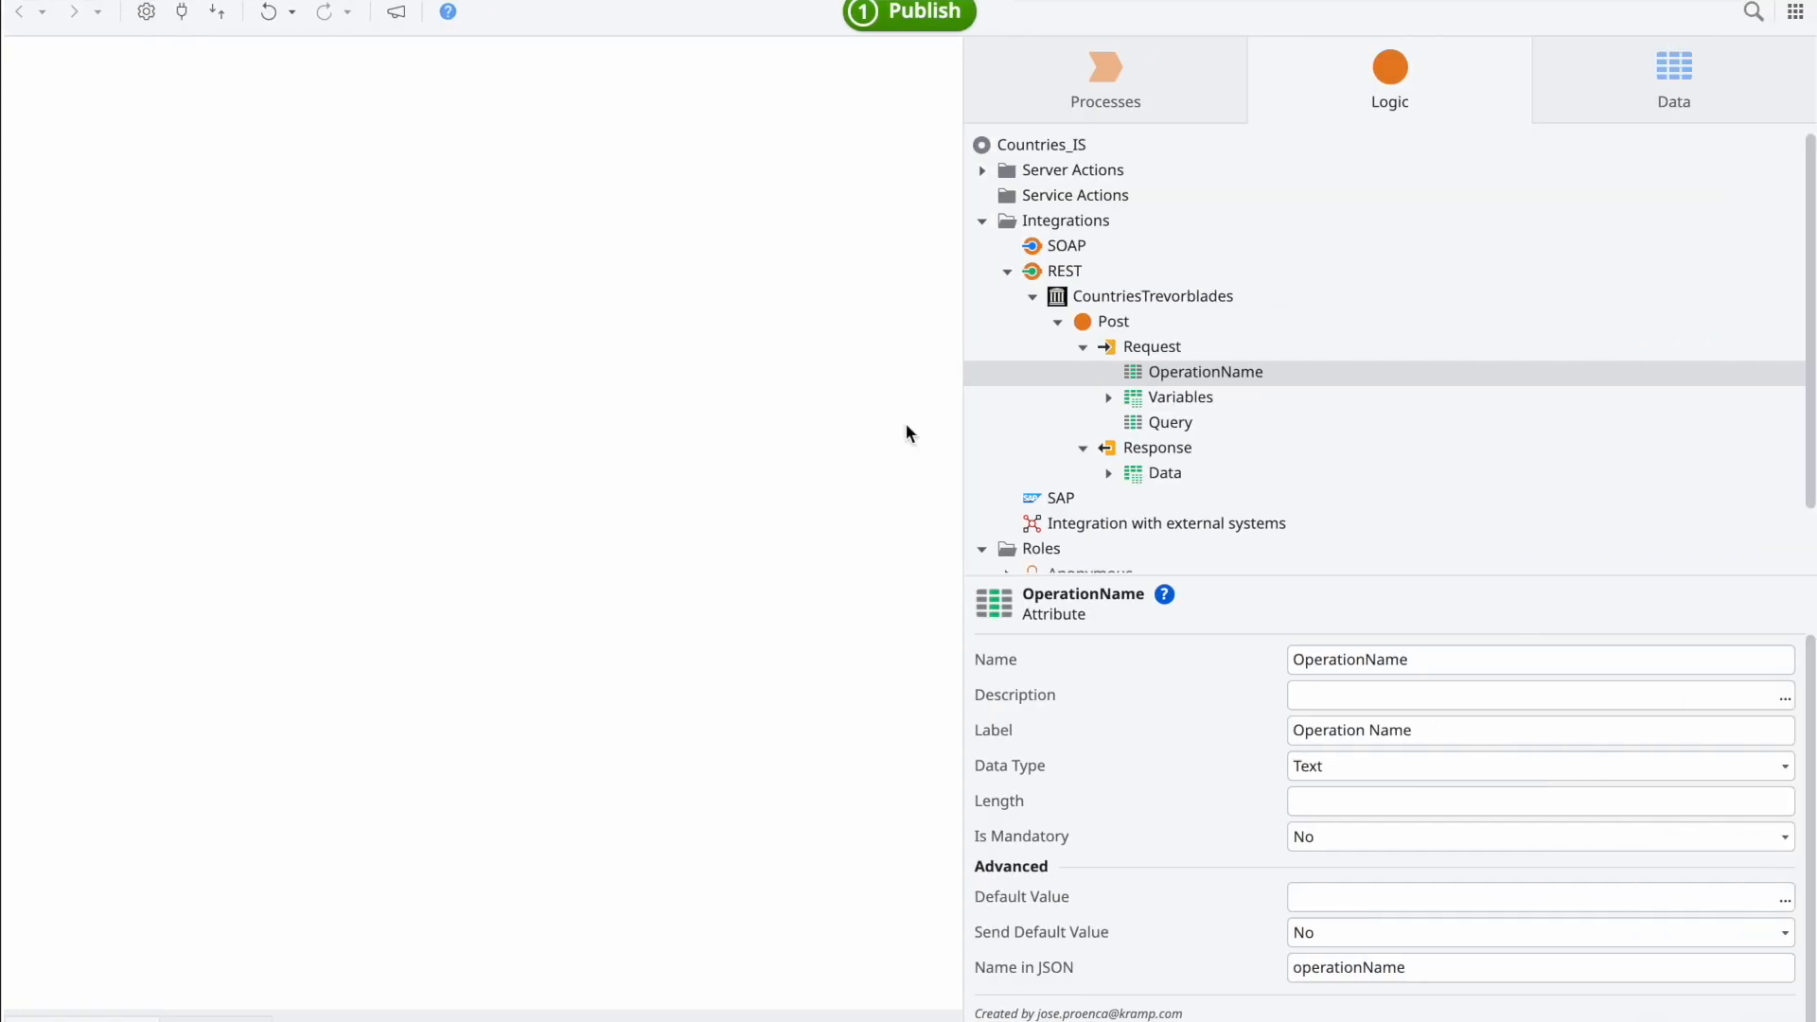
# Step: Default OperationName to "GetCountryByName" and bring up the service actions options
pyautogui.write('GetCountryByName"')
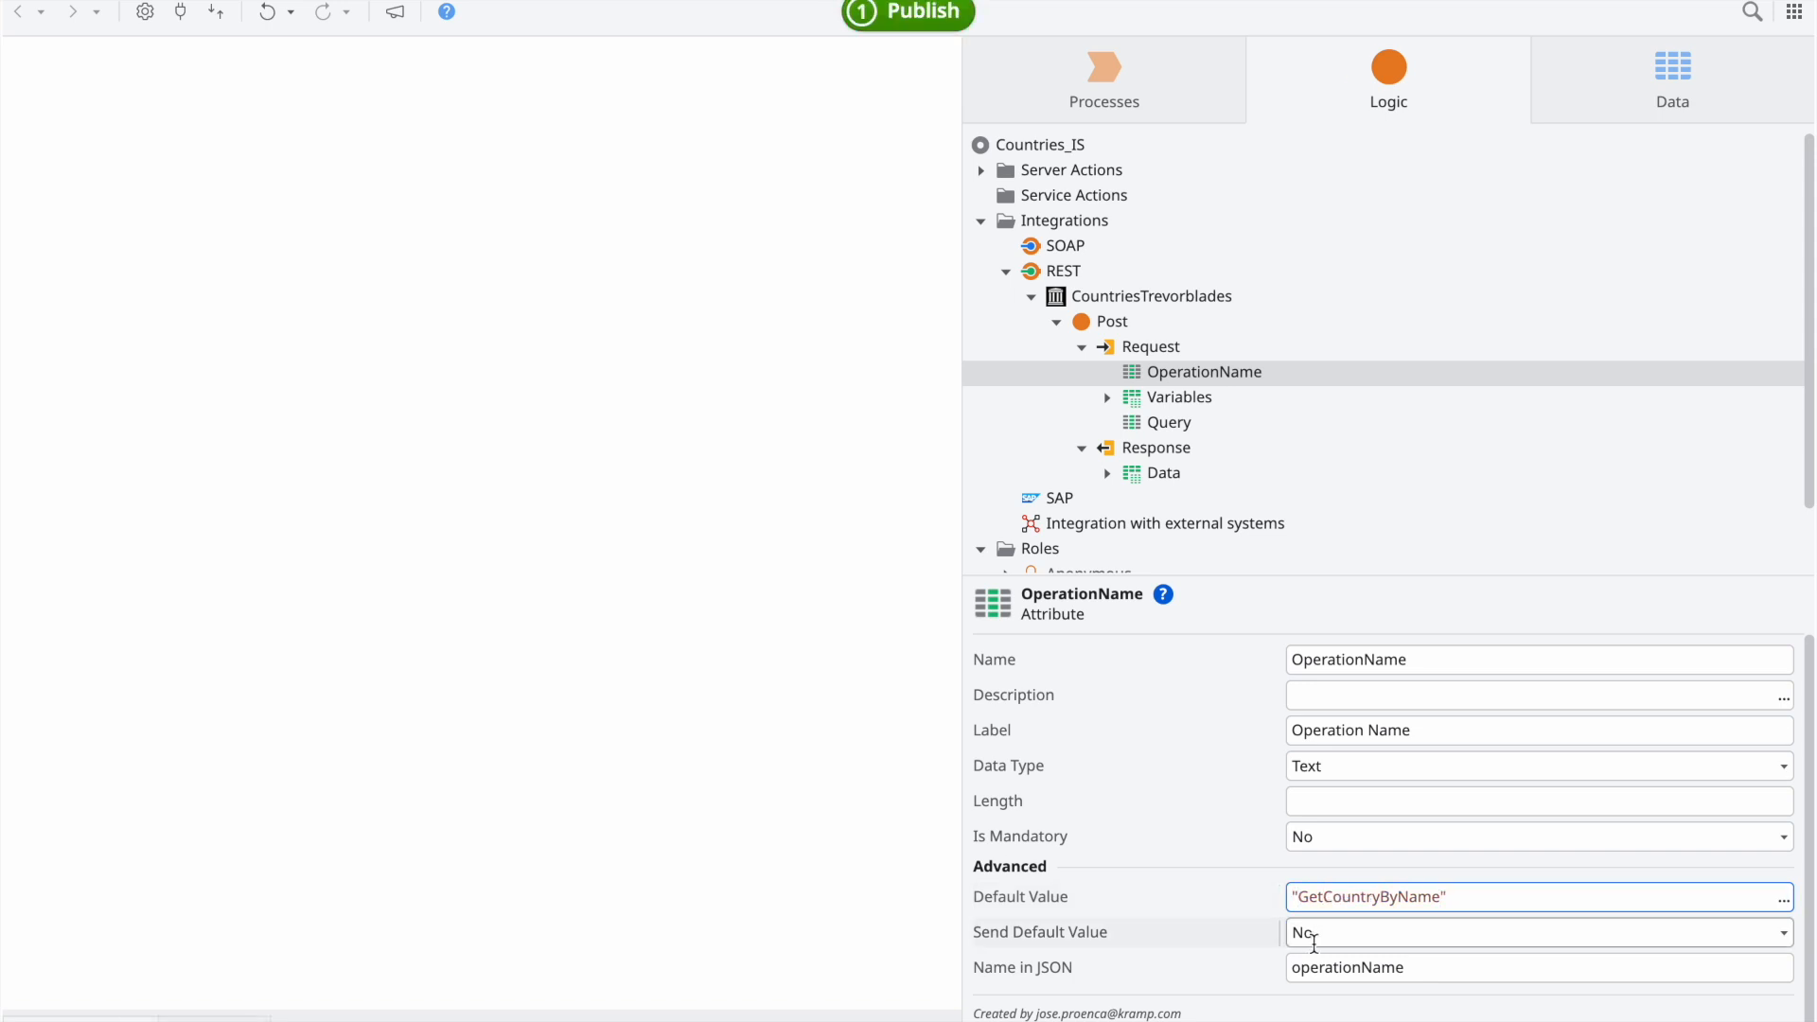
pyautogui.rightClick(1073, 195)
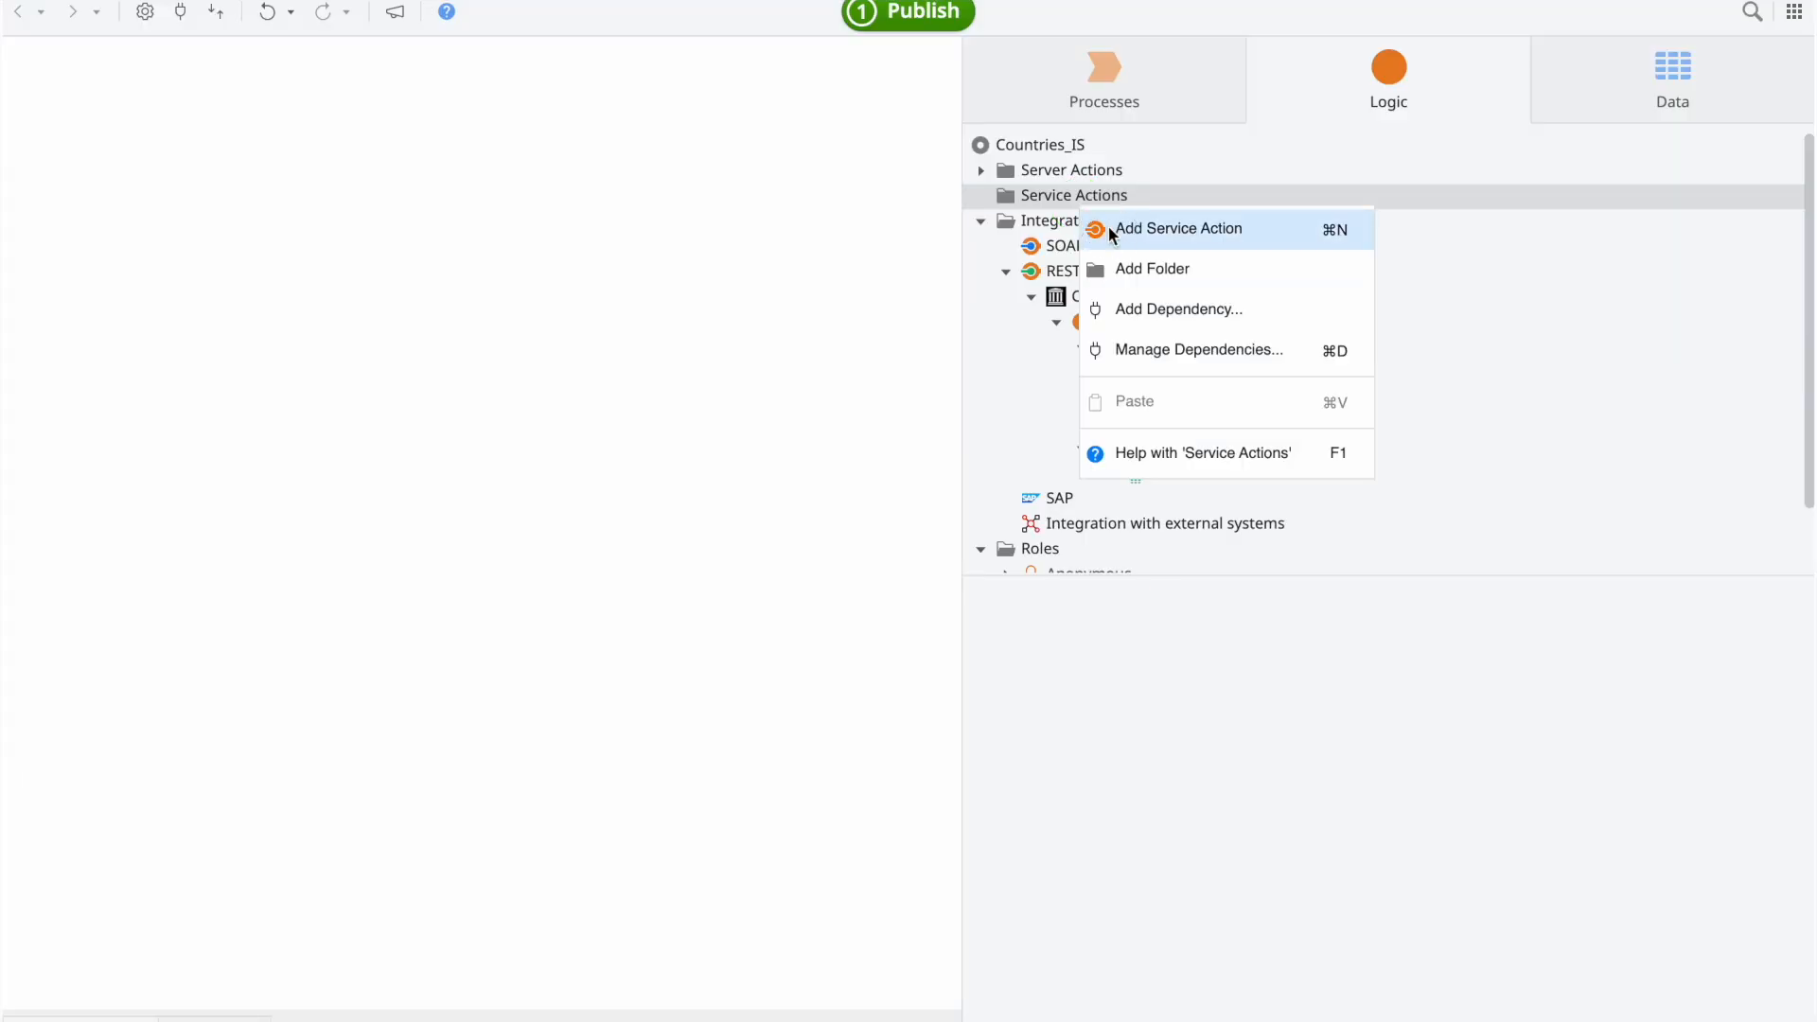
# Step: Add a service action named Country and adjust the Variables attribute's data type
pyautogui.click(1178, 228)
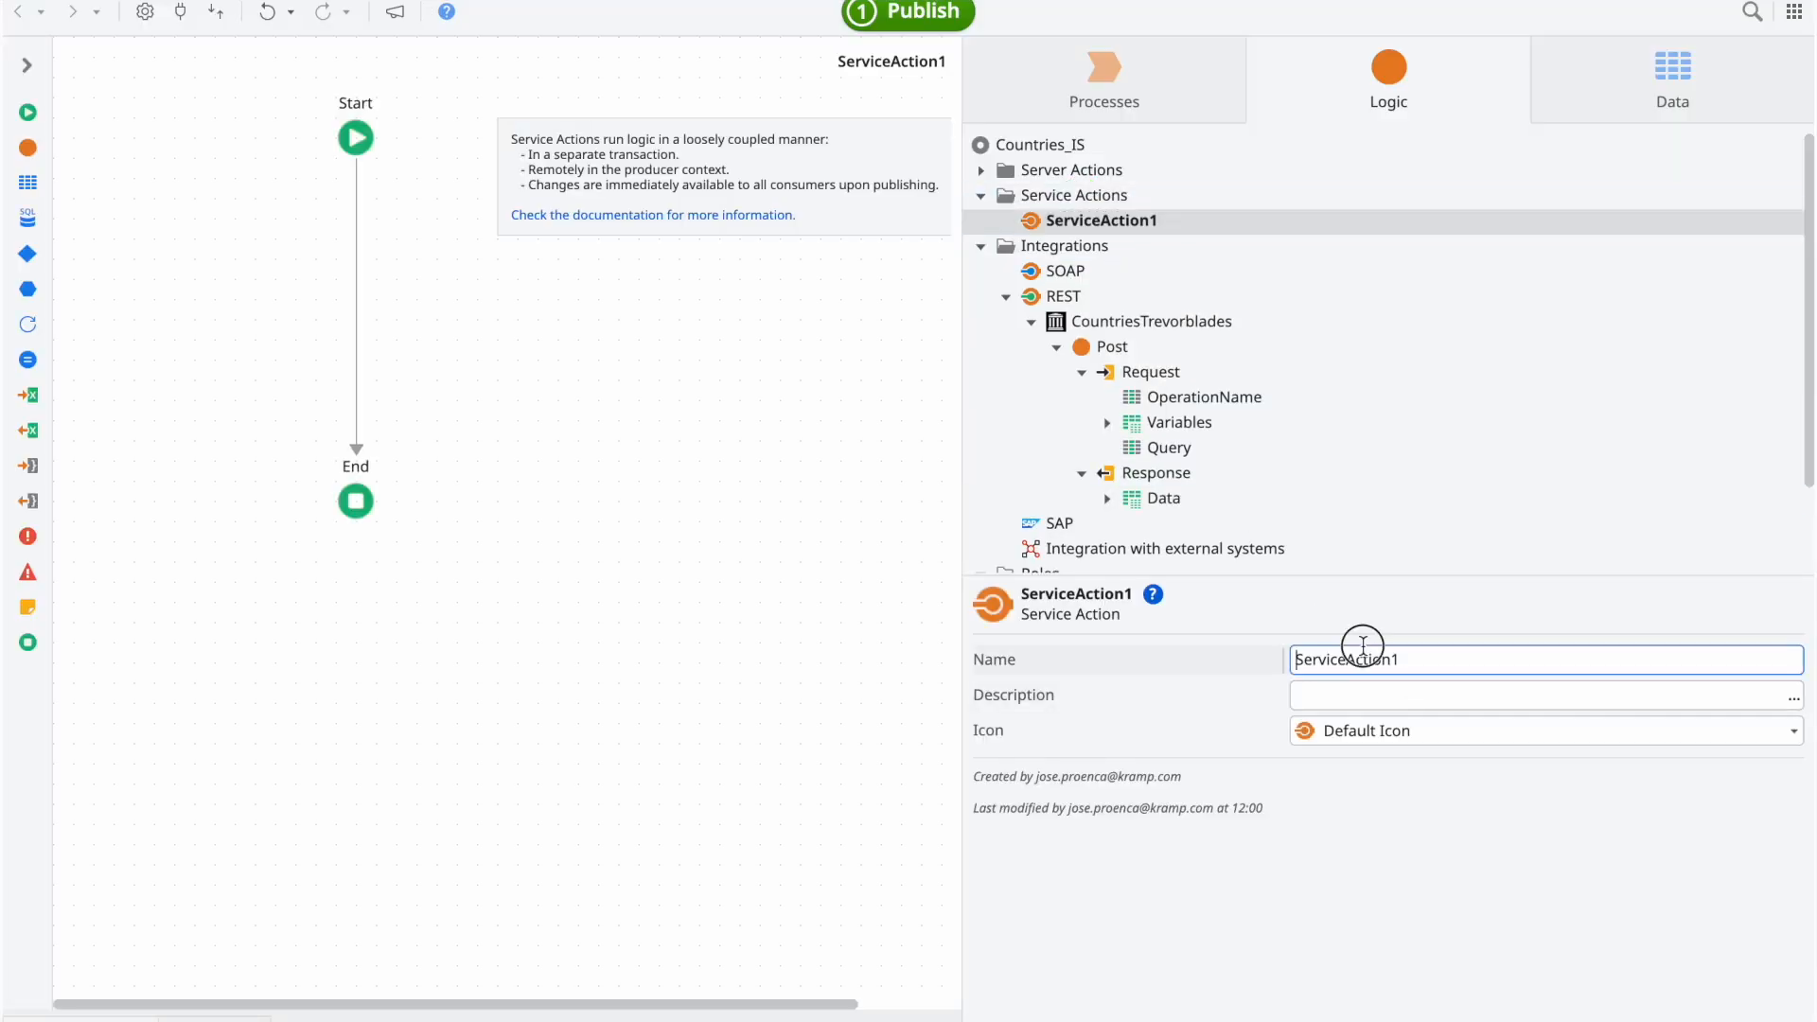
pyautogui.write('Country')
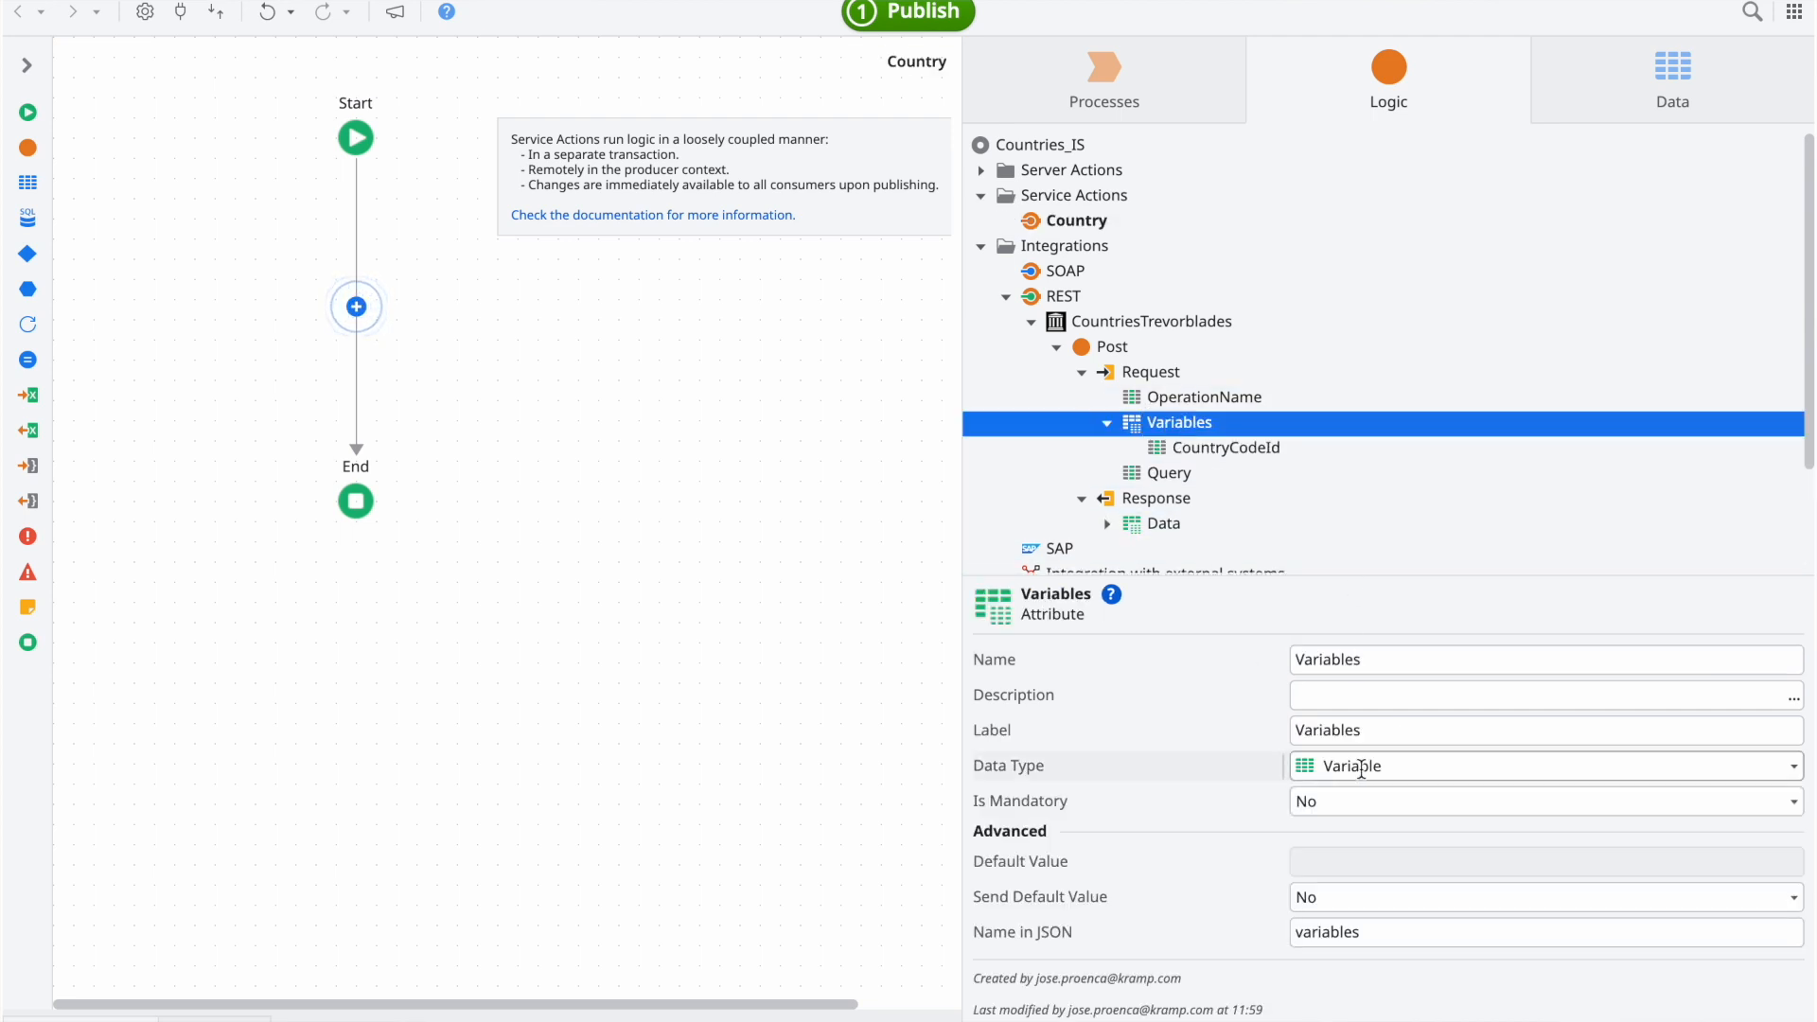
pyautogui.click(1225, 447)
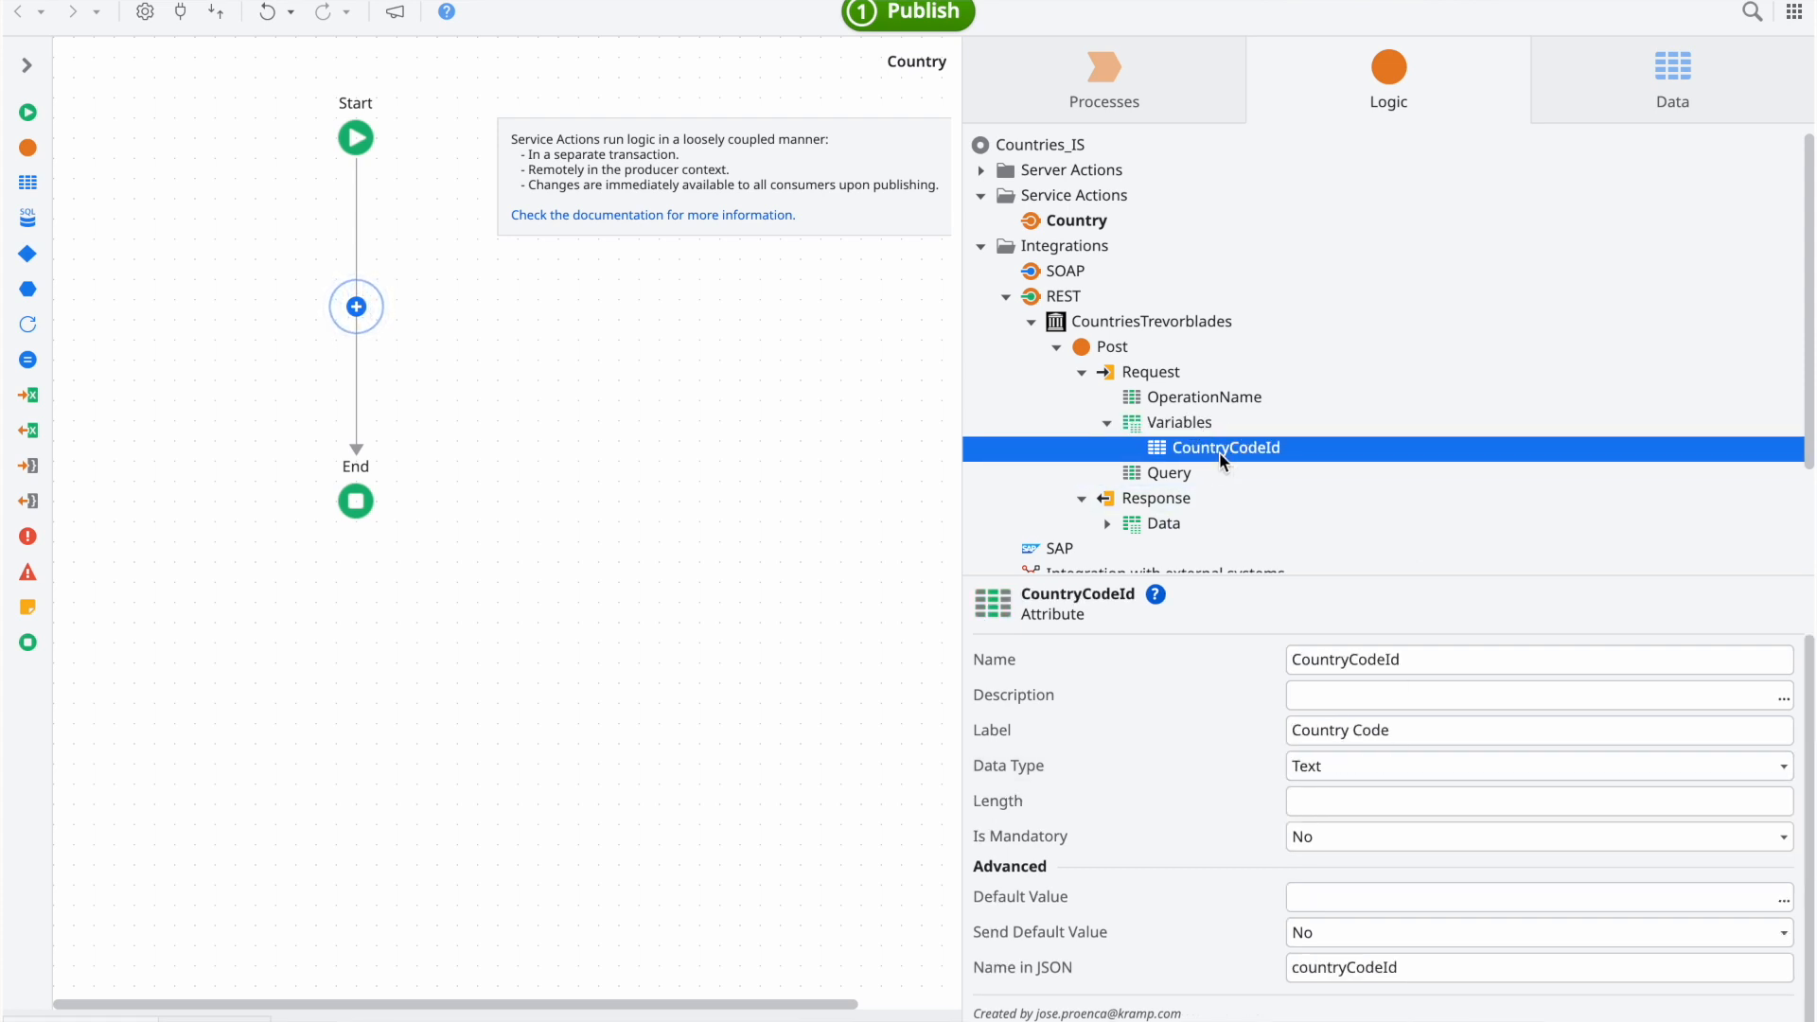
# Step: Give the Country action a mandatory Text input parameter CountryCode
pyautogui.click(1075, 221)
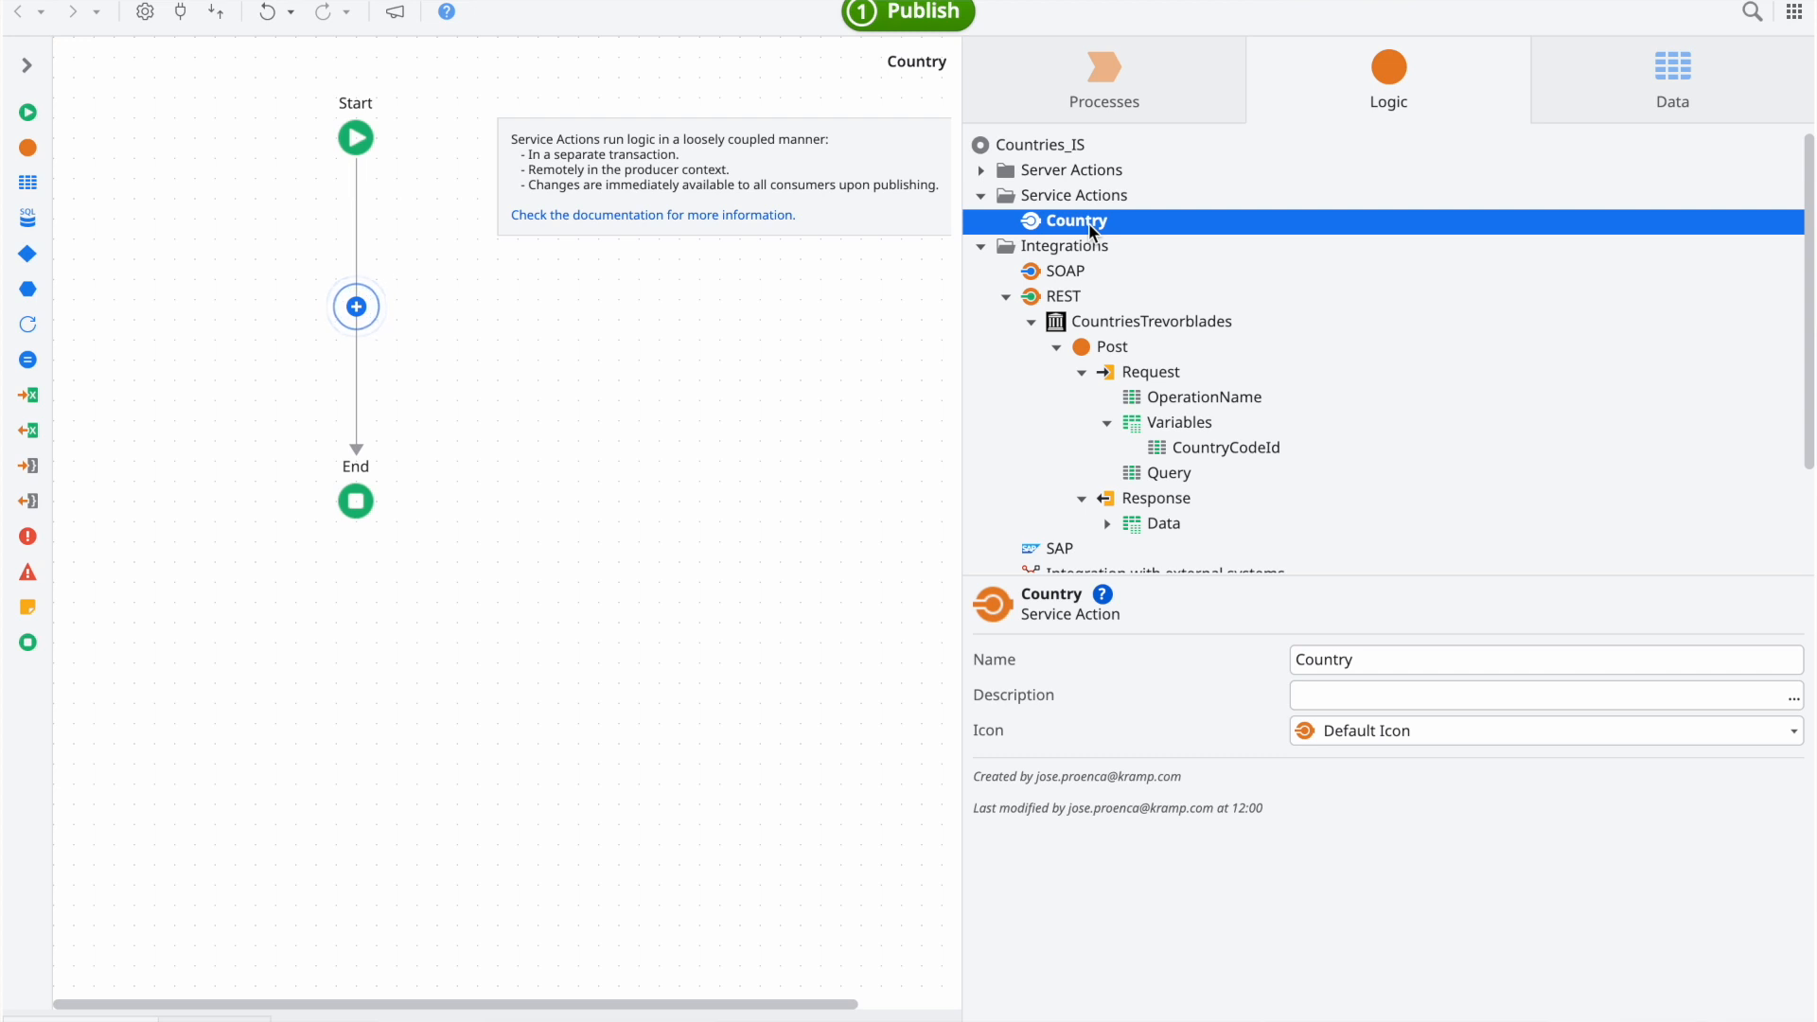
pyautogui.moveTo(1170, 269)
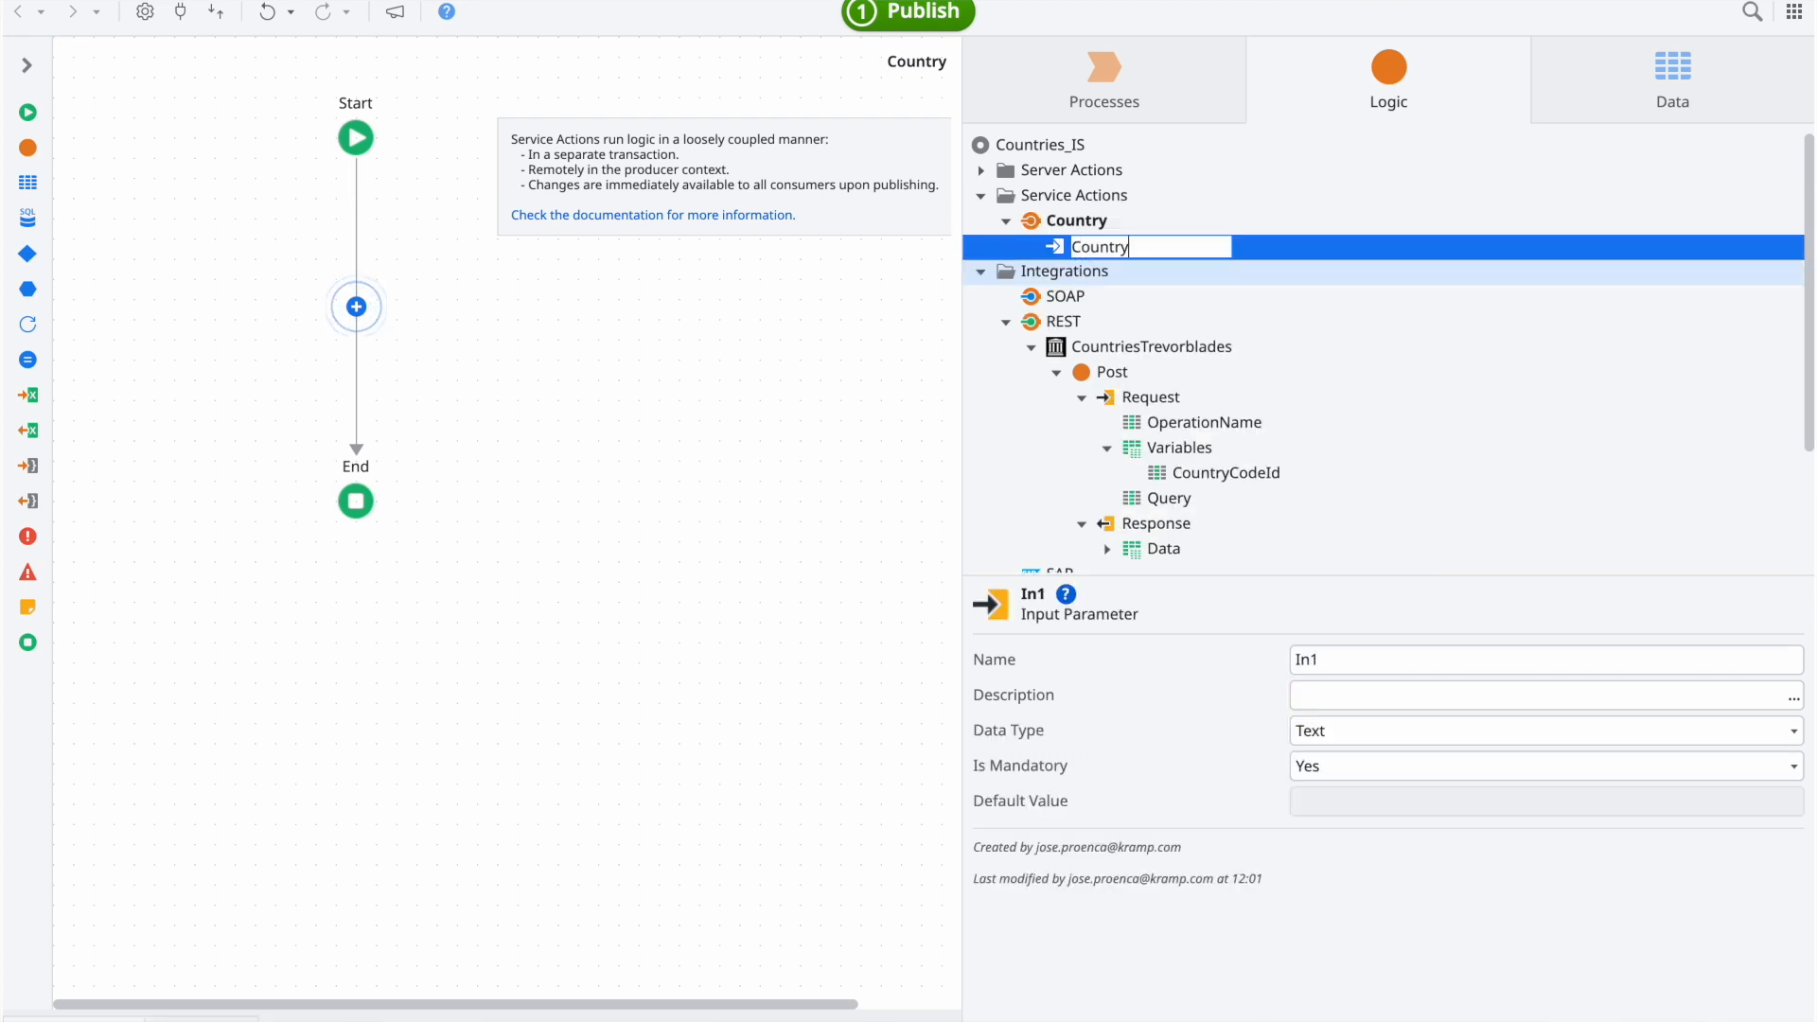
pyautogui.write('CountryCode')
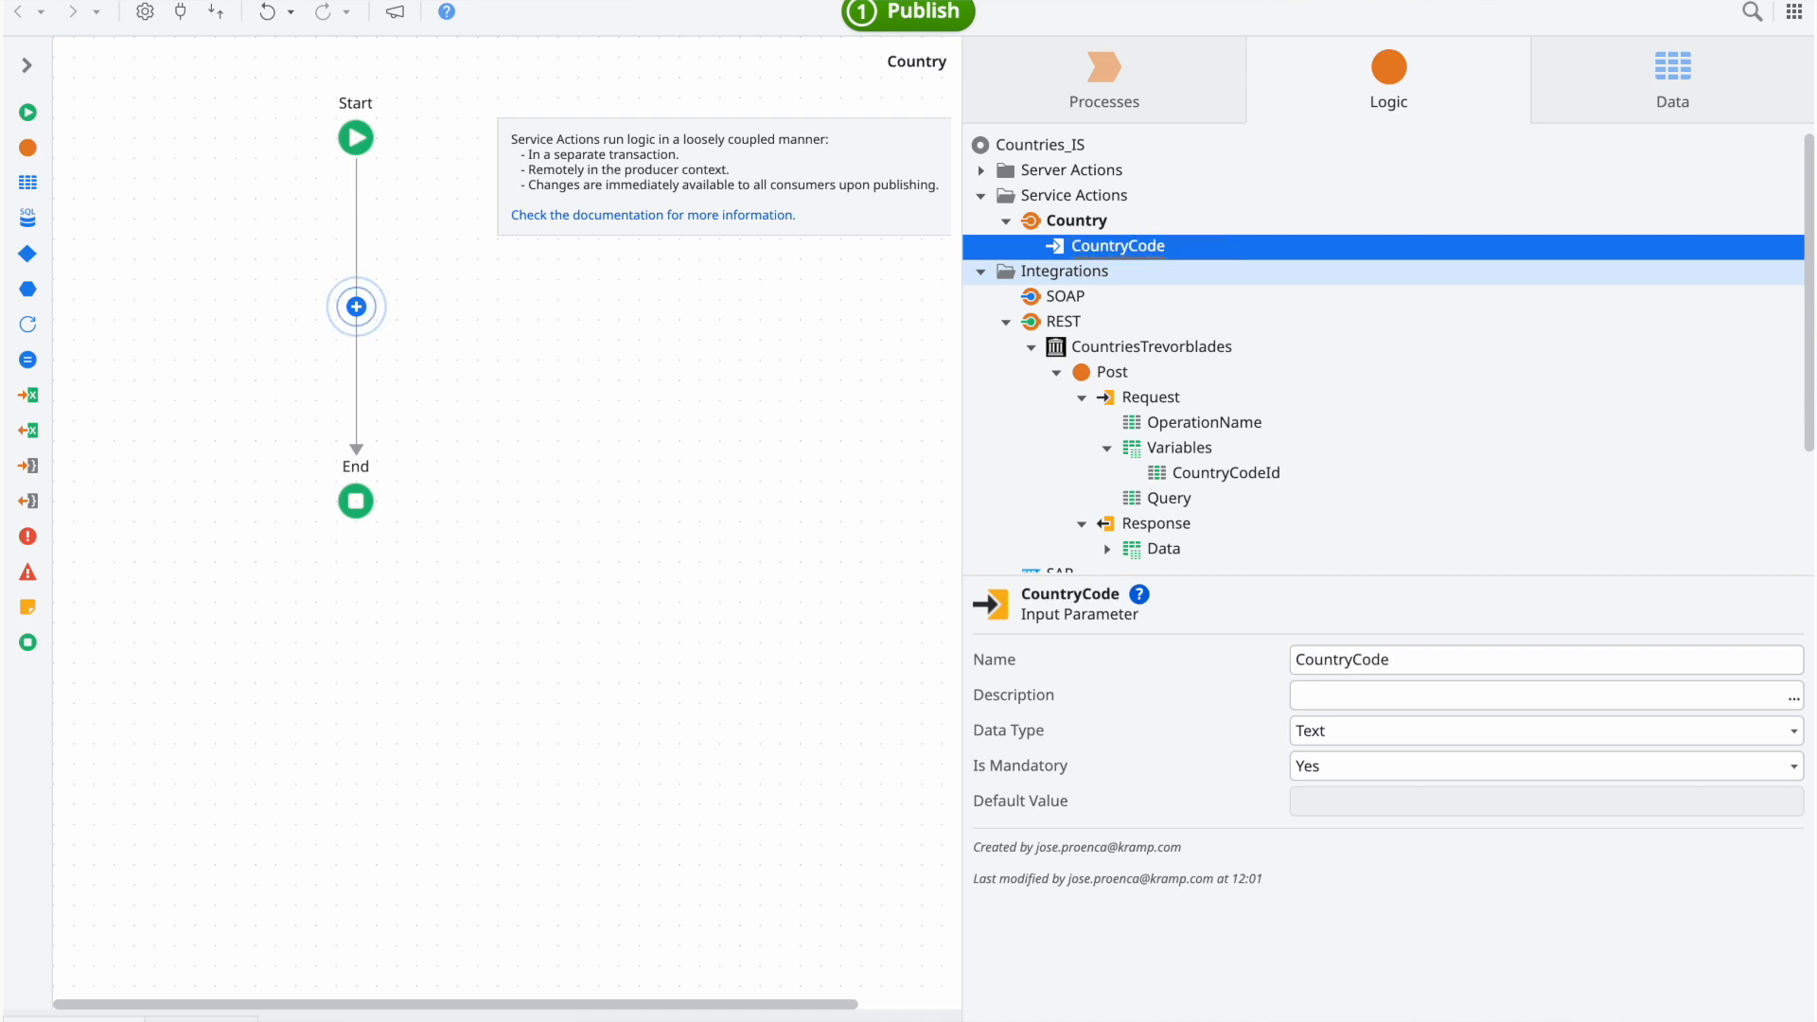
pyautogui.click(1105, 548)
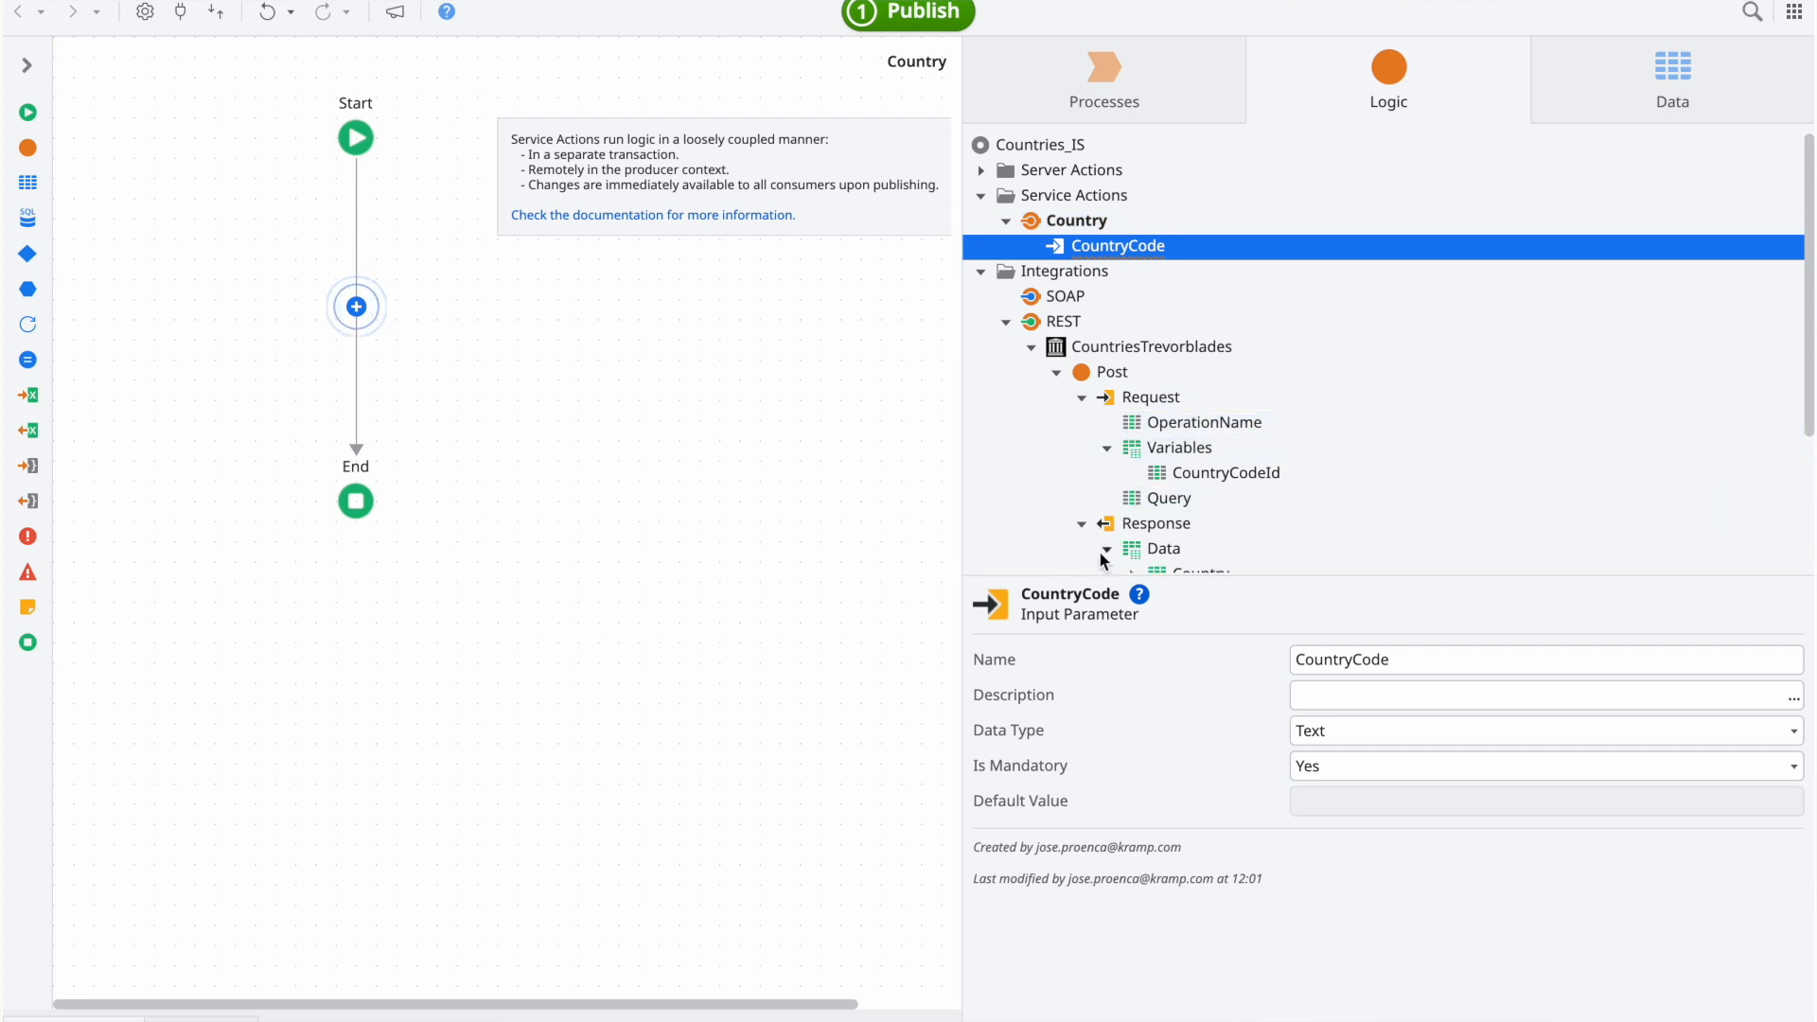
# Step: Inspect the Response > Data > Country structure in the Logic tree
pyautogui.scroll(-3)
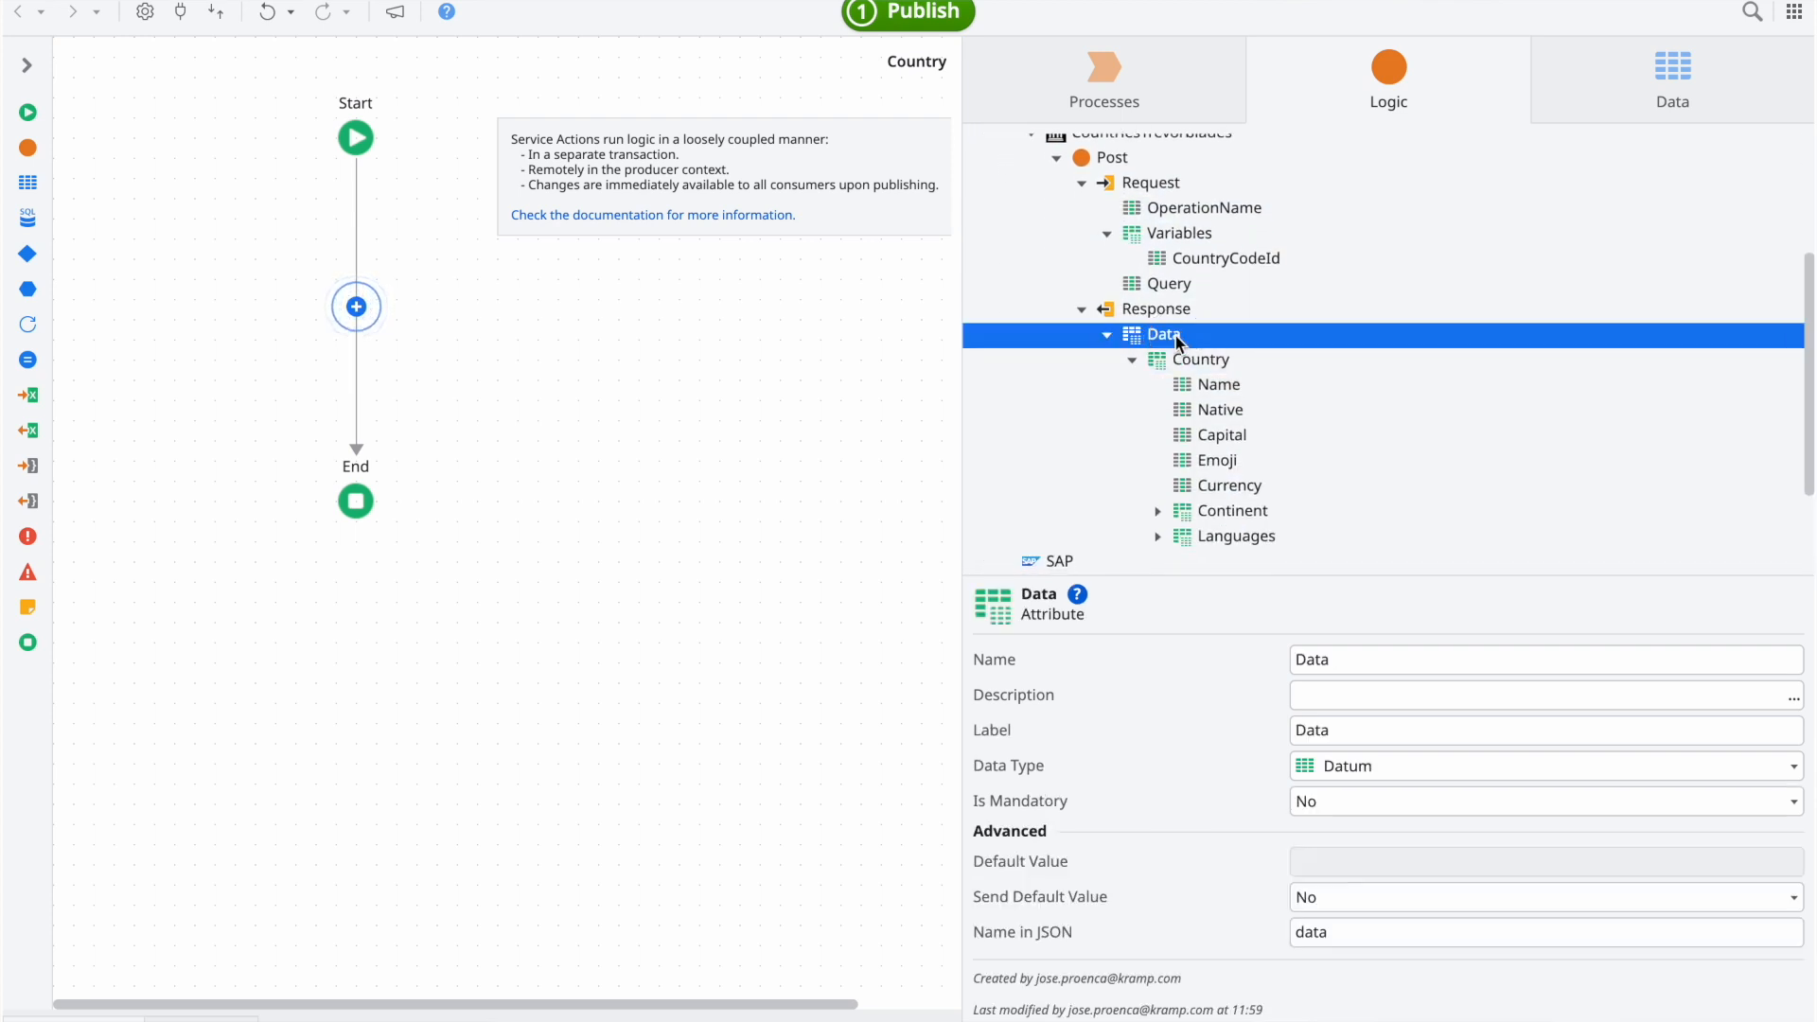
pyautogui.click(1542, 931)
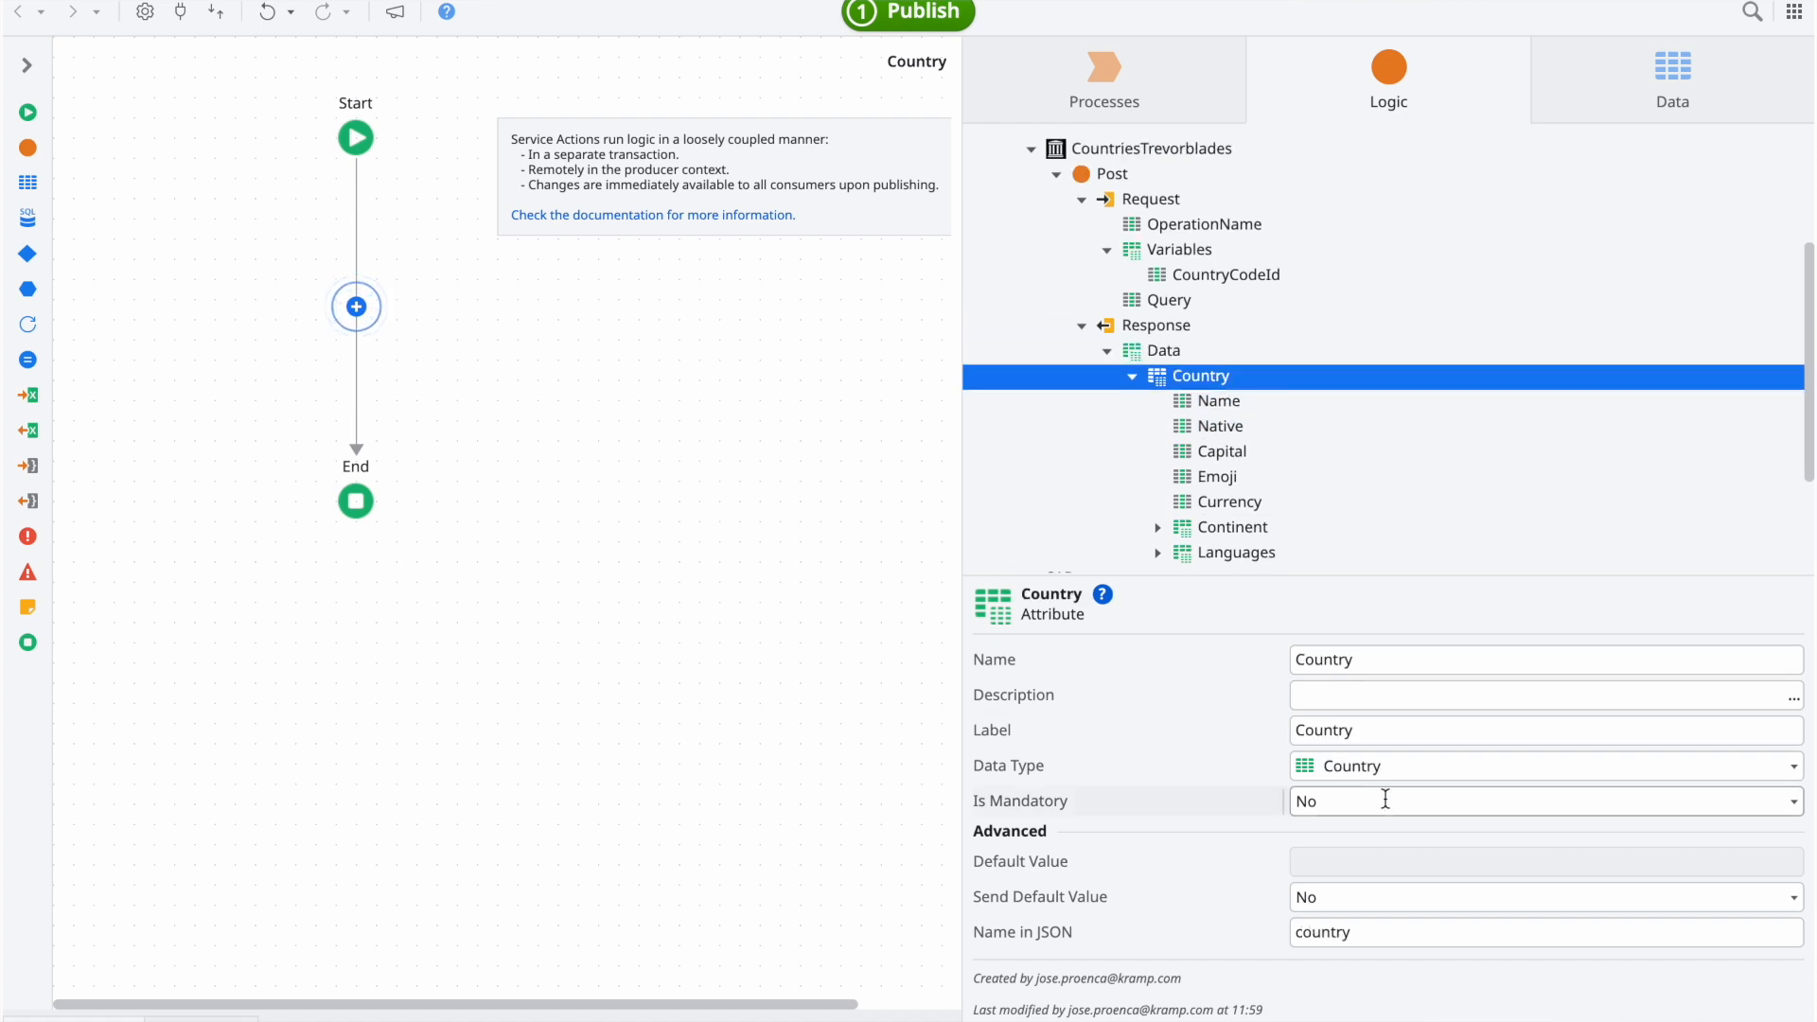
pyautogui.scroll(3)
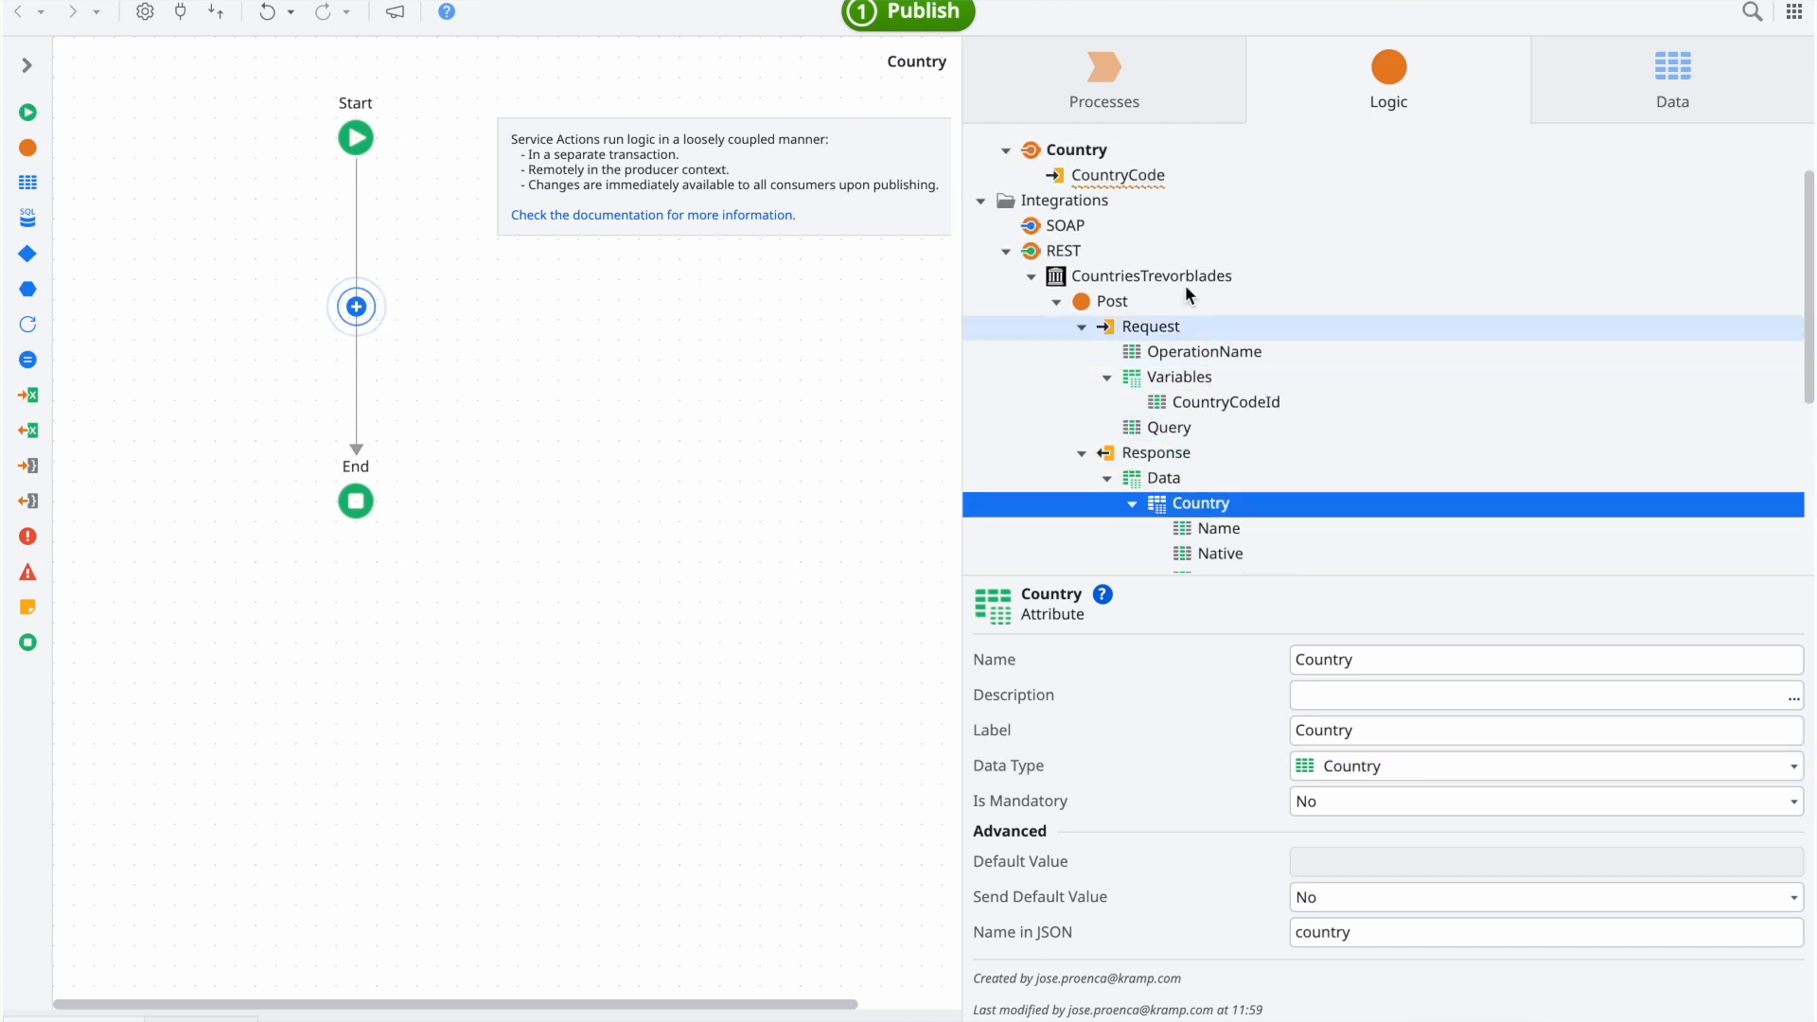
# Step: Add an output parameter named country to the Country action
pyautogui.click(1077, 149)
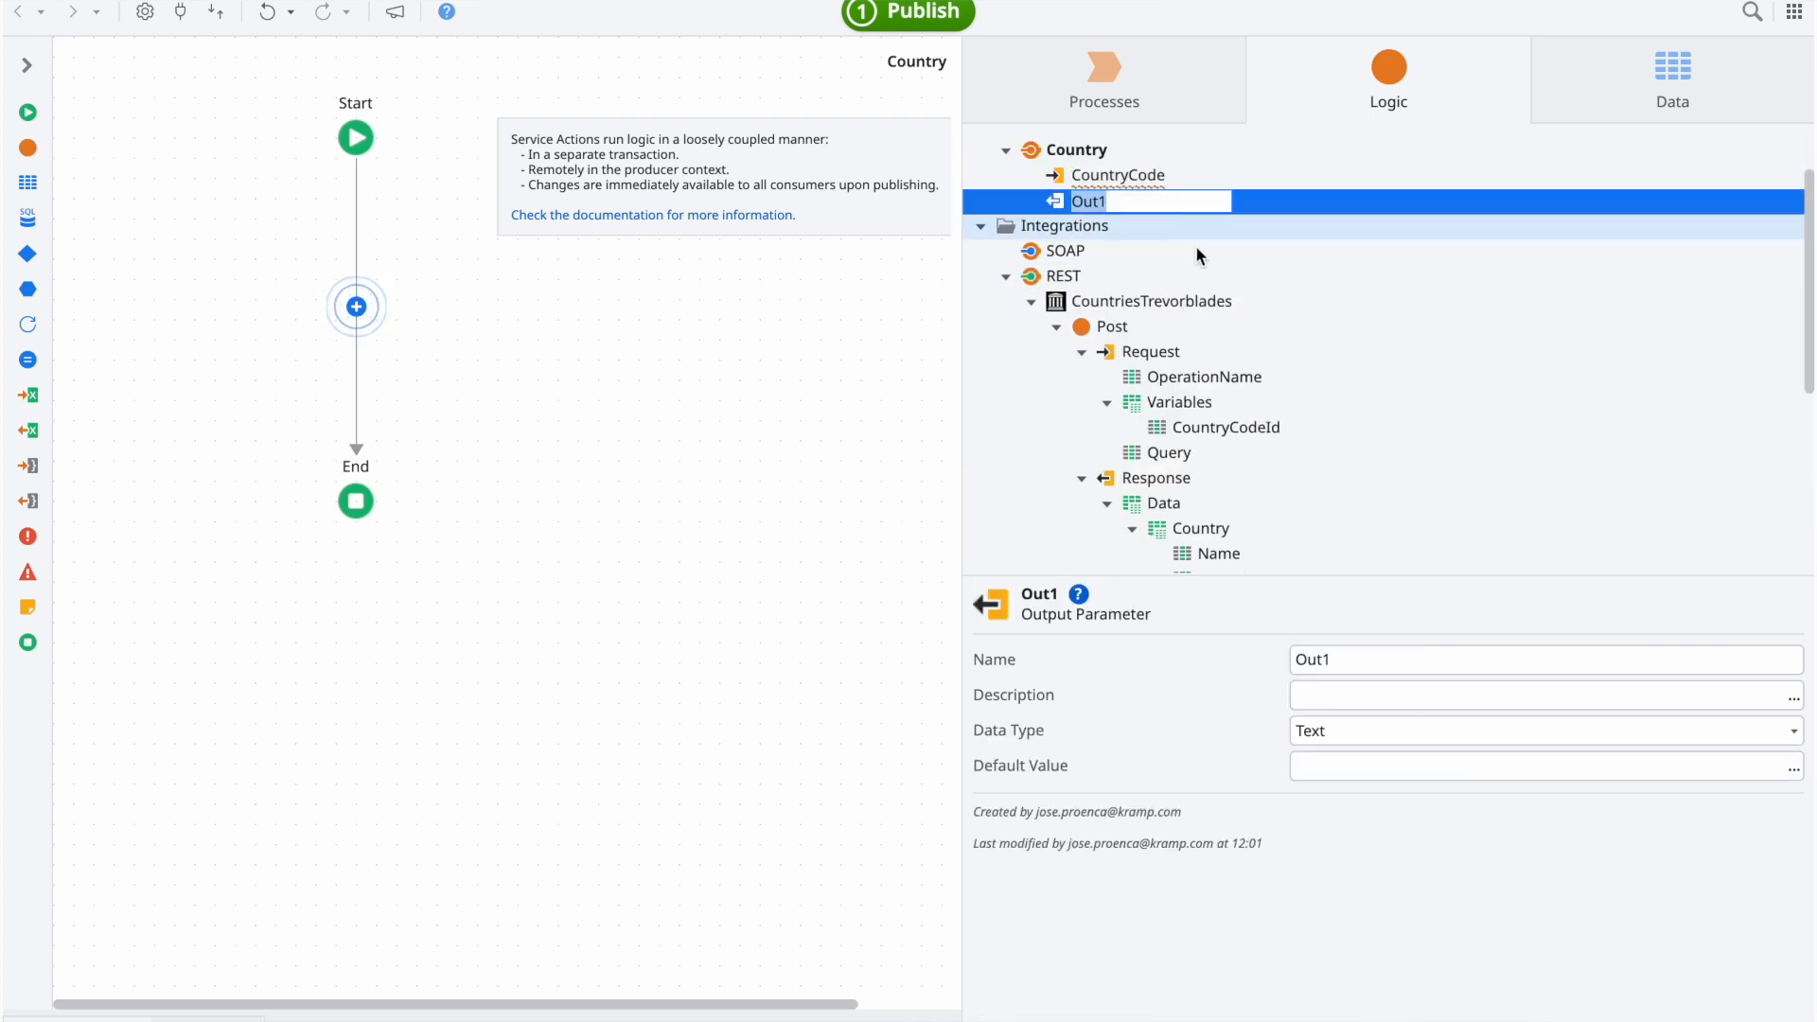
pyautogui.write('country')
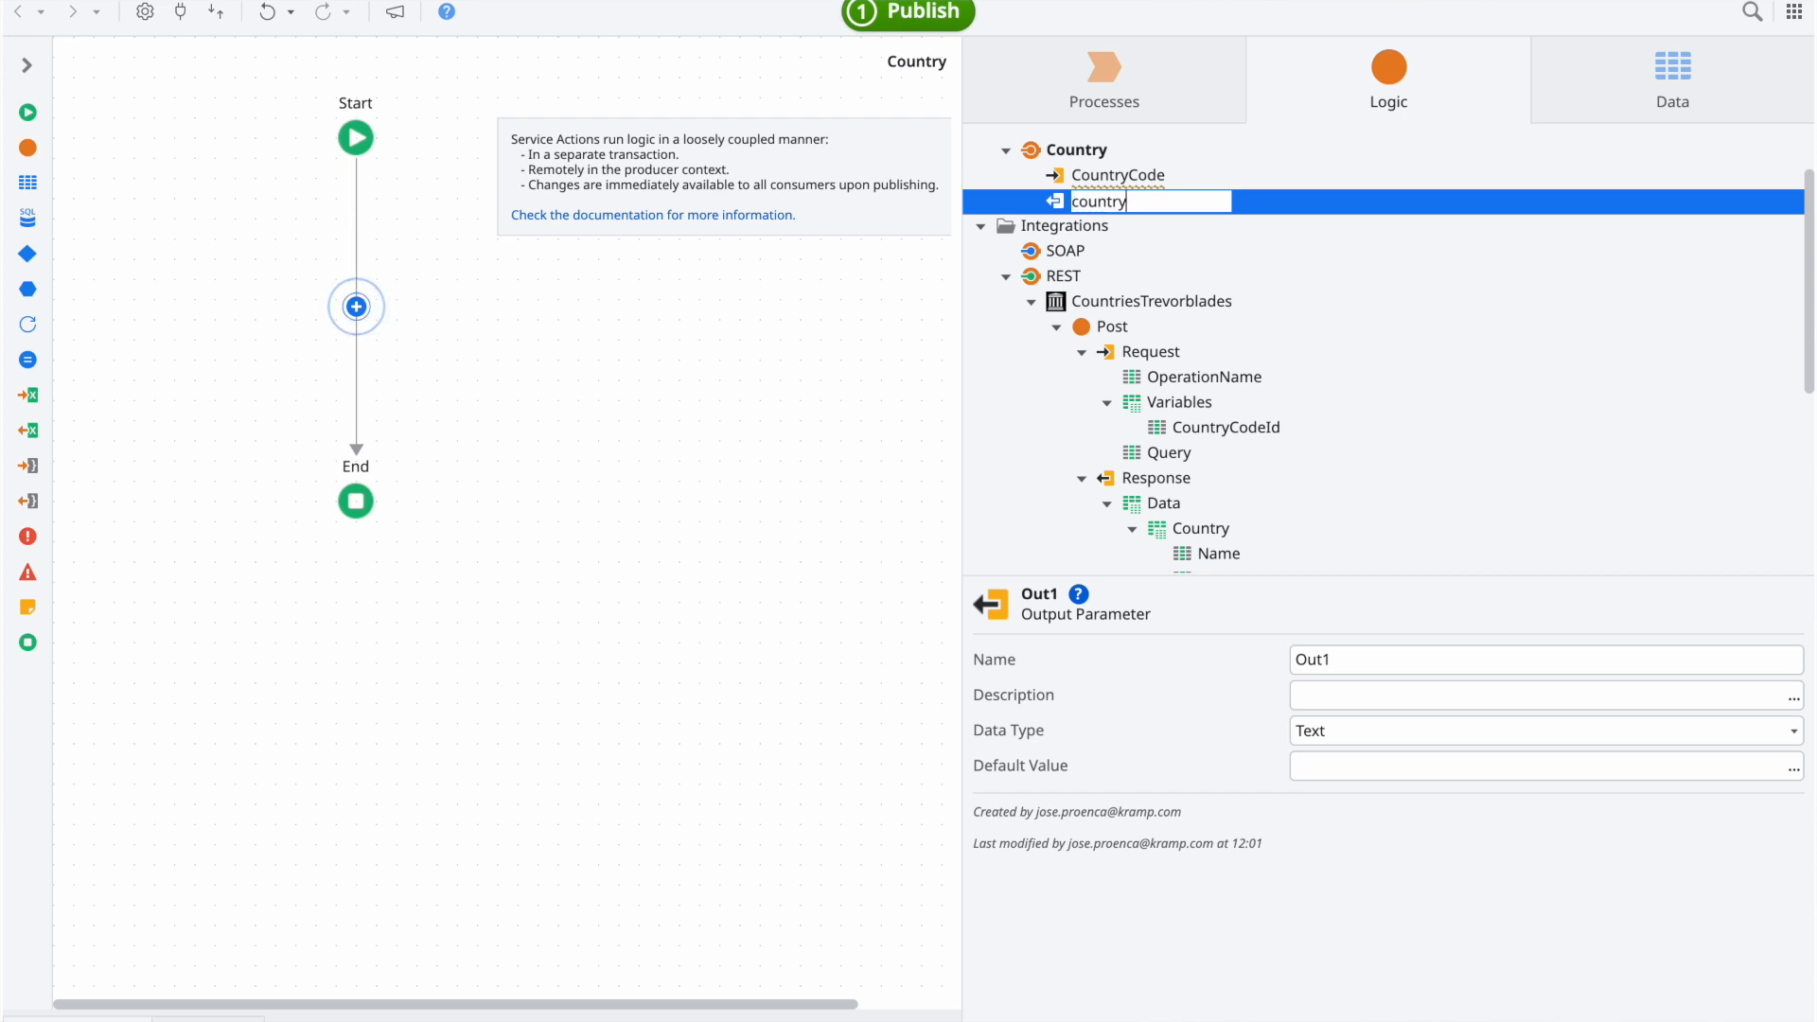
pyautogui.click(1542, 730)
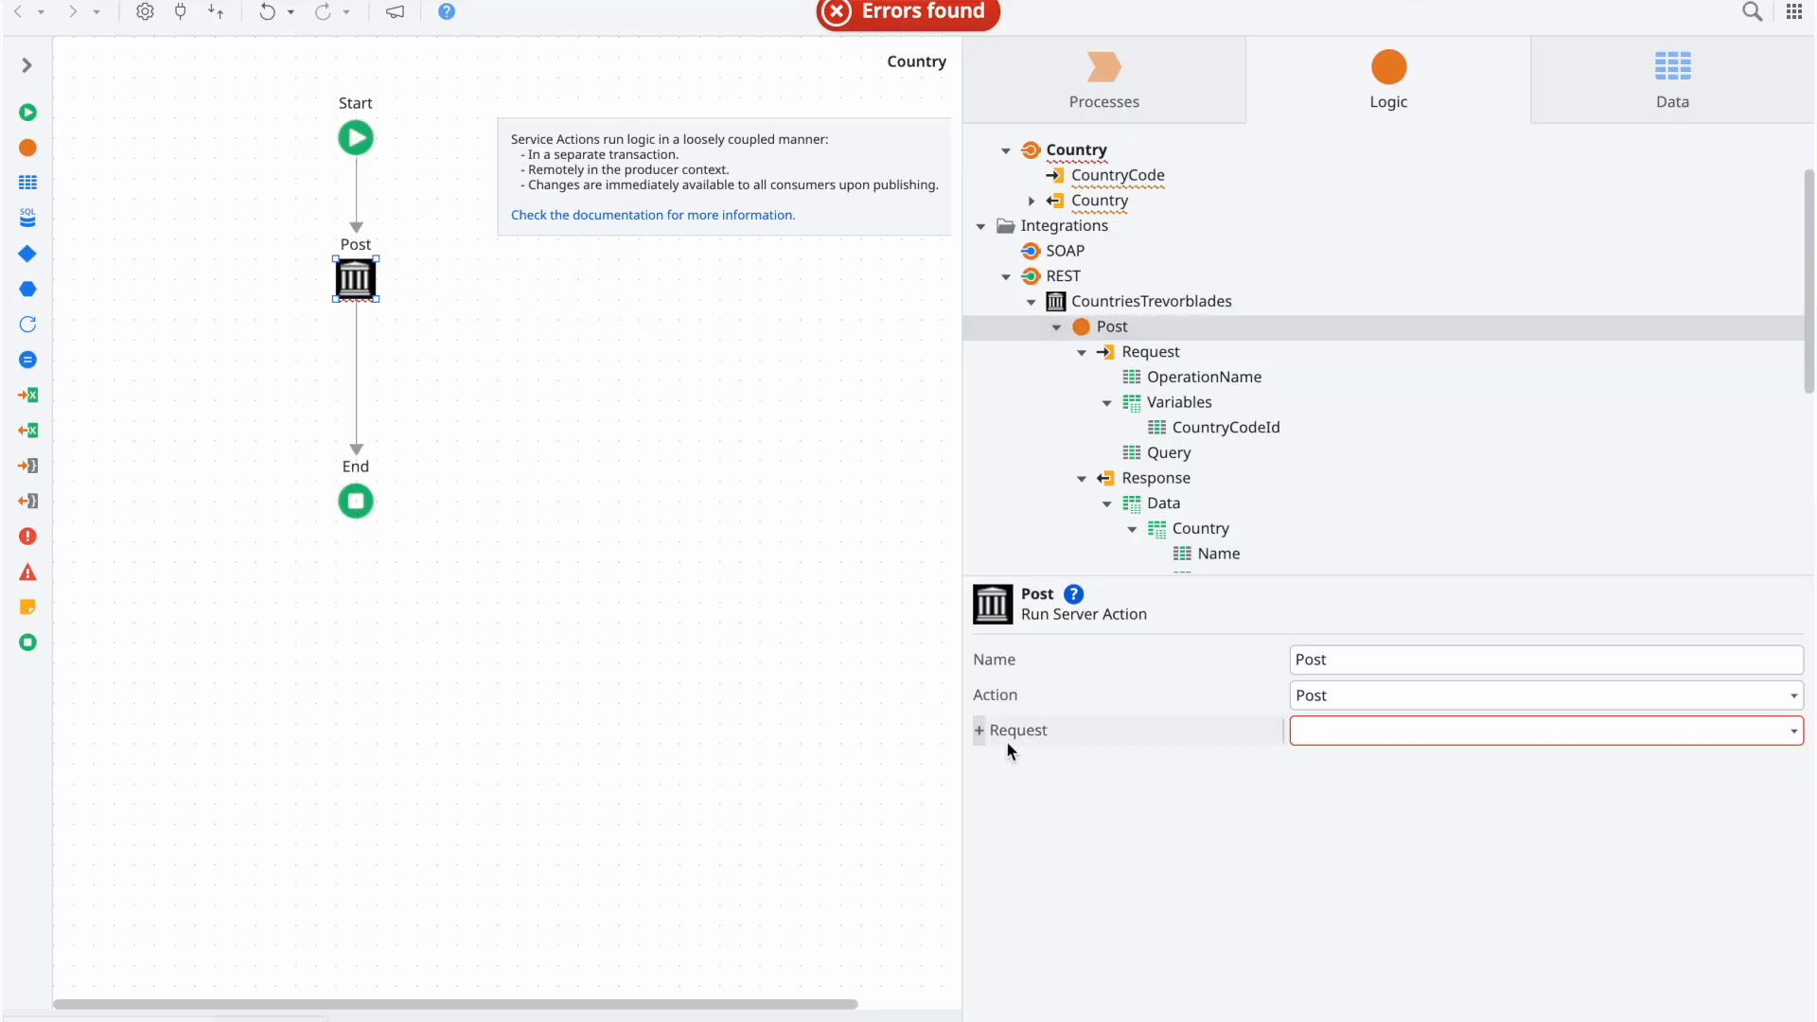
# Step: Set the Post call's request variable CountryCodeId to CountryCode
pyautogui.click(979, 729)
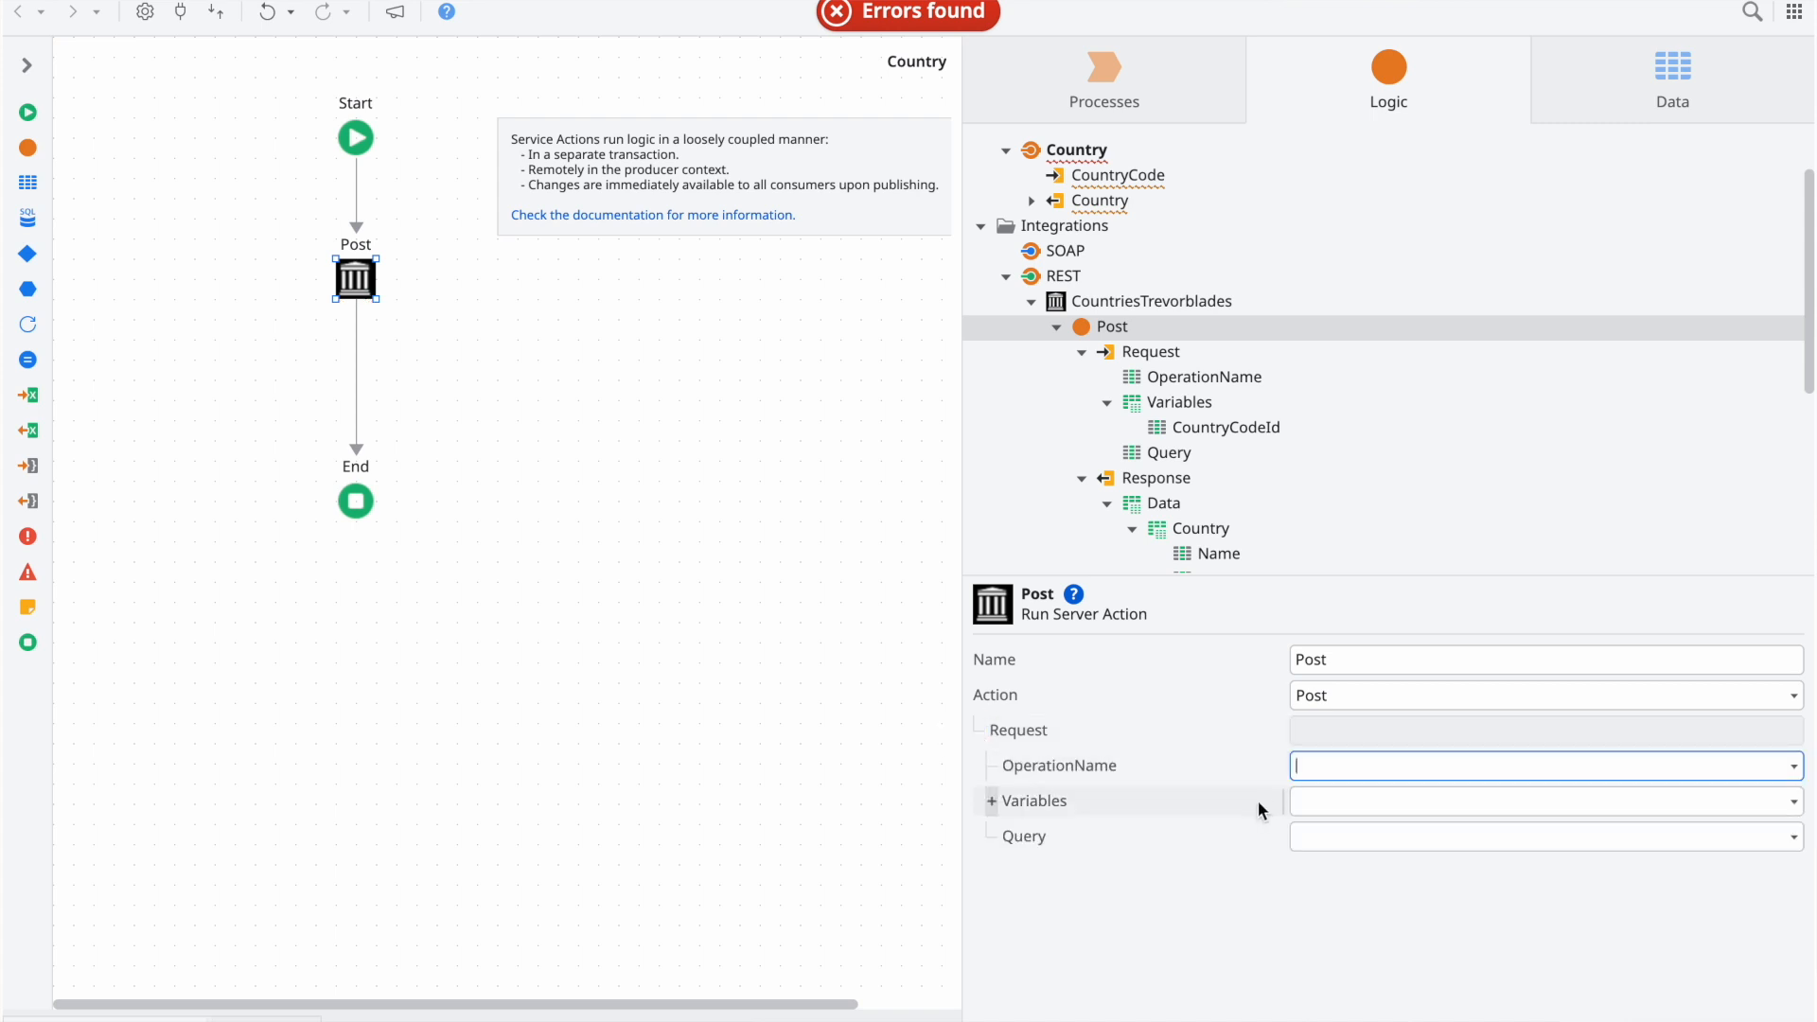
pyautogui.moveTo(1000, 804)
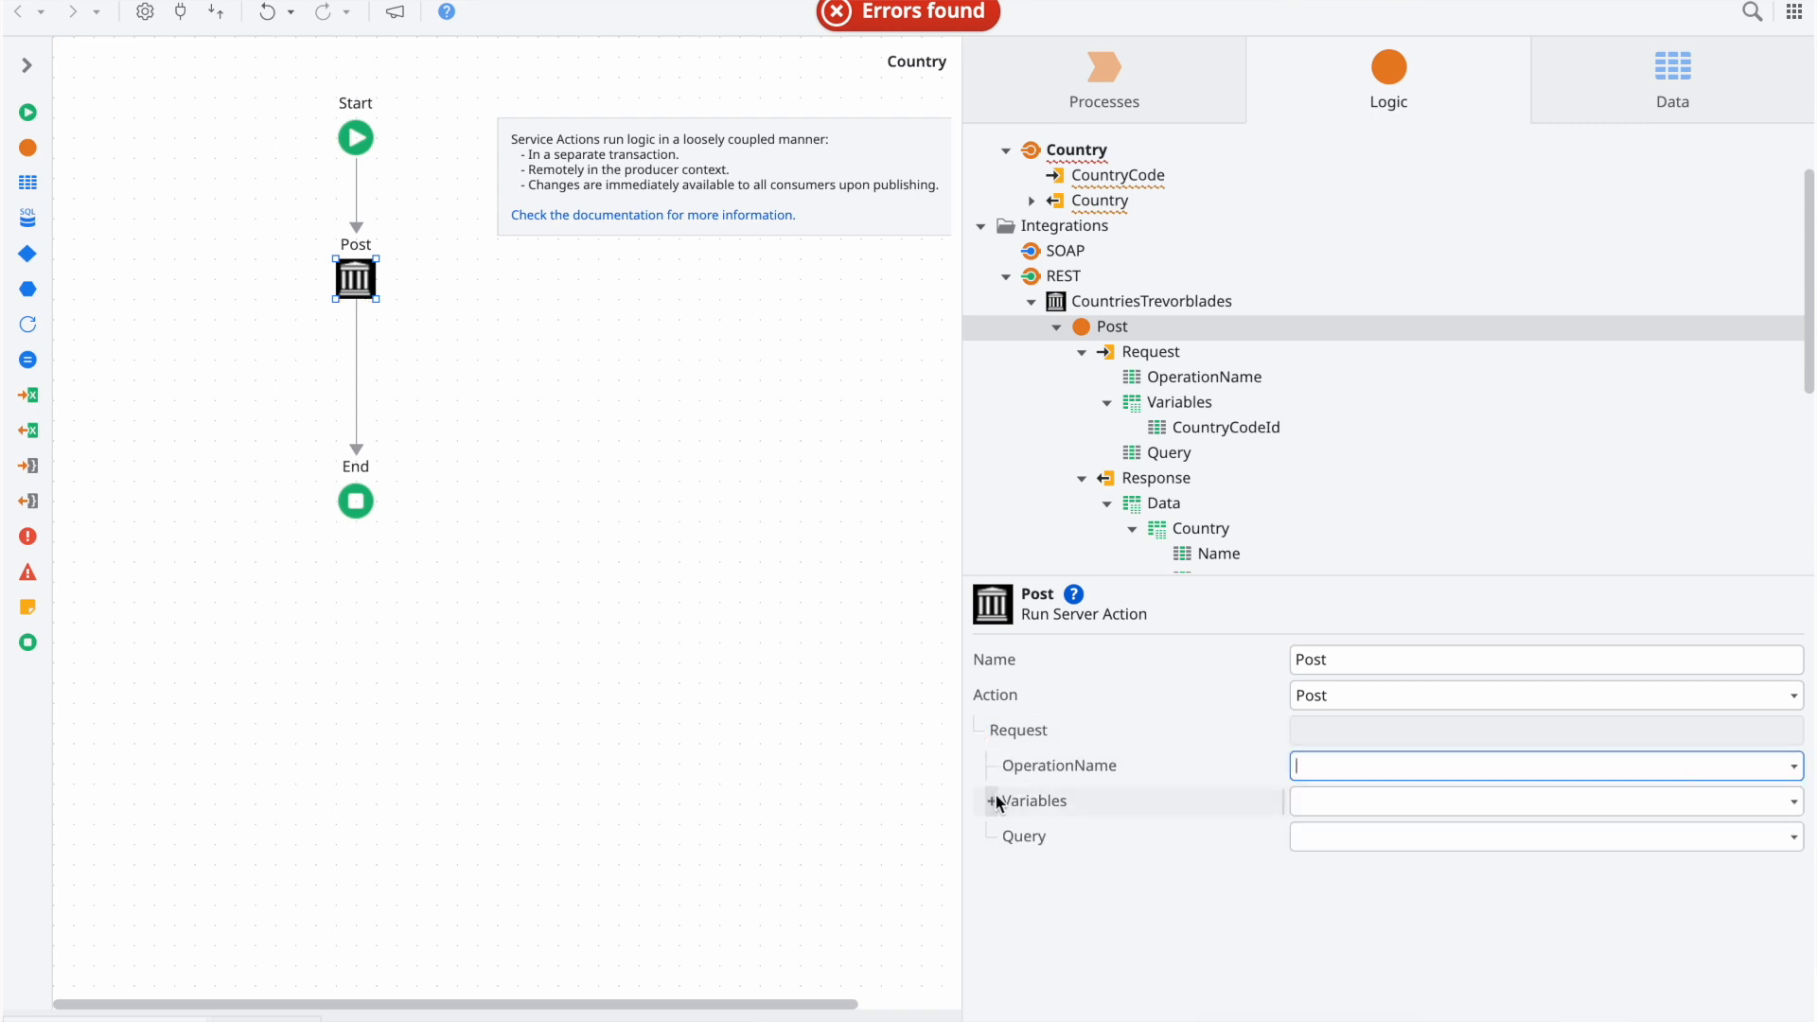
pyautogui.click(992, 801)
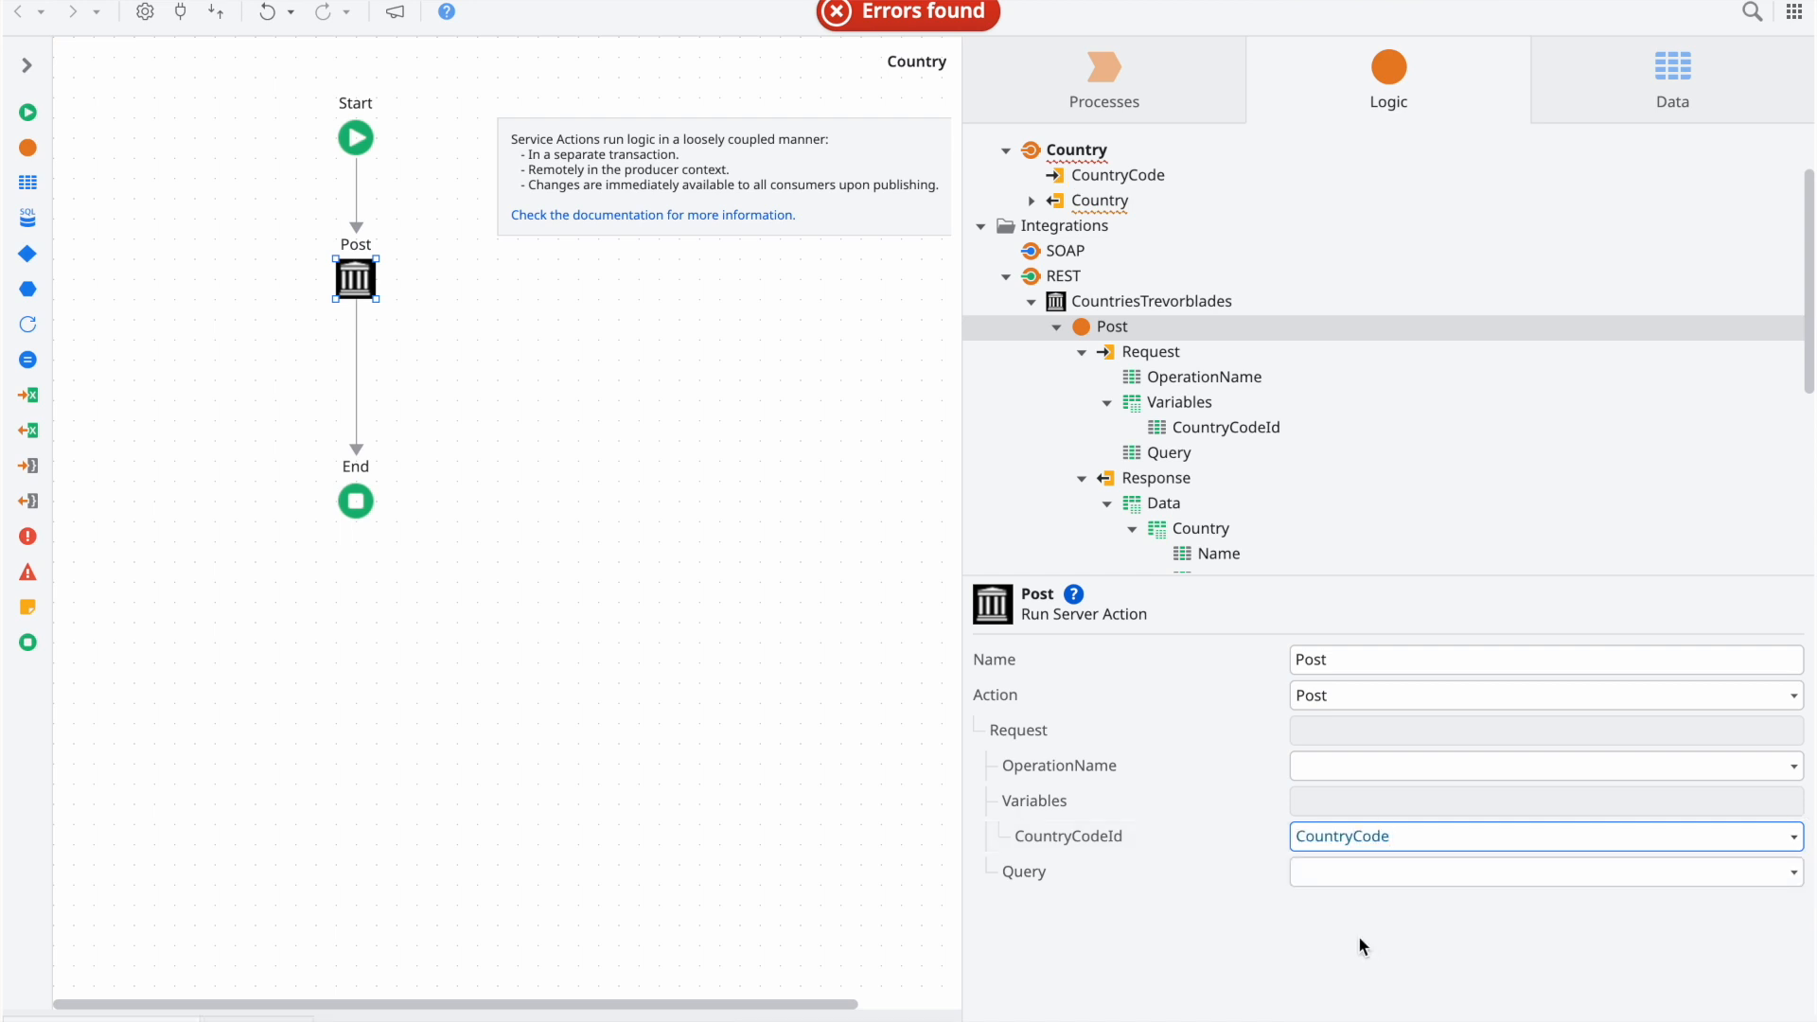
pyautogui.click(1542, 765)
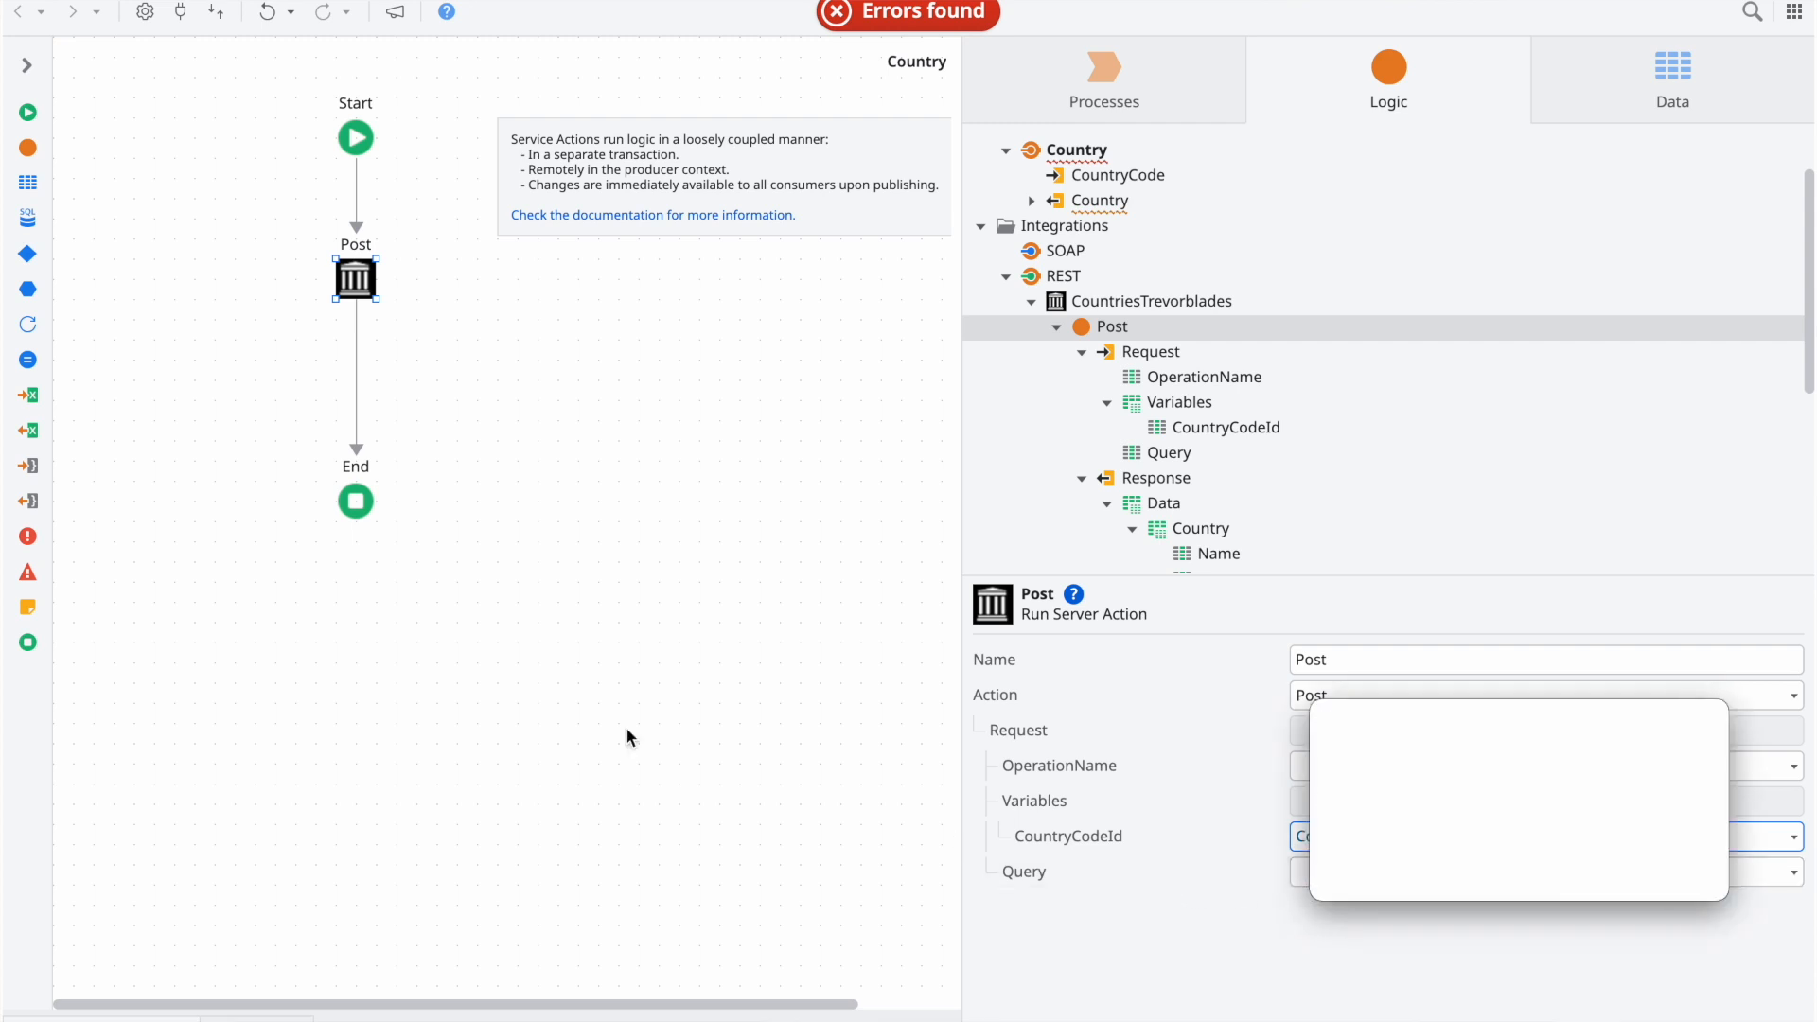
# Step: Add an Assign after Post setting Country = Post.Response.Data.Country
pyautogui.click(1342, 836)
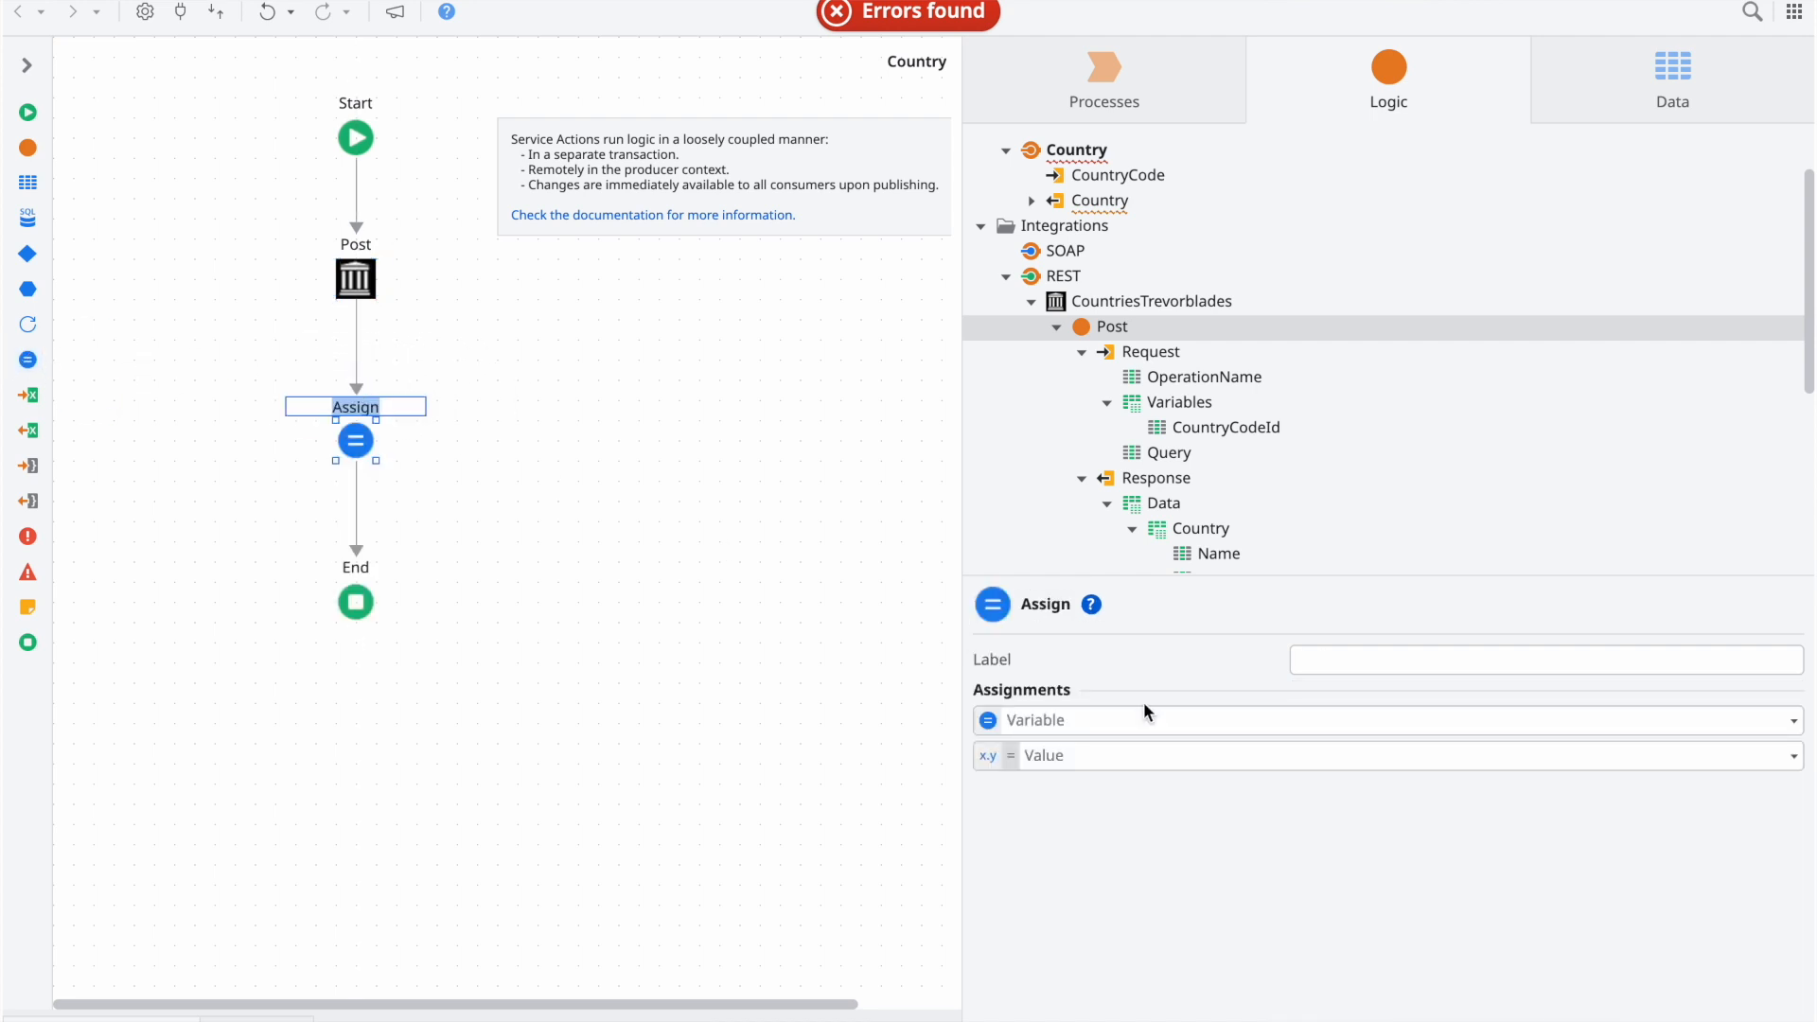
pyautogui.click(1385, 719)
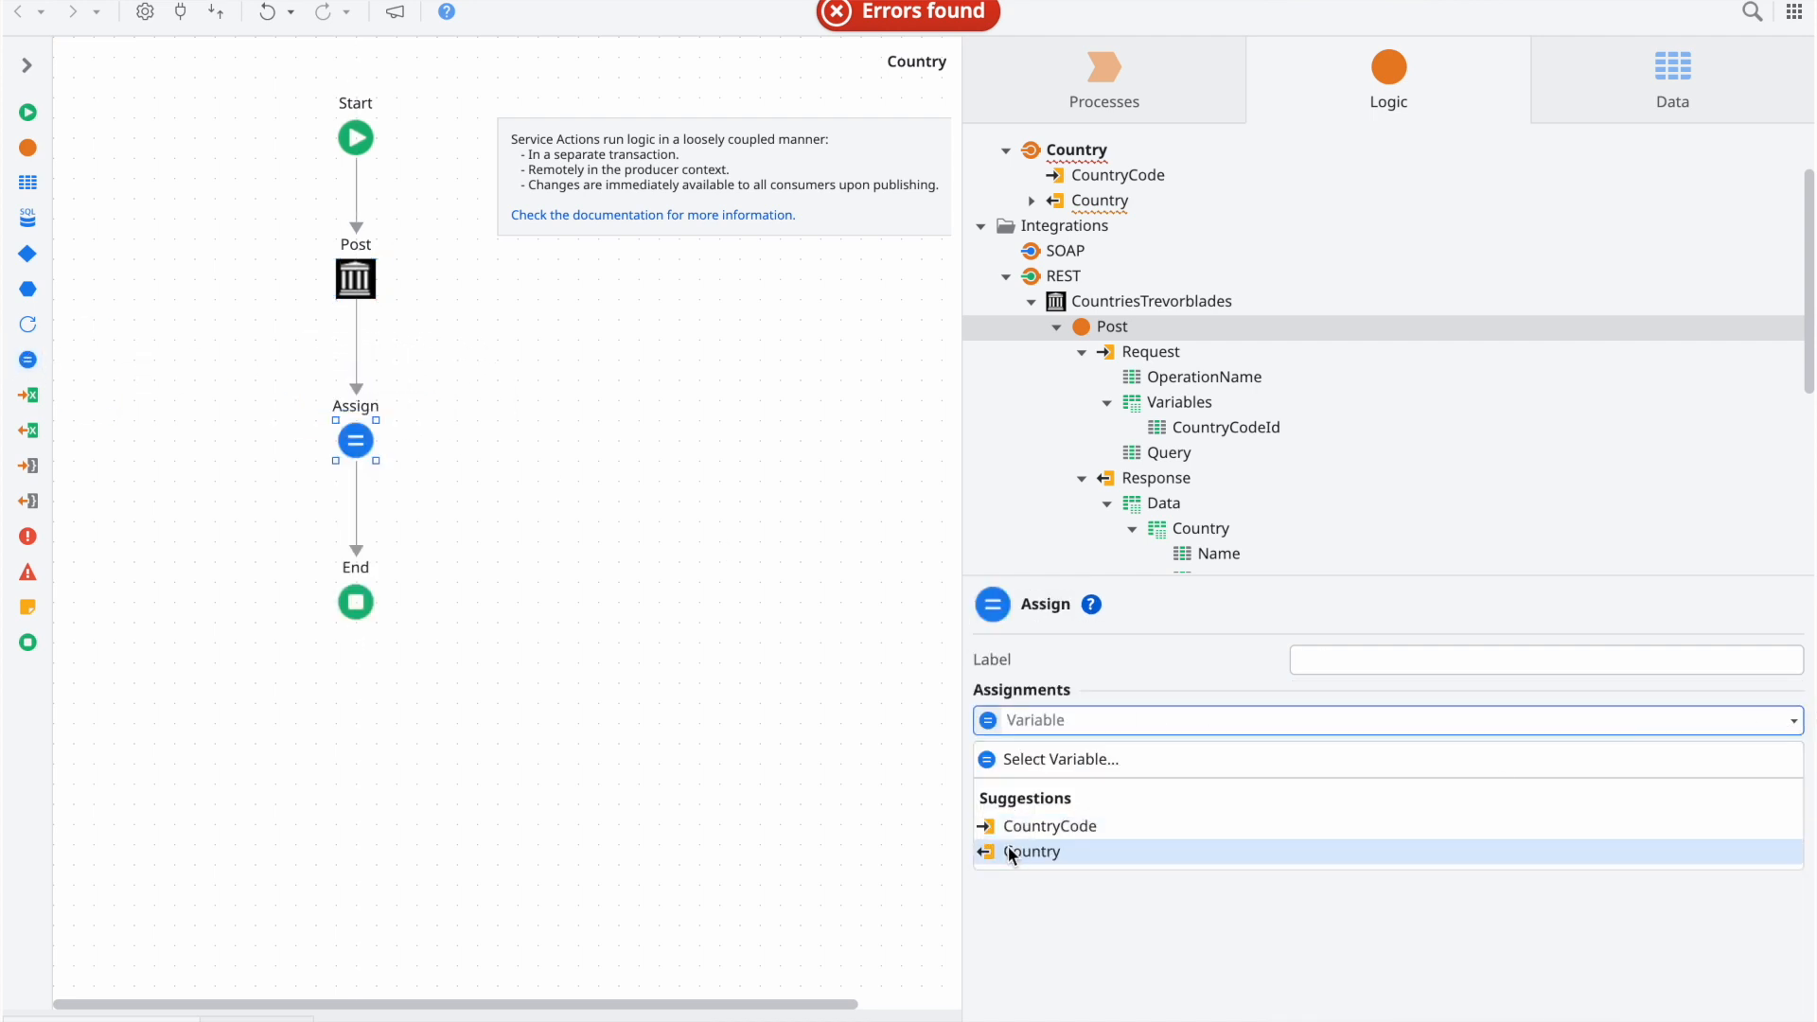
pyautogui.click(1033, 852)
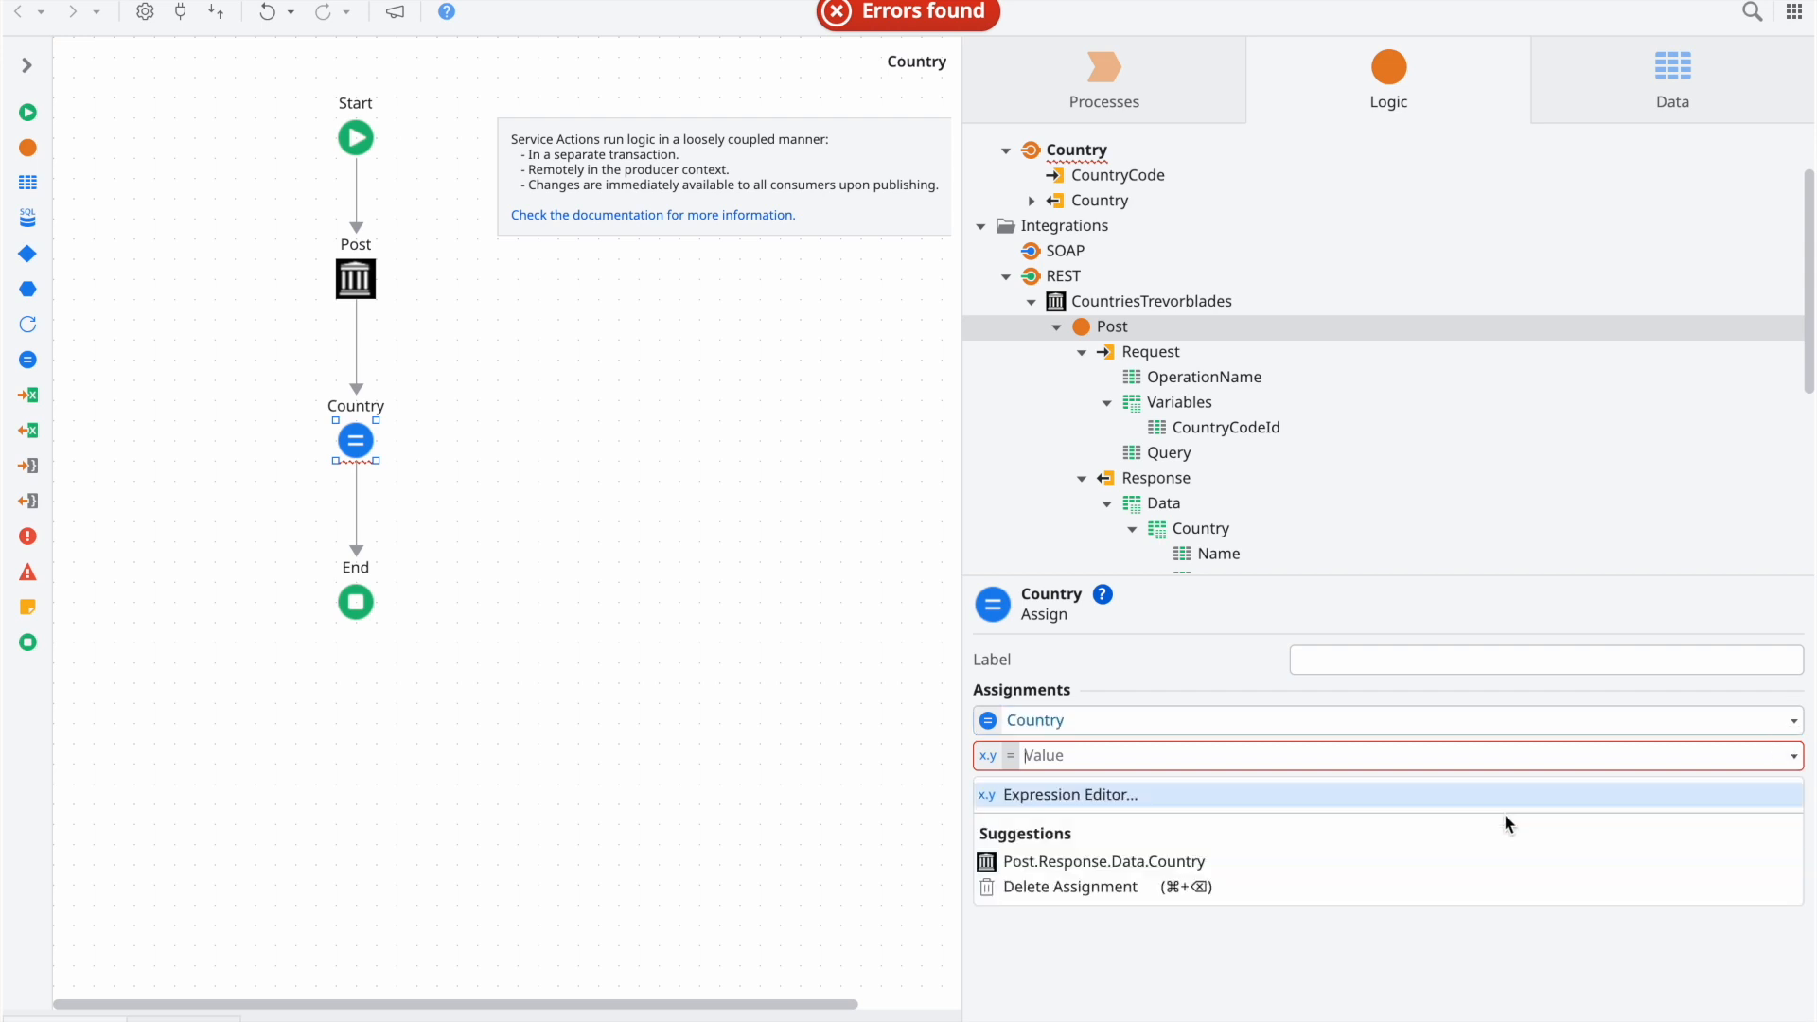
pyautogui.click(1672, 79)
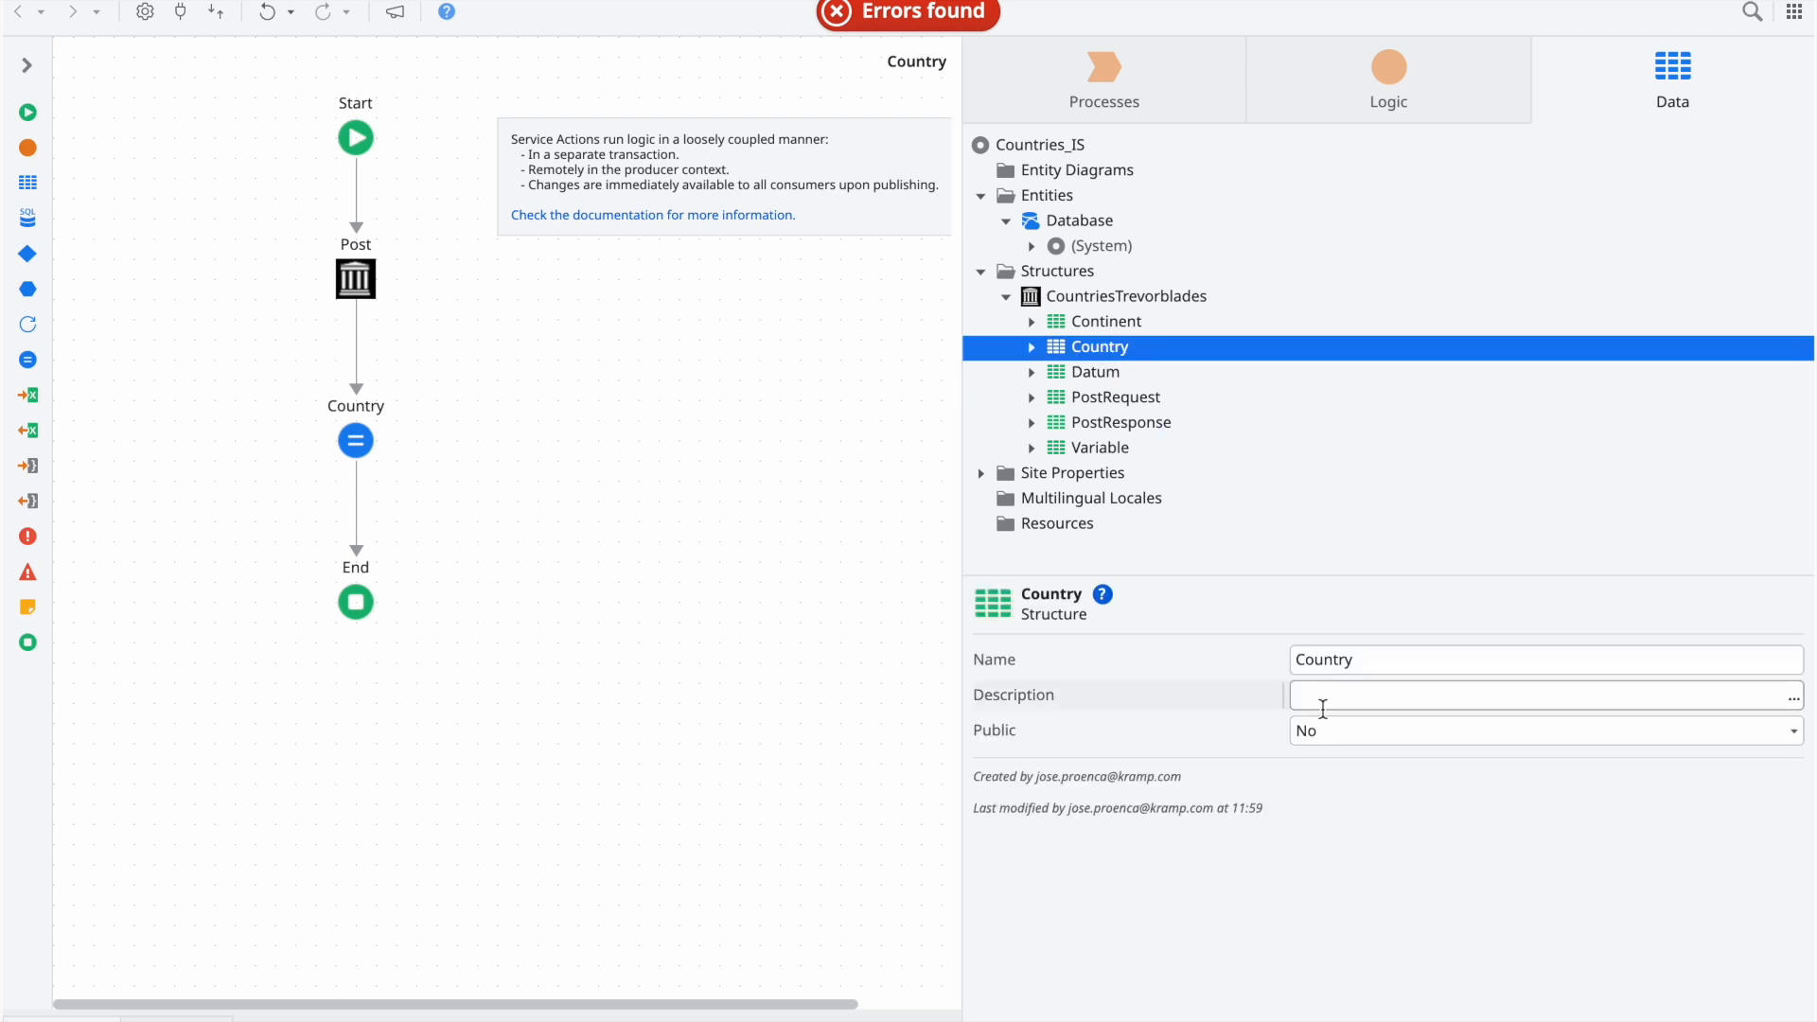
# Step: Set the CountriesTrevorblades Country structure's Public property to Yes
pyautogui.click(1542, 730)
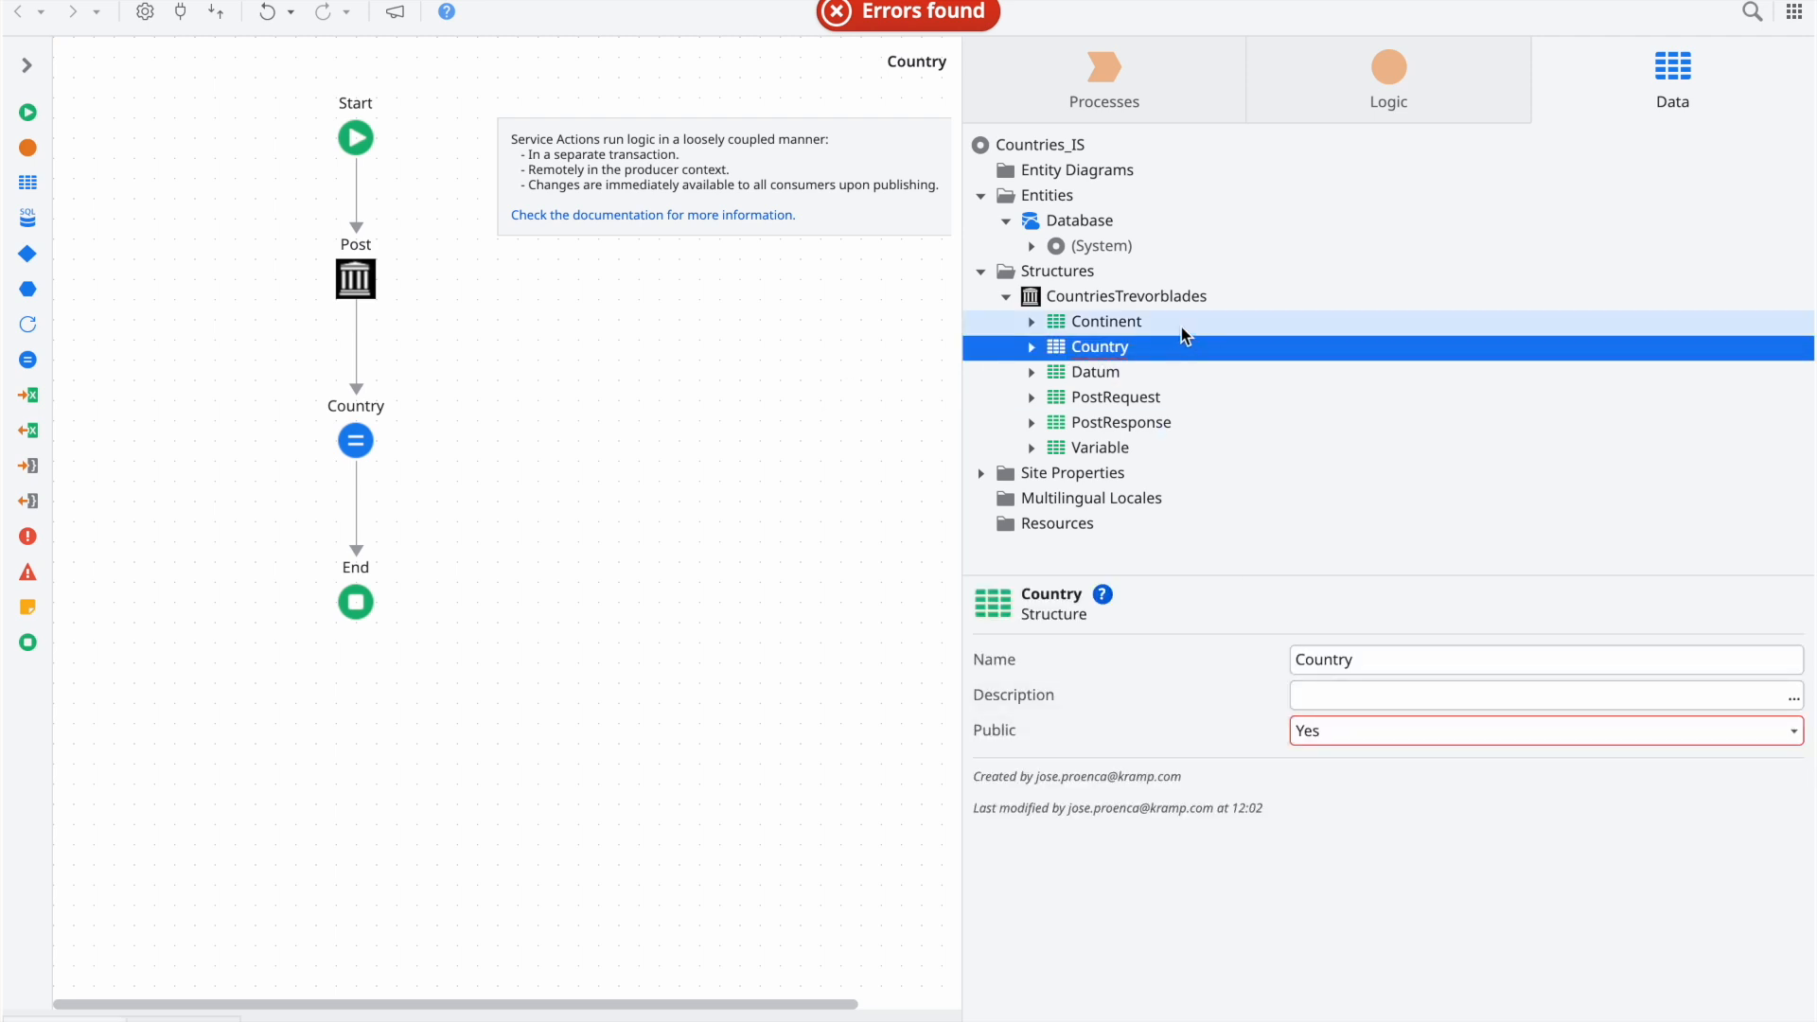
pyautogui.click(1103, 321)
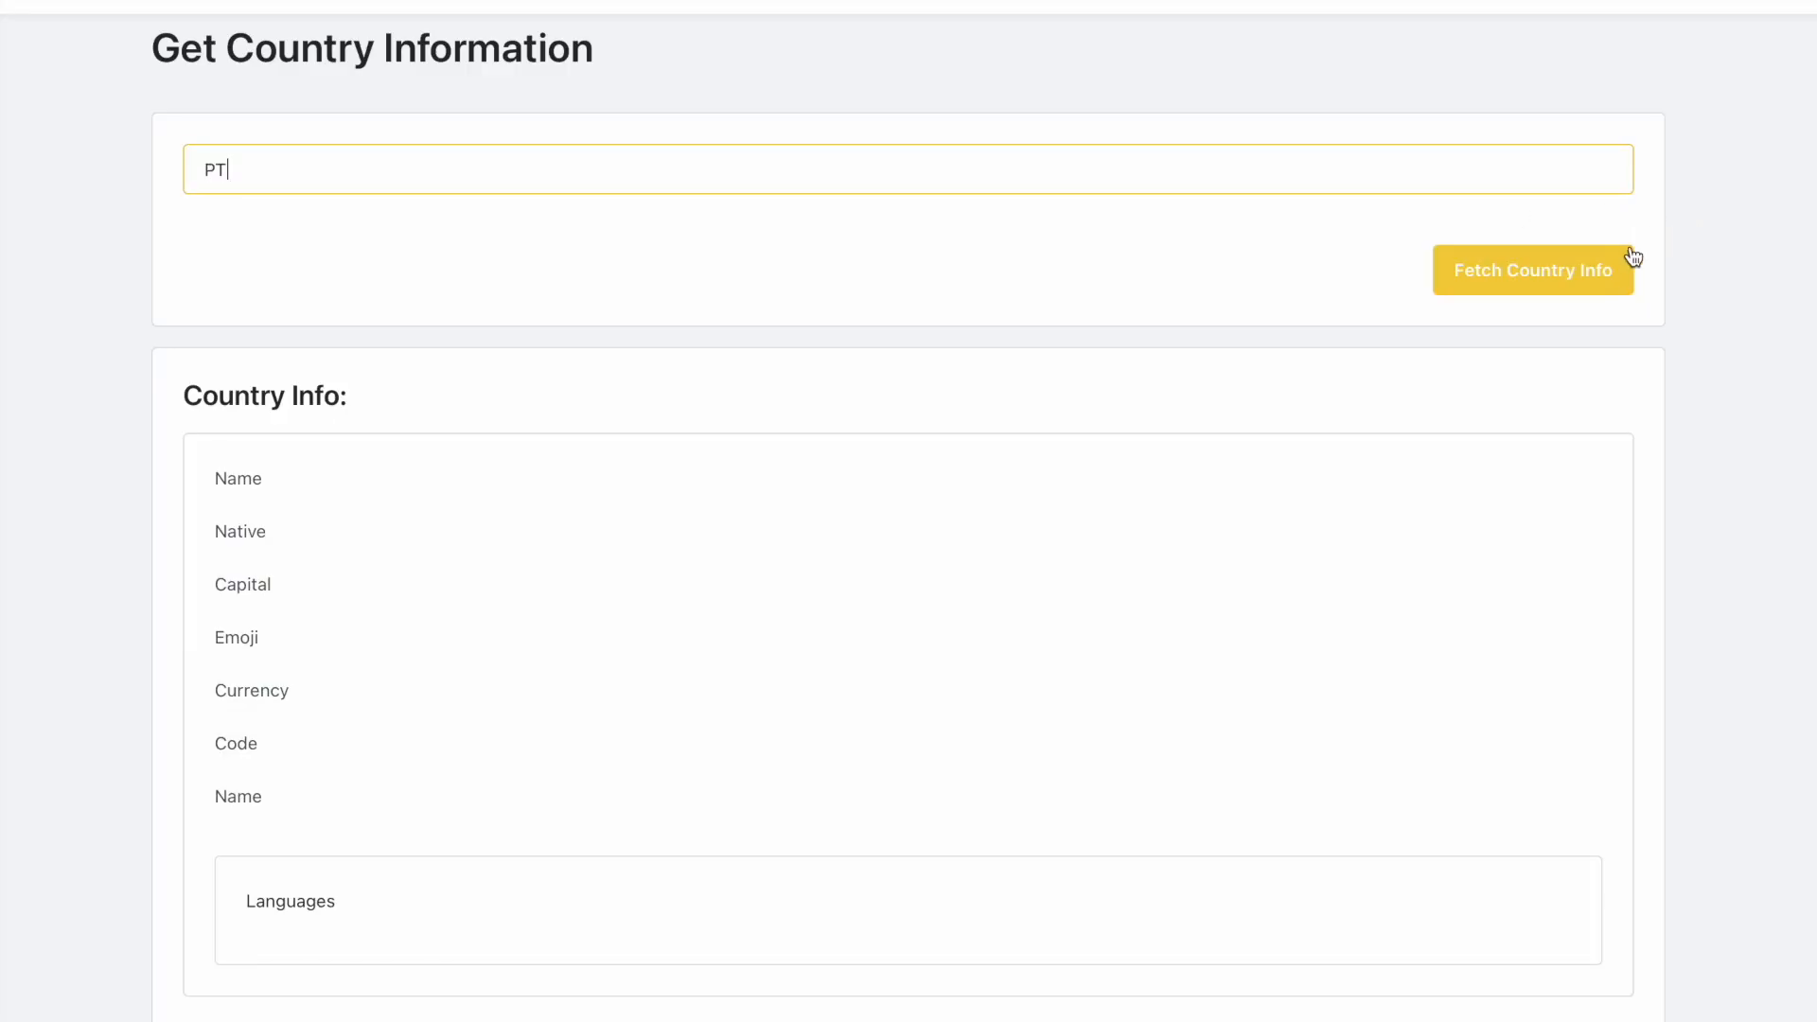
# Step: Fetch country info for PT, showing Portugal: Lisbon, EUR, Europe, Portuguese
pyautogui.click(1533, 270)
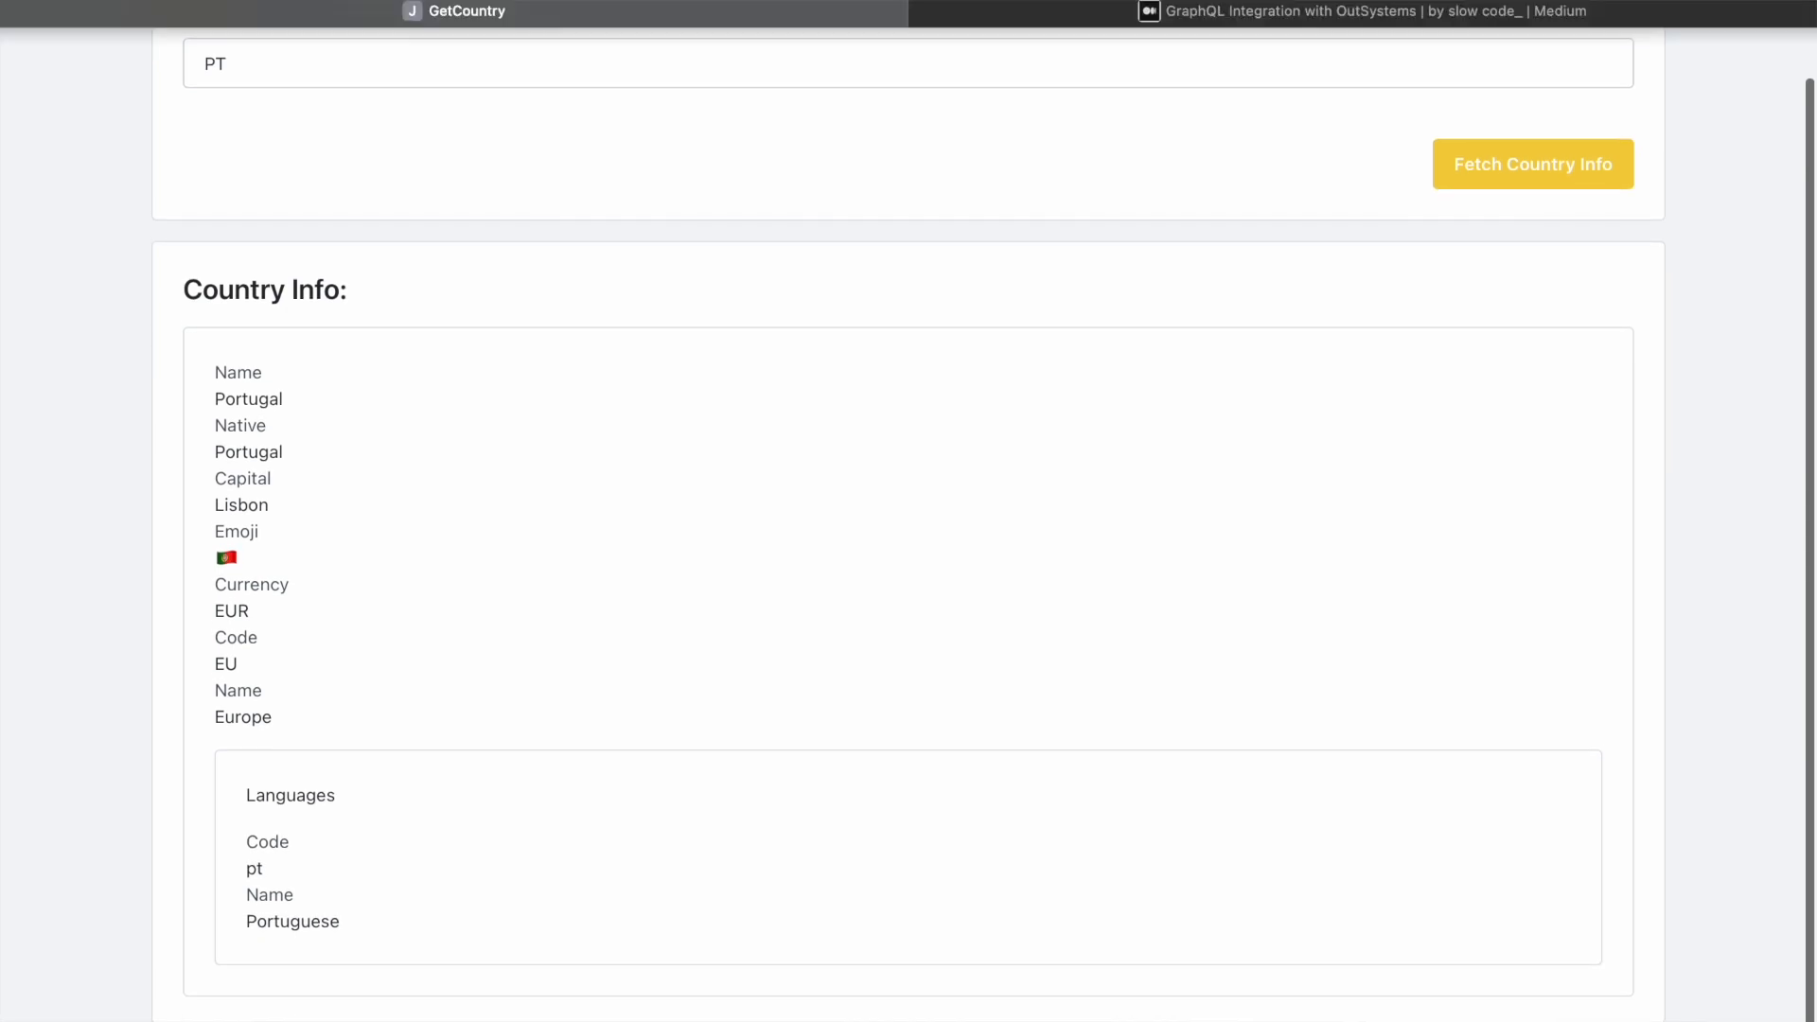